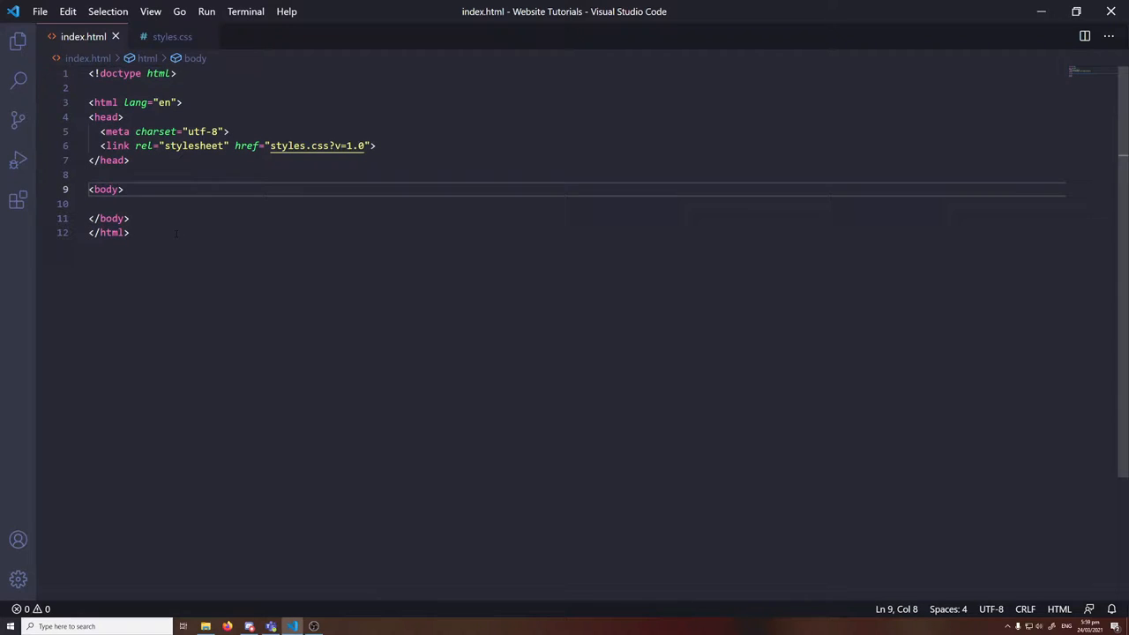
Switch from index.html to the empty styles.css stylesheet
{"action": "left_click", "coordinate": [173, 35]}
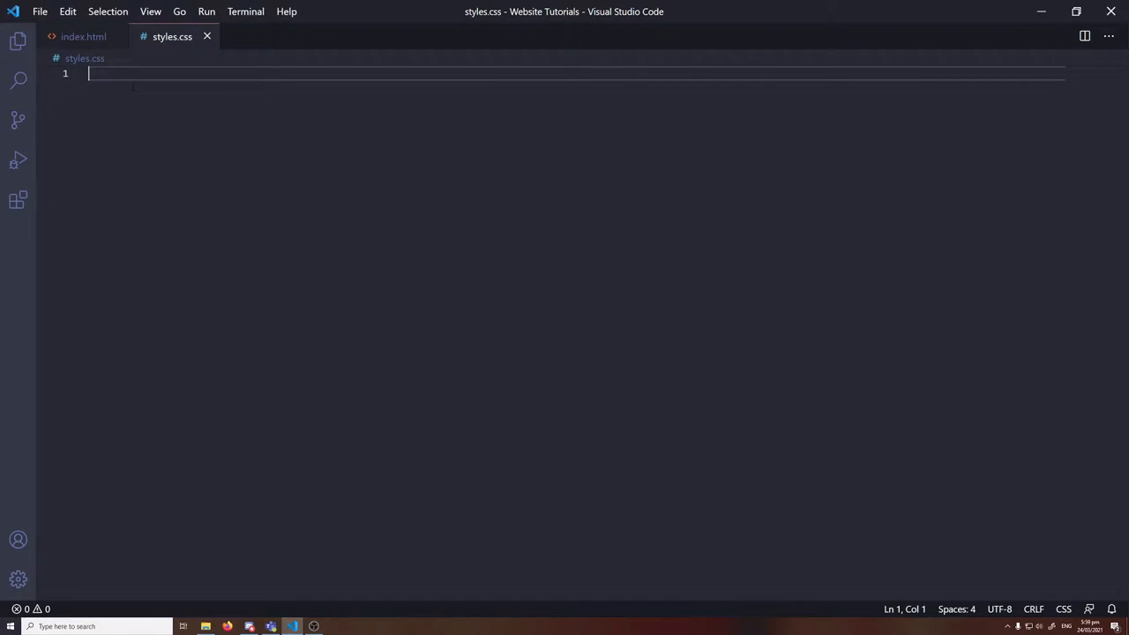
From Desktop > Website Tutorials, launch index.html in Edge, showing a blank page
{"action": "left_click", "coordinate": [205, 626]}
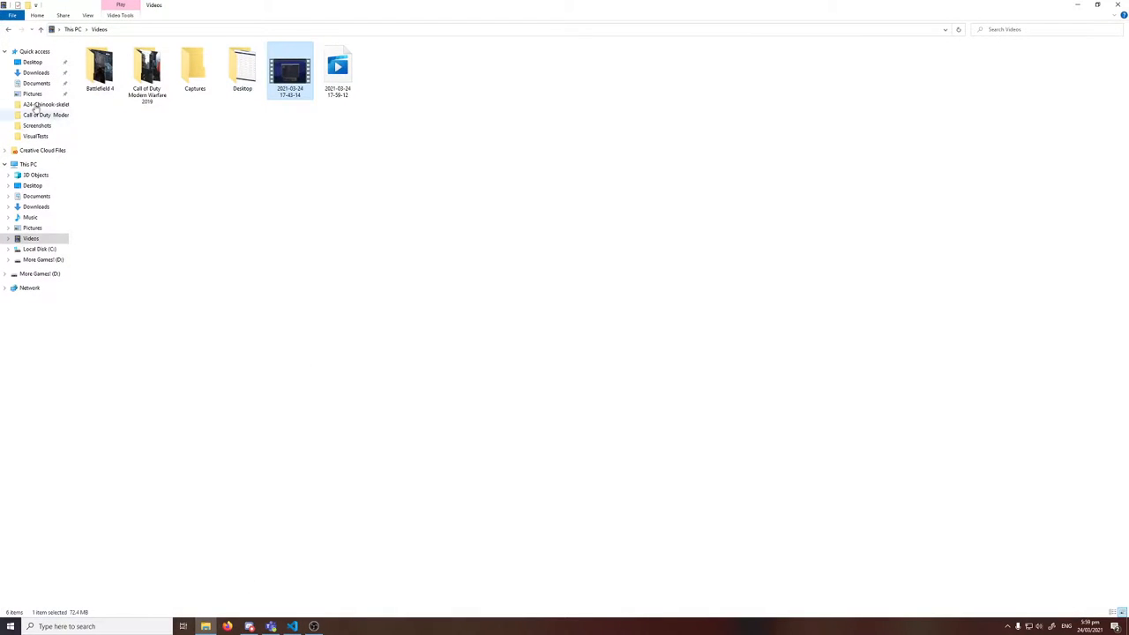
{"action": "left_click", "coordinate": [32, 62]}
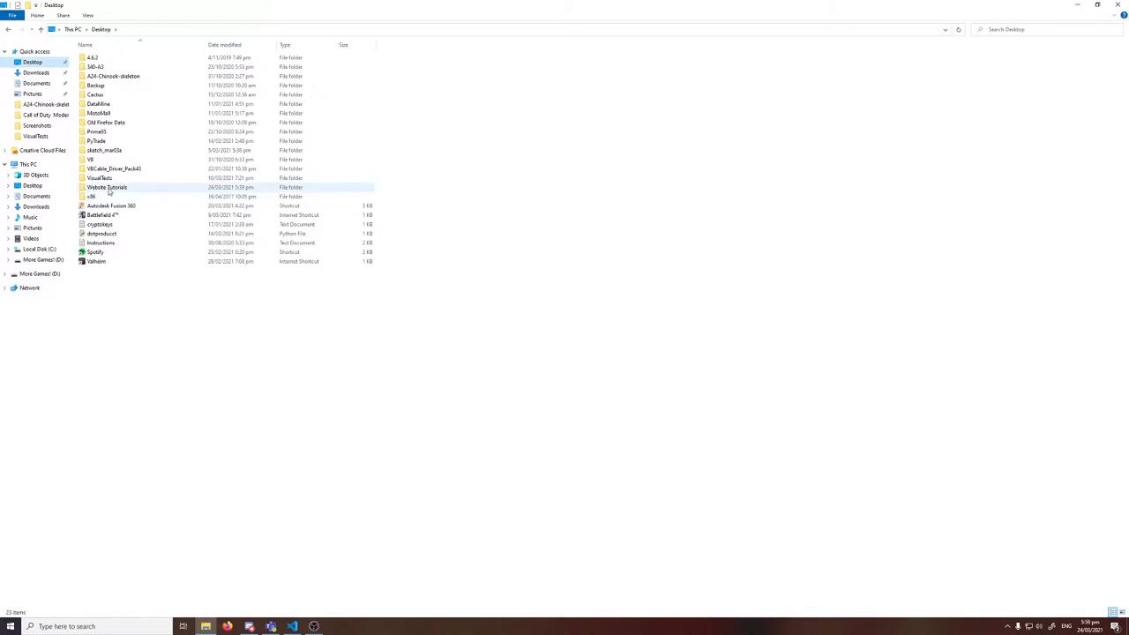
{"action": "double_click", "coordinate": [105, 186]}
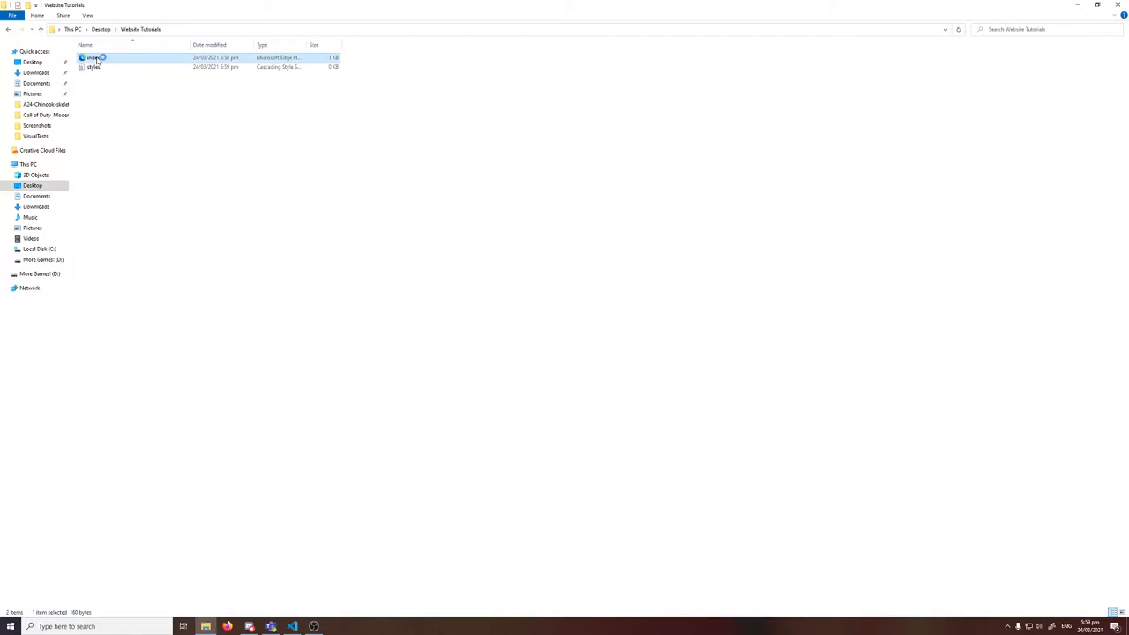
{"action": "double_click", "coordinate": [92, 57]}
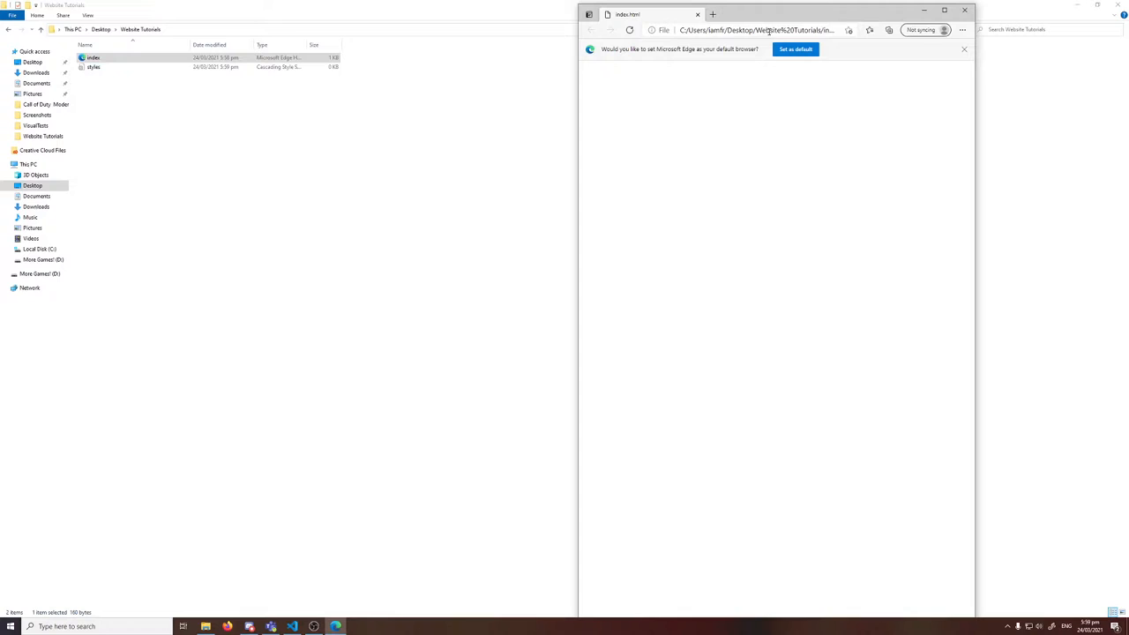
{"action": "mouse_move", "coordinate": [964, 11]}
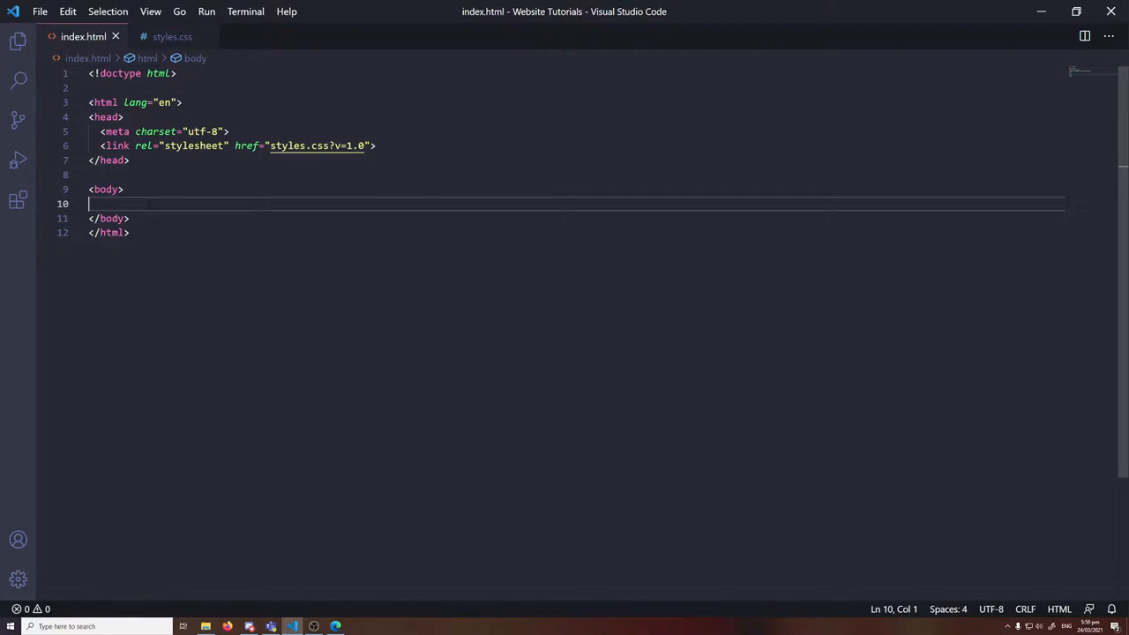
Add a <nav id="nav1"> element inside the body of index.html
{"action": "type", "text": "<nav id=\"\"></nav>"}
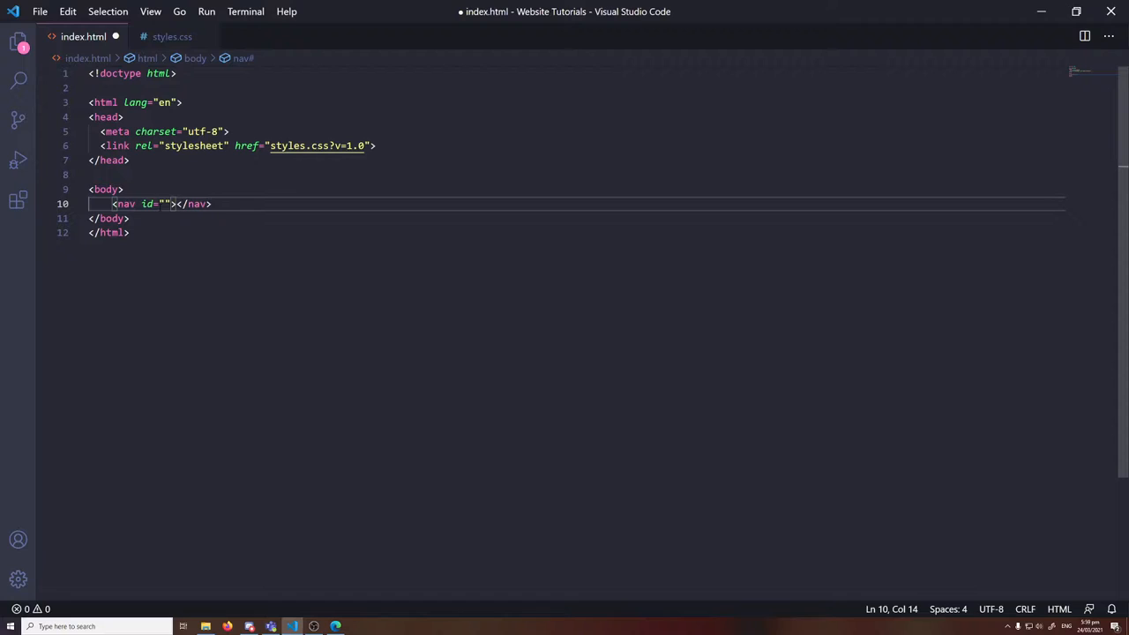
{"action": "type", "text": "nav1"}
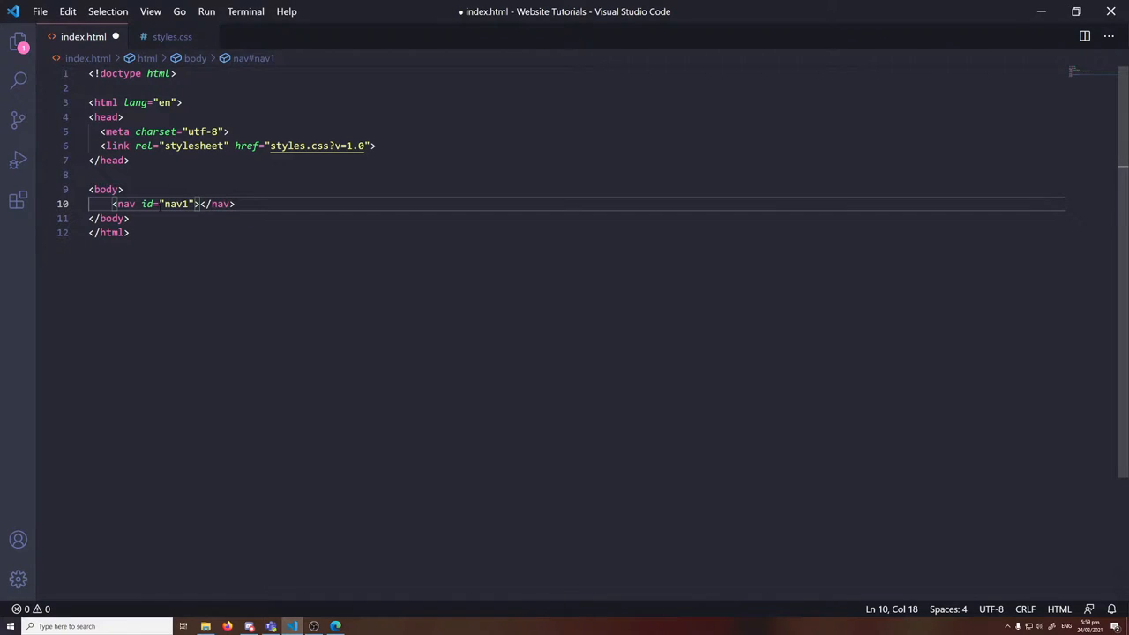
{"action": "key", "text": "Enter"}
{"action": "type", "text": "<h1></h1>"}
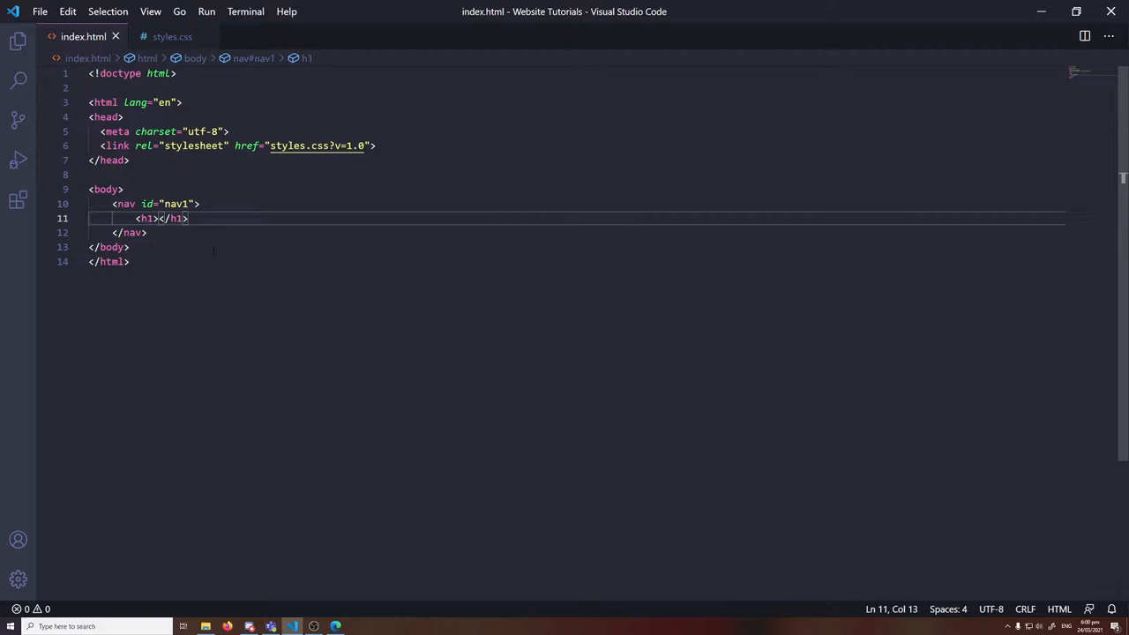
Inside the nav, add an <h1 id="nav1-logo"> heading reading Nibble
{"action": "type", "text": "id=\"\""}
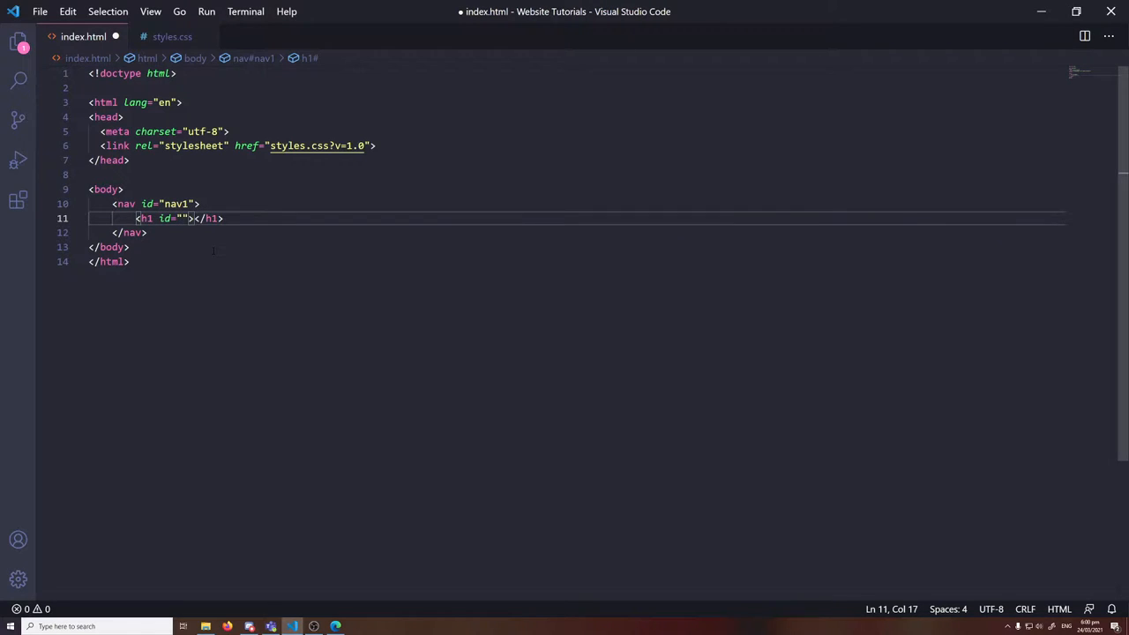
{"action": "type", "text": "nav1-ki"}
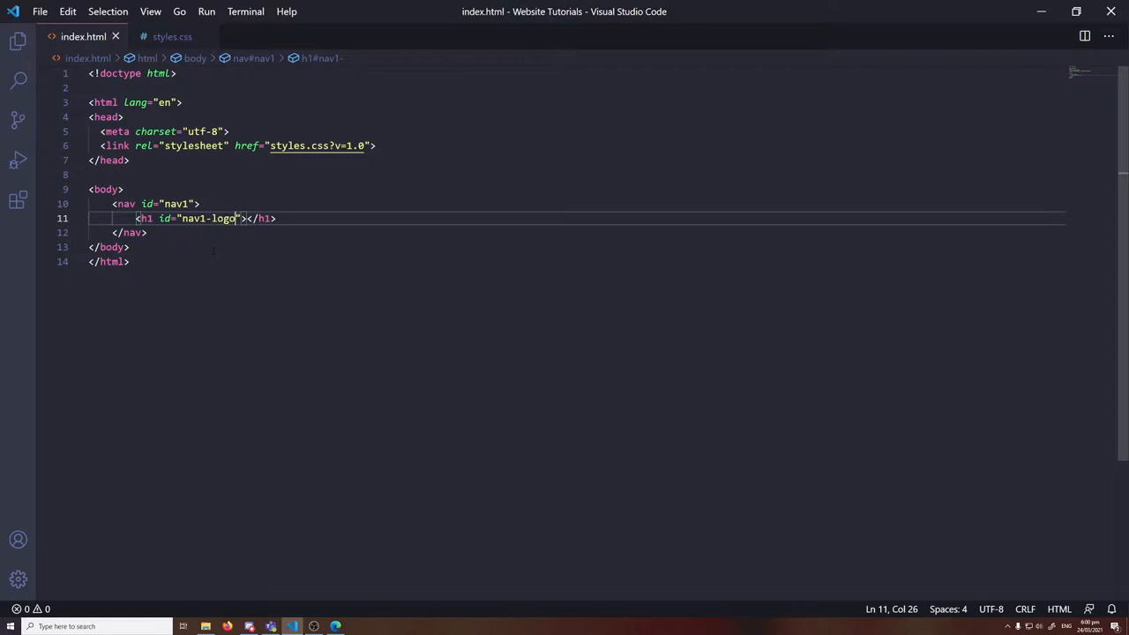
{"action": "type", "text": "Nibbk"}
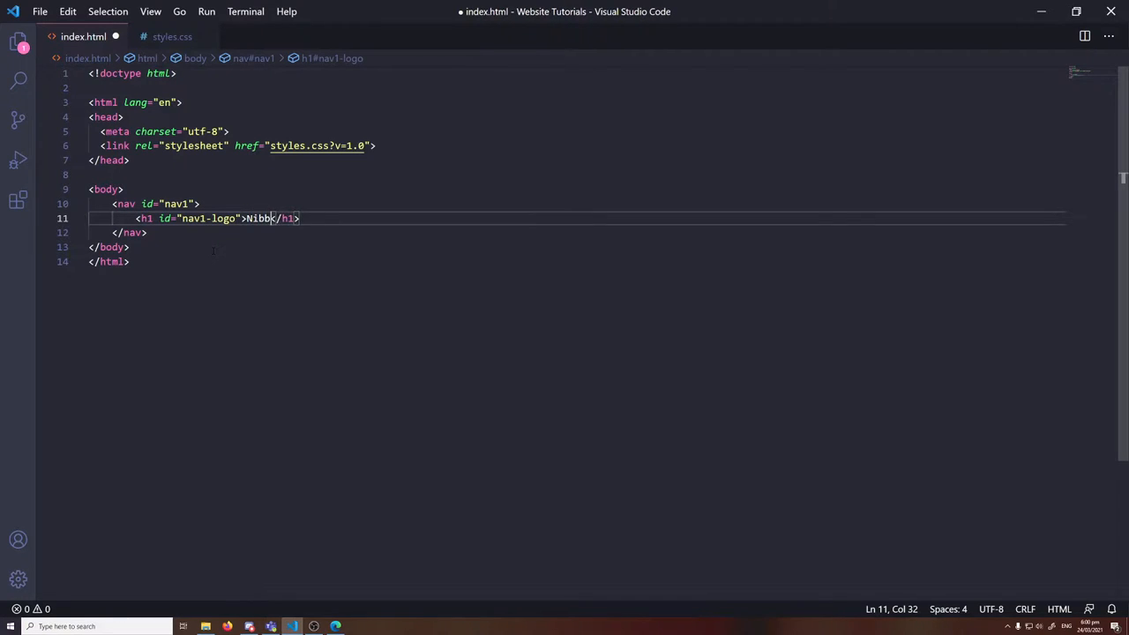
{"action": "type", "text": "le"}
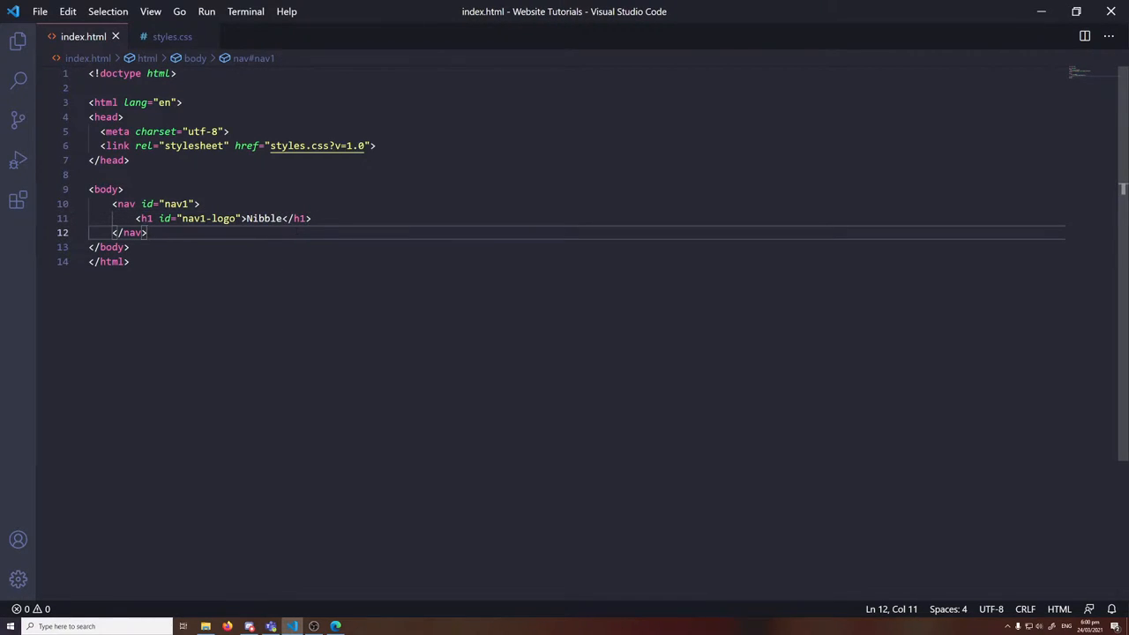
{"action": "left_click", "coordinate": [310, 219]}
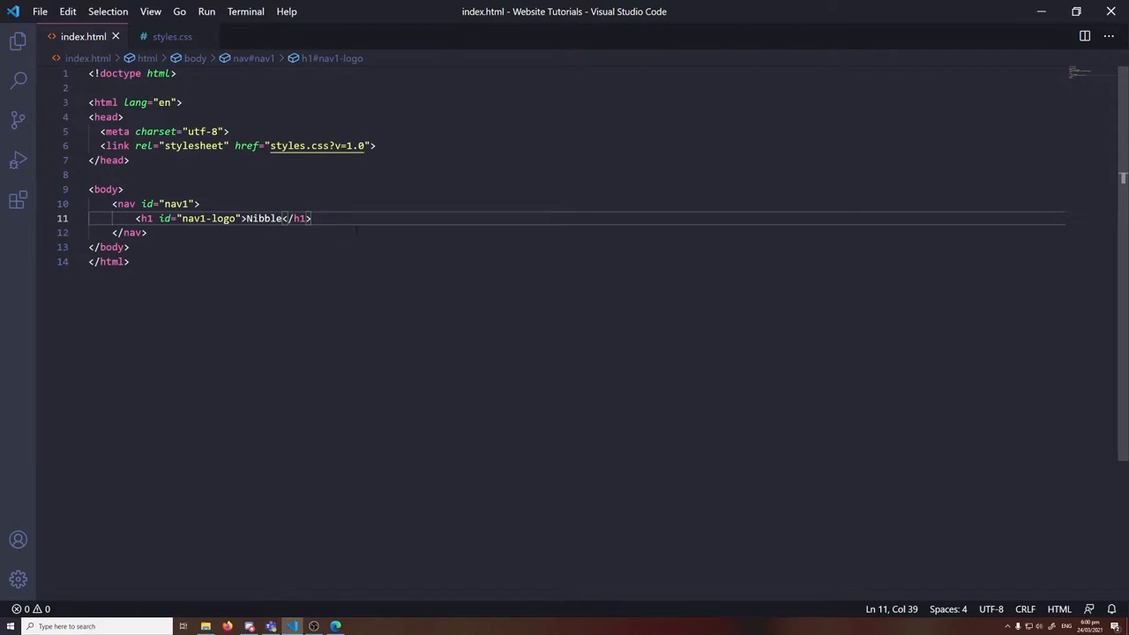
{"action": "key", "text": "Enter"}
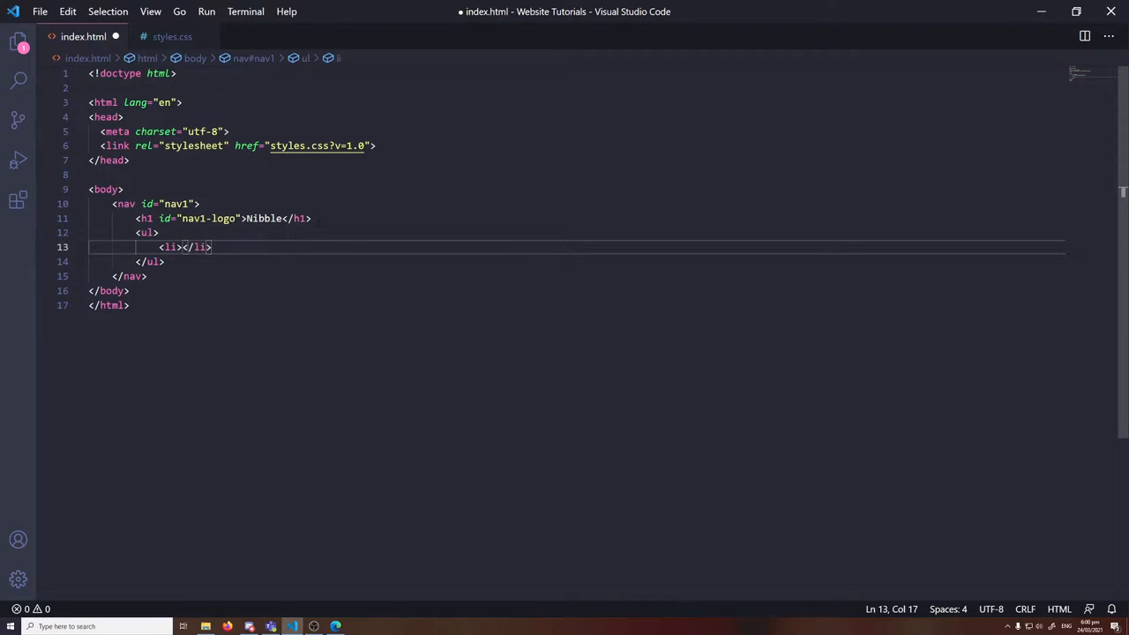
Add a <ul> below the heading with Home, About, Shop and Contact list items
{"action": "type", "text": "Home"}
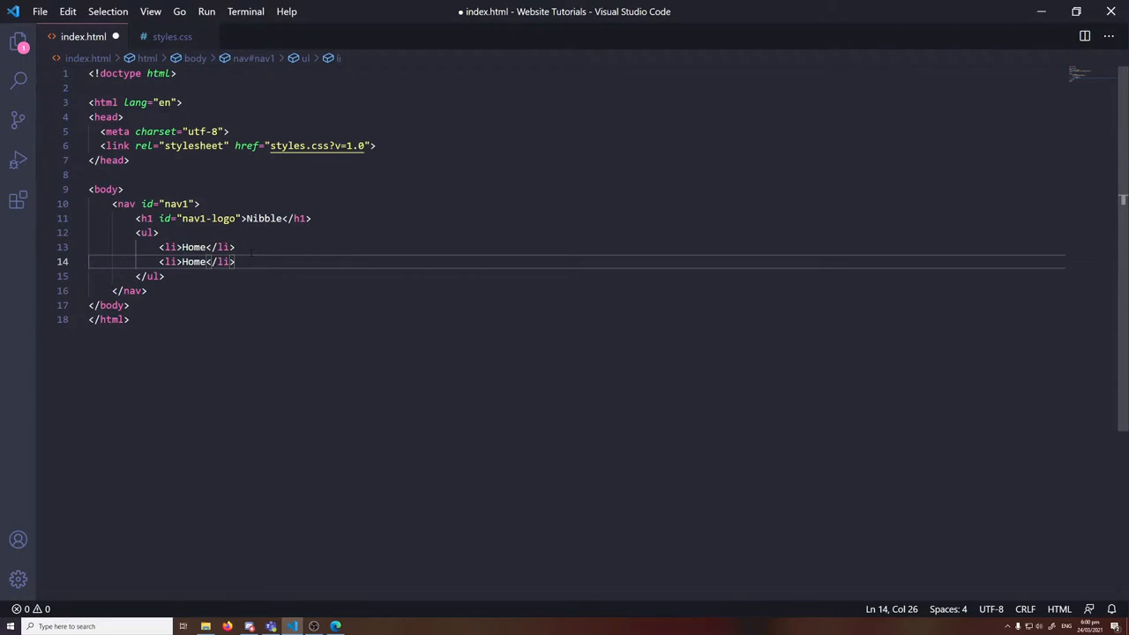
{"action": "type", "text": "About"}
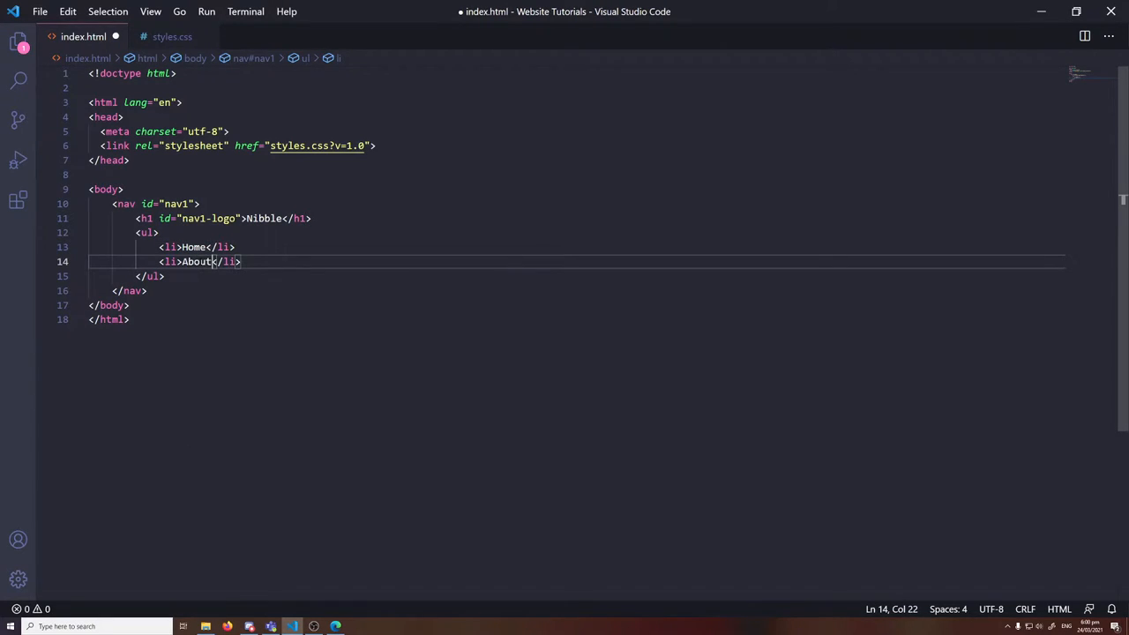
{"action": "type", "text": "<li>Home</li>"}
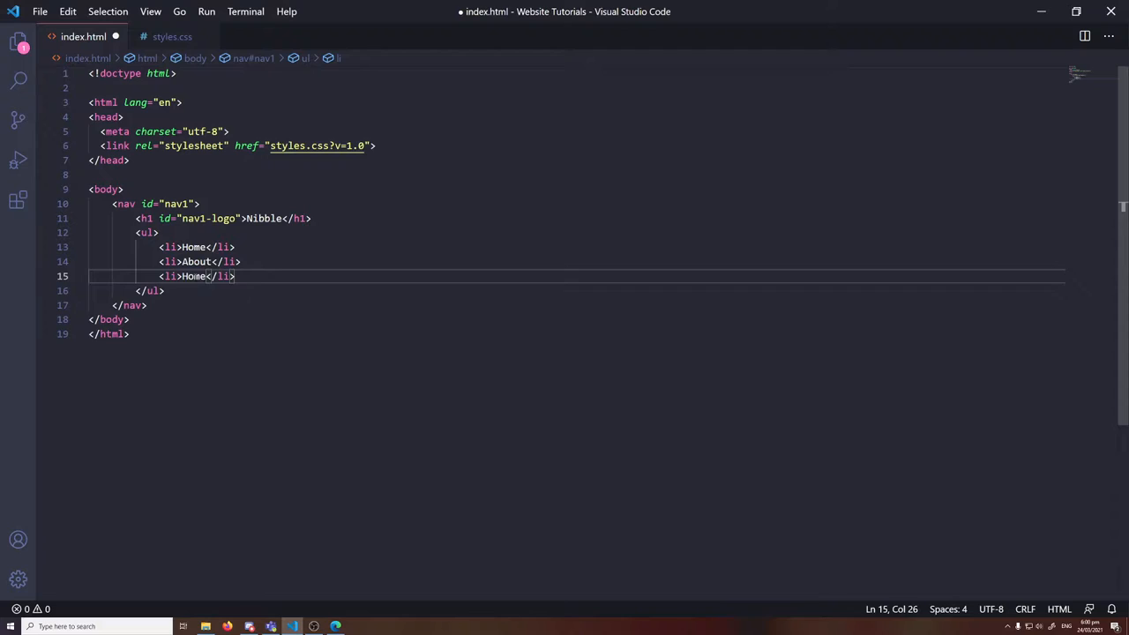
{"action": "type", "text": "Shop"}
{"action": "type", "text": "<li>Contact</li>"}
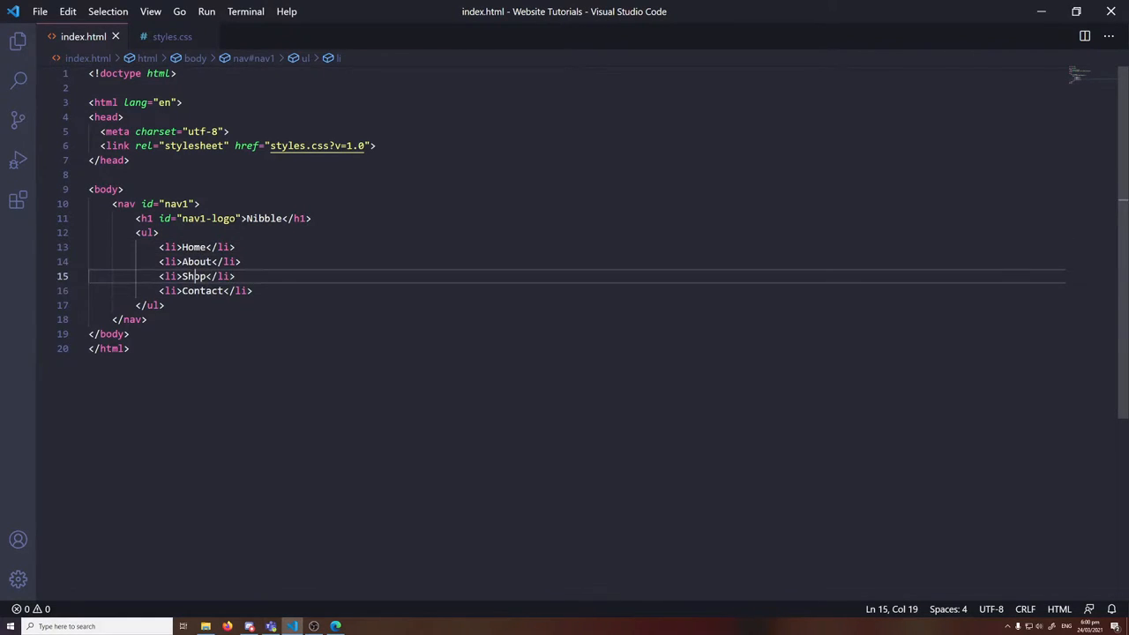
{"action": "left_click", "coordinate": [203, 247]}
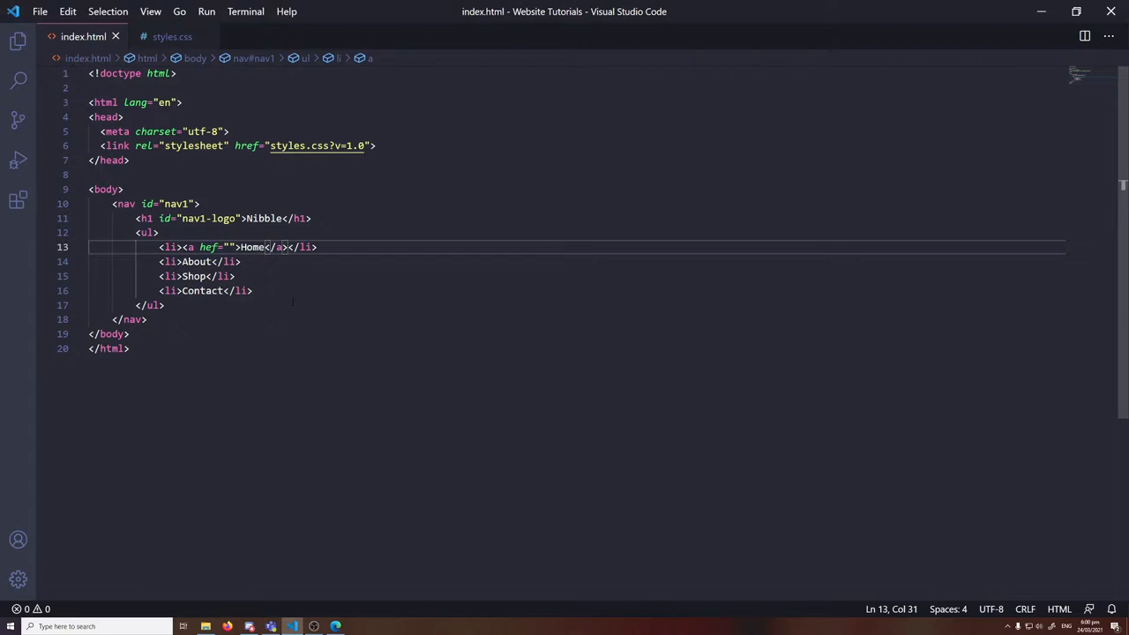
Wrap the items in links to index.html, about.html, shop.html and #, fix Contact's closing tag, and save
{"action": "type", "text": "index"}
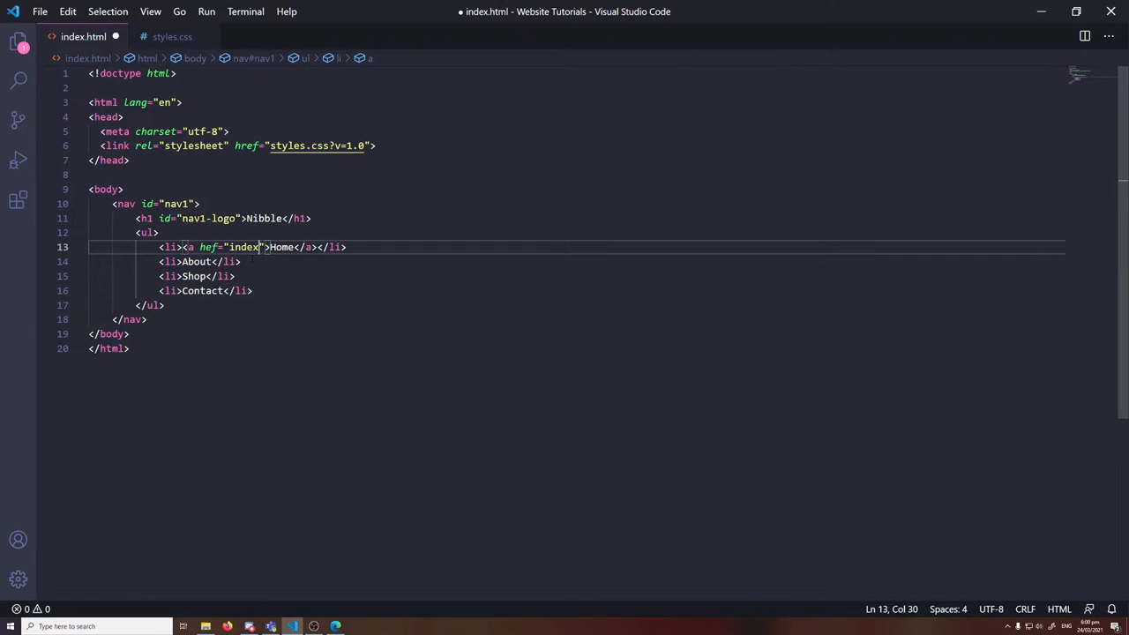
{"action": "type", "text": ".html"}
{"action": "left_click", "coordinate": [177, 289]}
{"action": "type", "text": "><a hef=\".\"></a"}
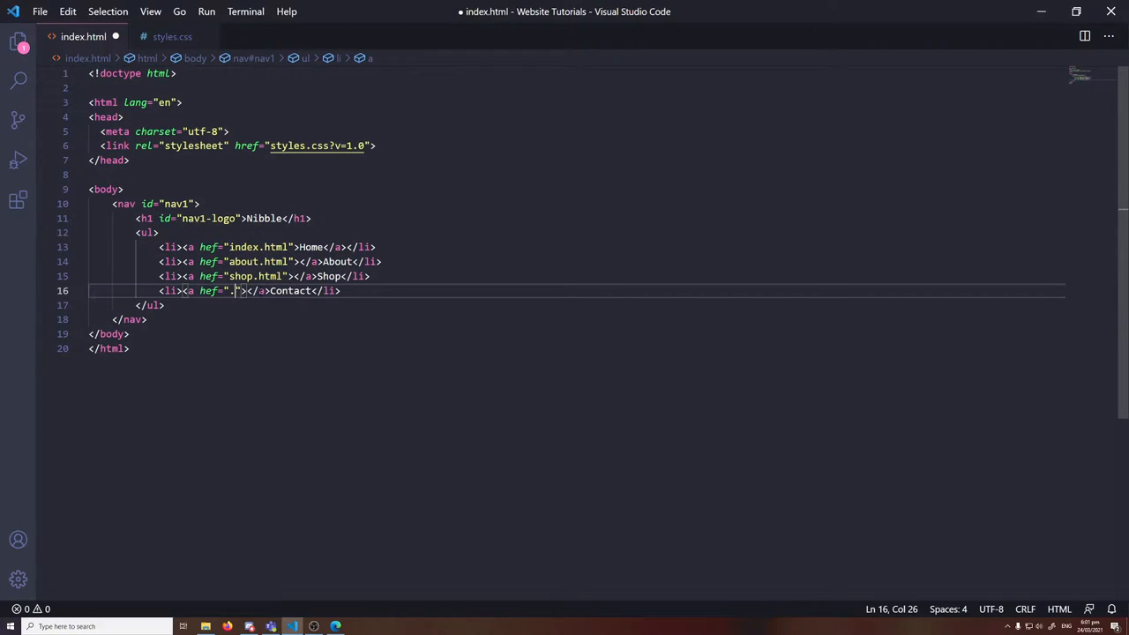
{"action": "type", "text": "#"}
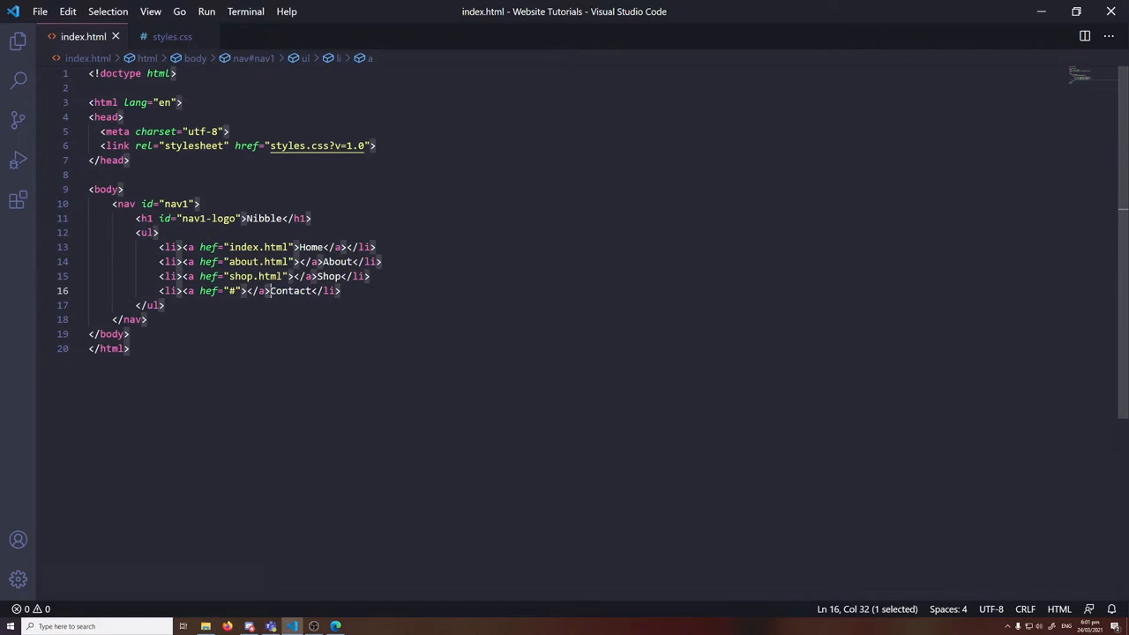
{"action": "left_click", "coordinate": [268, 289]}
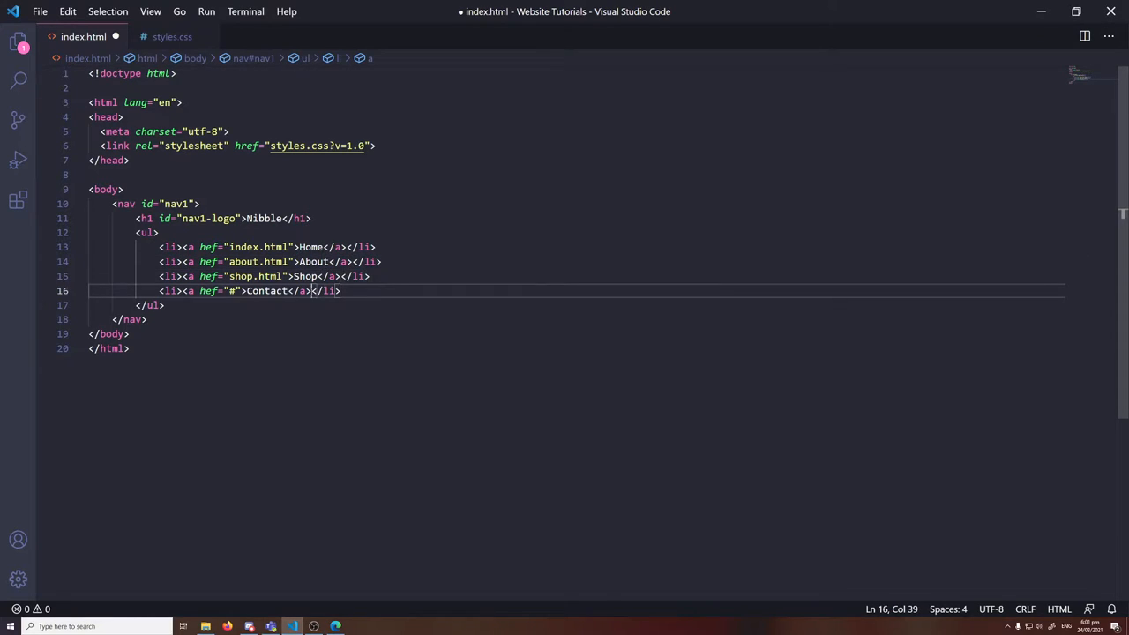
{"action": "key", "text": "ctrl+s"}
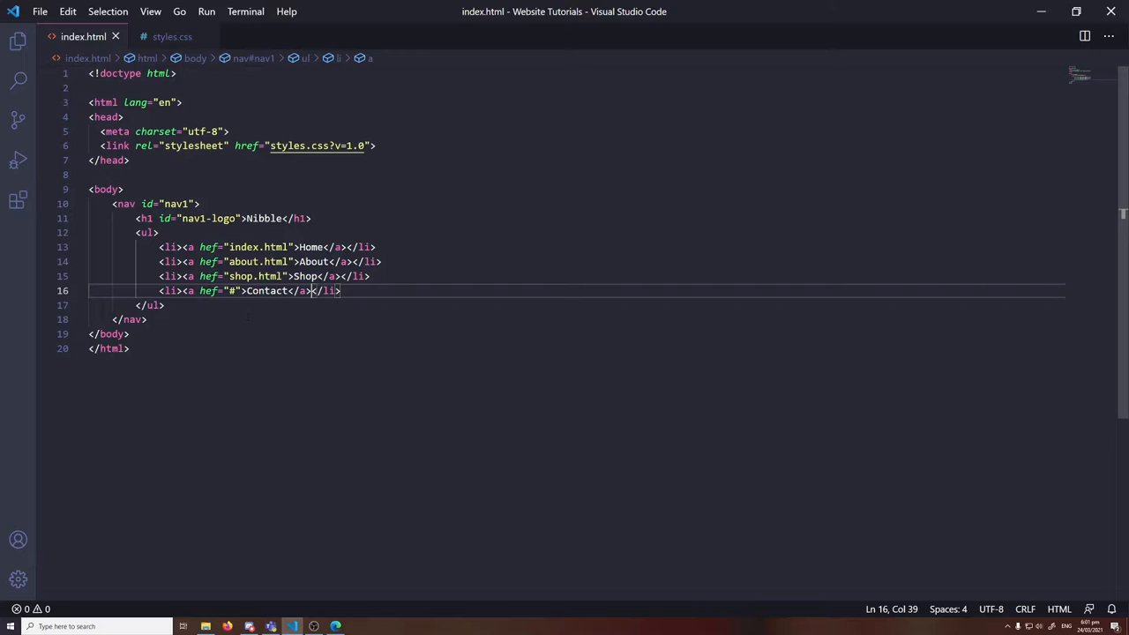
{"action": "type", "text": "id=\""}
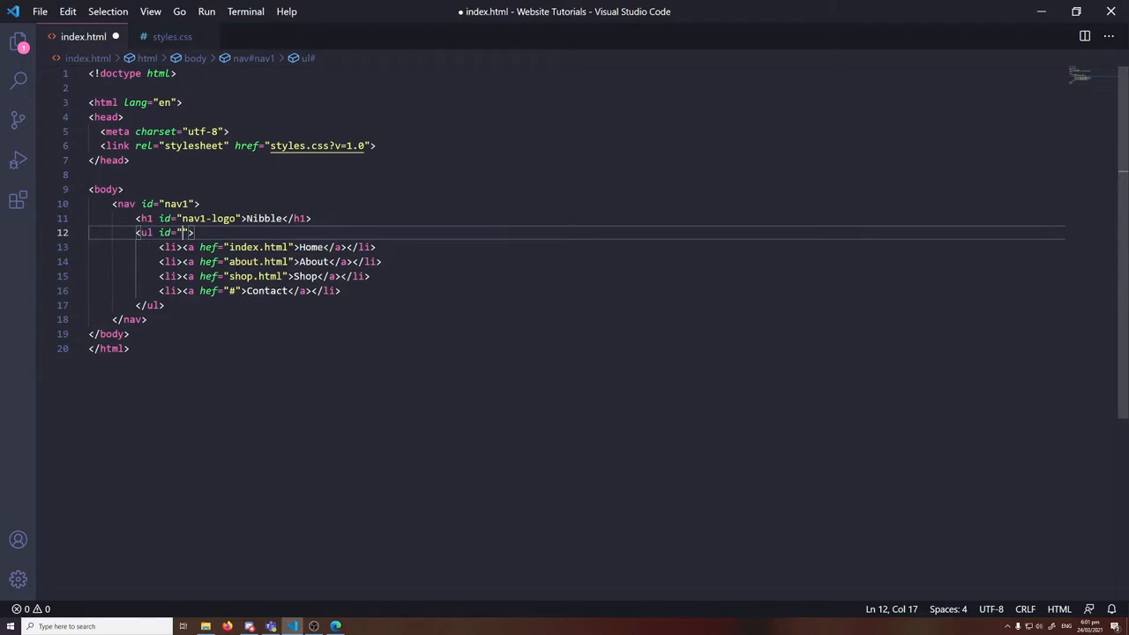
Give the list id nav1-links and mark the Home item with class="active"
{"action": "type", "text": "nav1-links"}
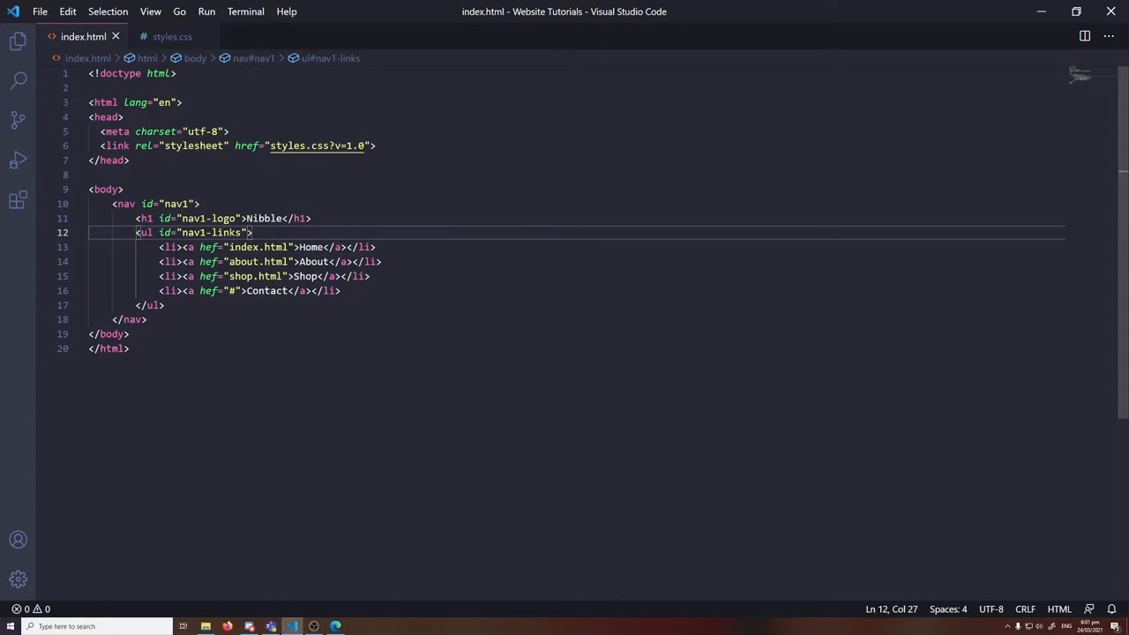
{"action": "type", "text": "class="}
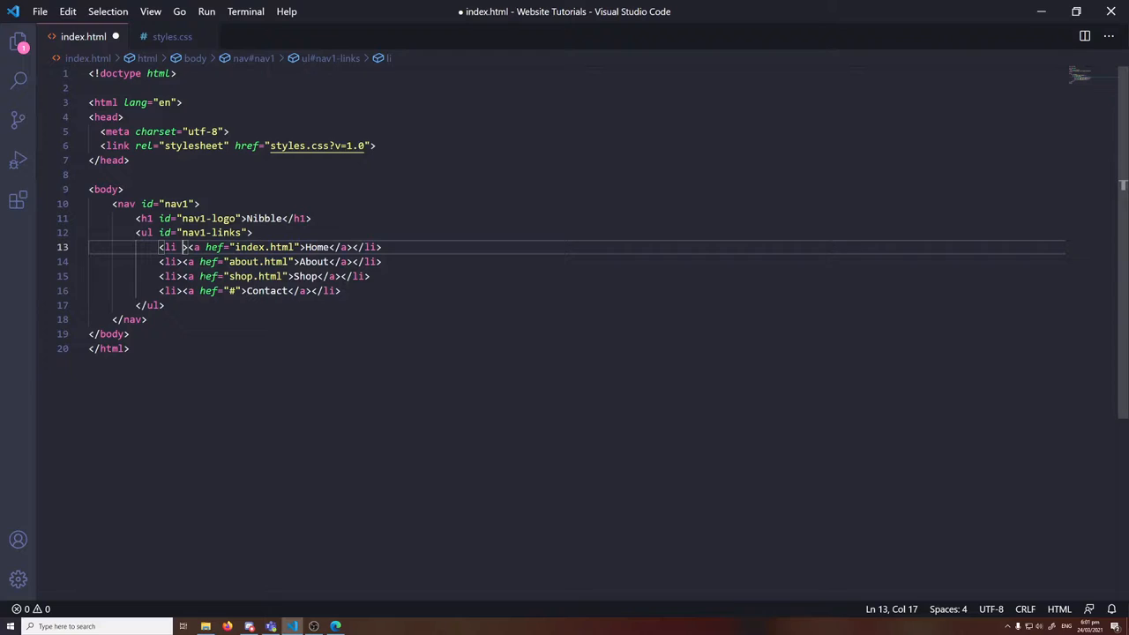
{"action": "type", "text": "class=\"\""}
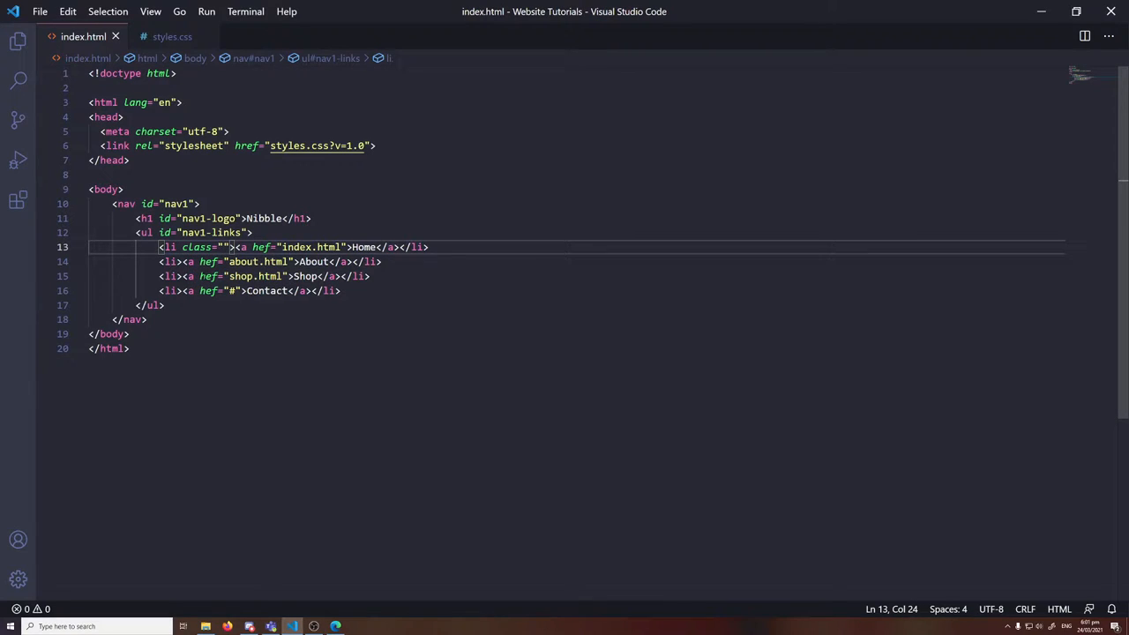
{"action": "type", "text": "active"}
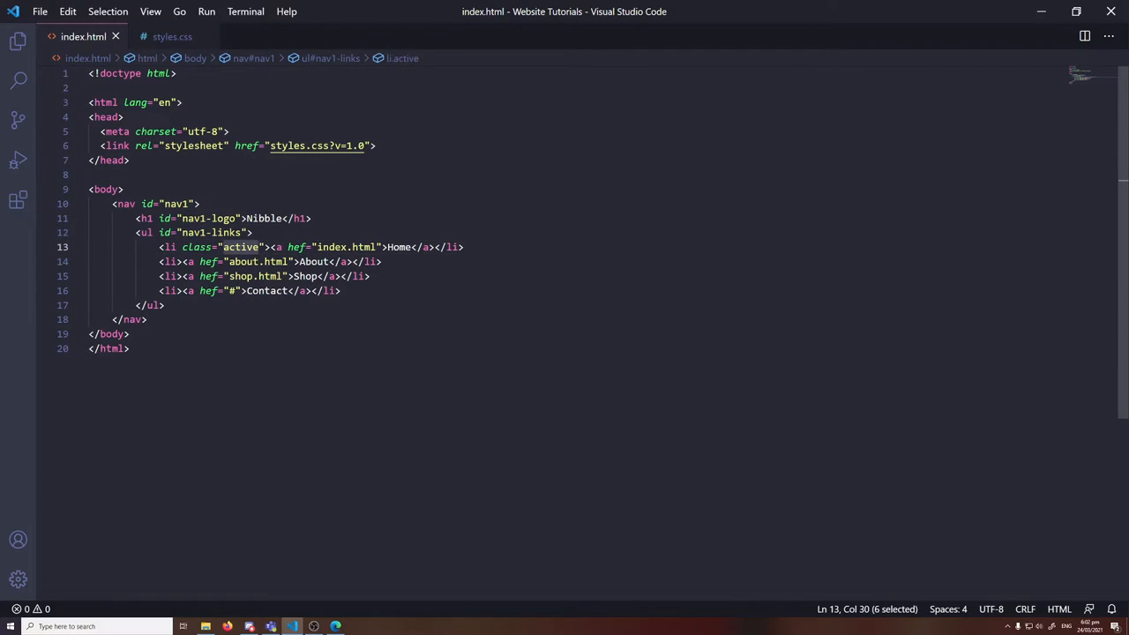
{"action": "left_click", "coordinate": [258, 261]}
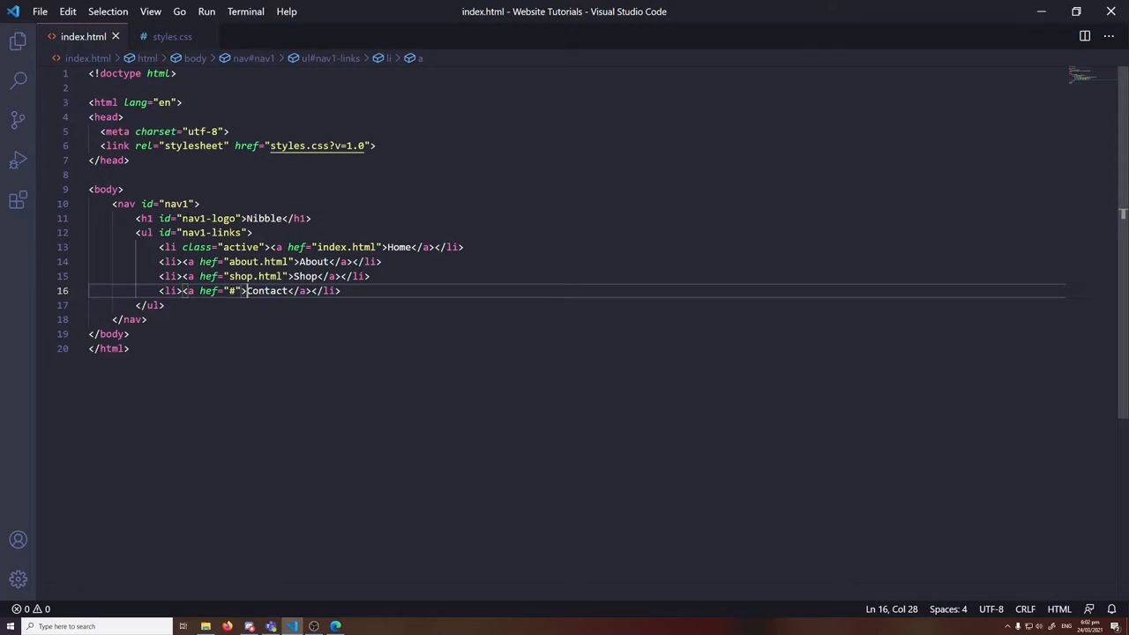
{"action": "left_click", "coordinate": [173, 36]}
{"action": "type", "text": "#nav1 {"}
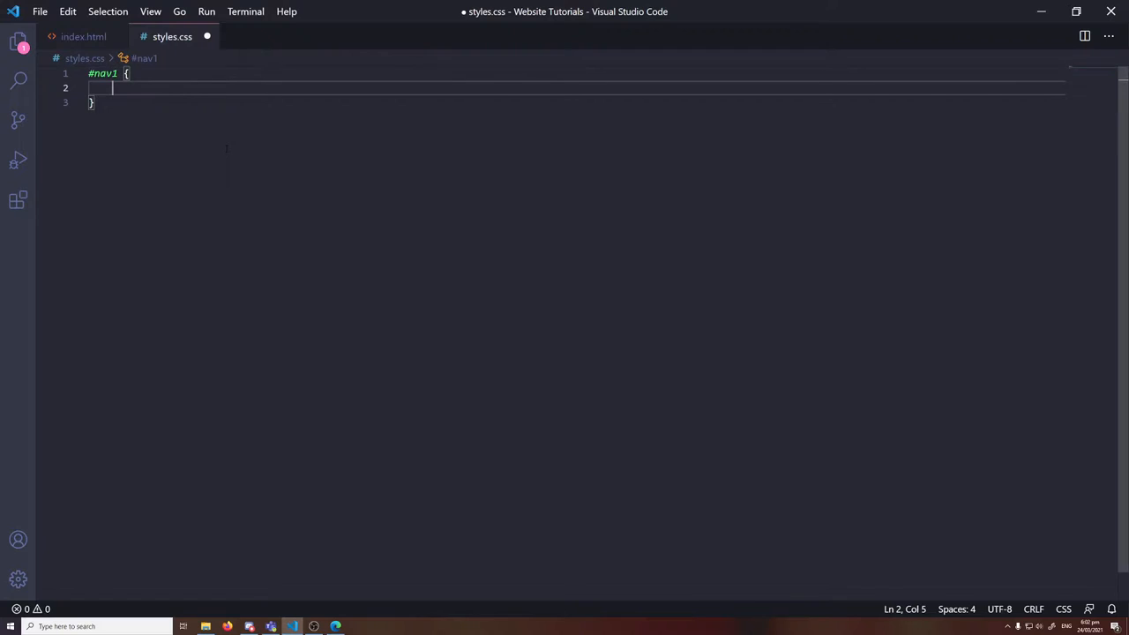
Write #nav1 with width 100%, height 80px, position sticky and top 0, saving as you go
{"action": "type", "text": "width: 100%;"}
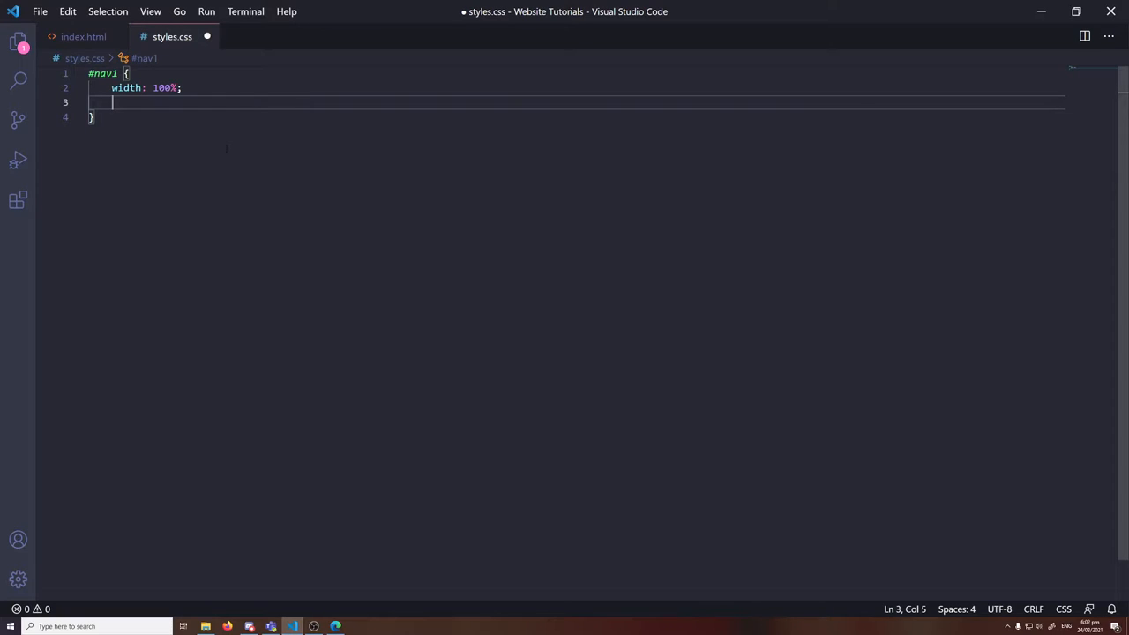
{"action": "type", "text": "position: sticky."}
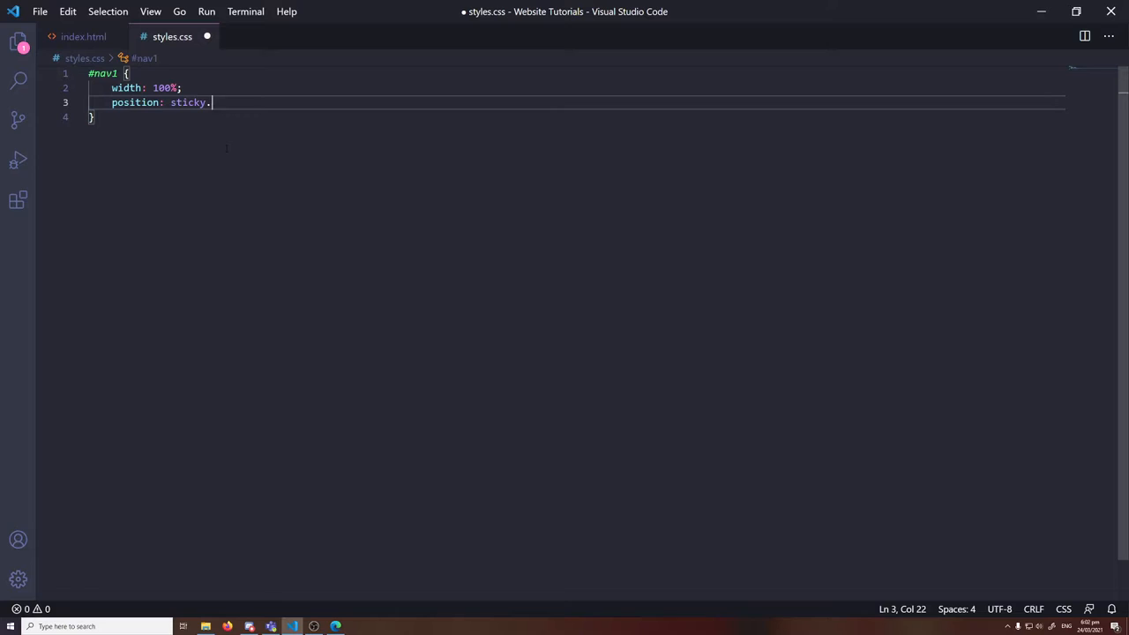
{"action": "key", "text": "ctrl+s"}
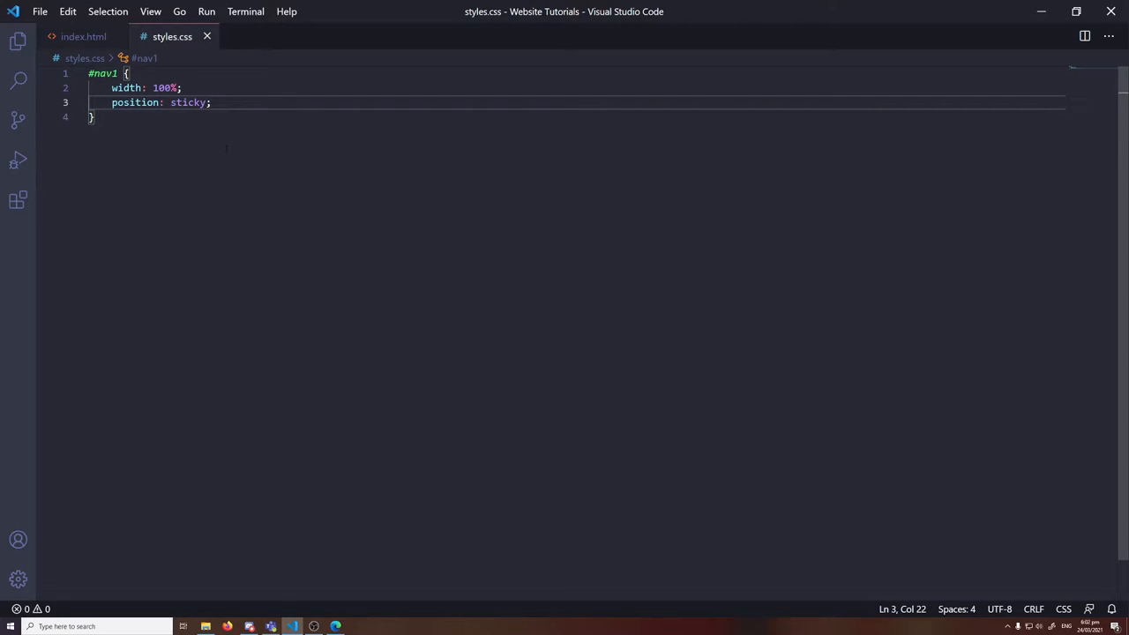
{"action": "type", "text": "top: 0;"}
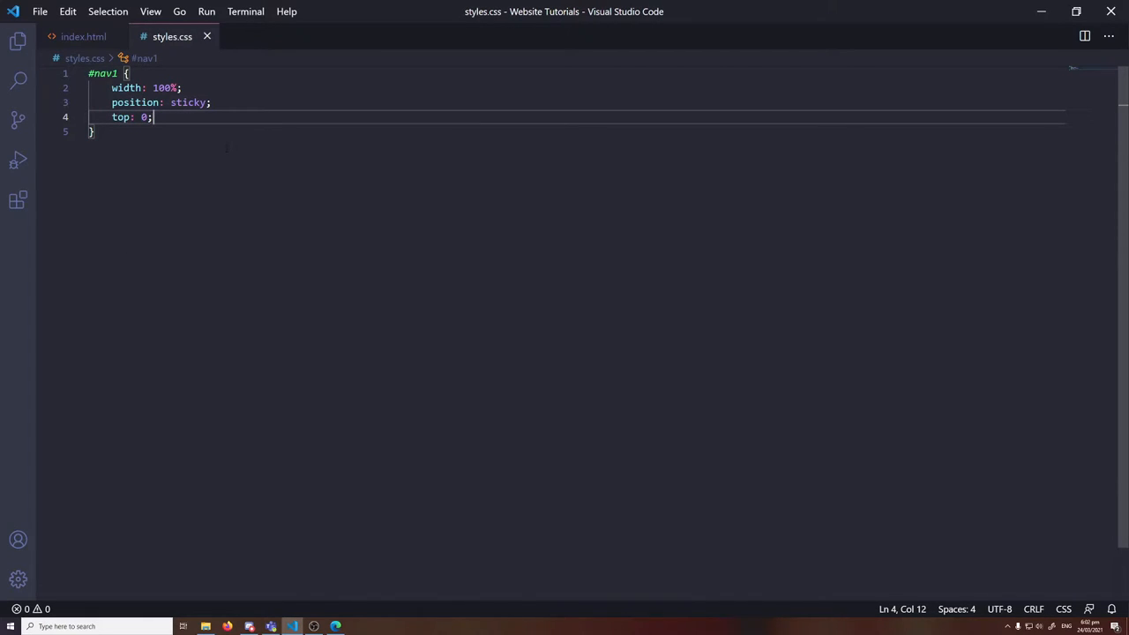
{"action": "key", "text": "Enter"}
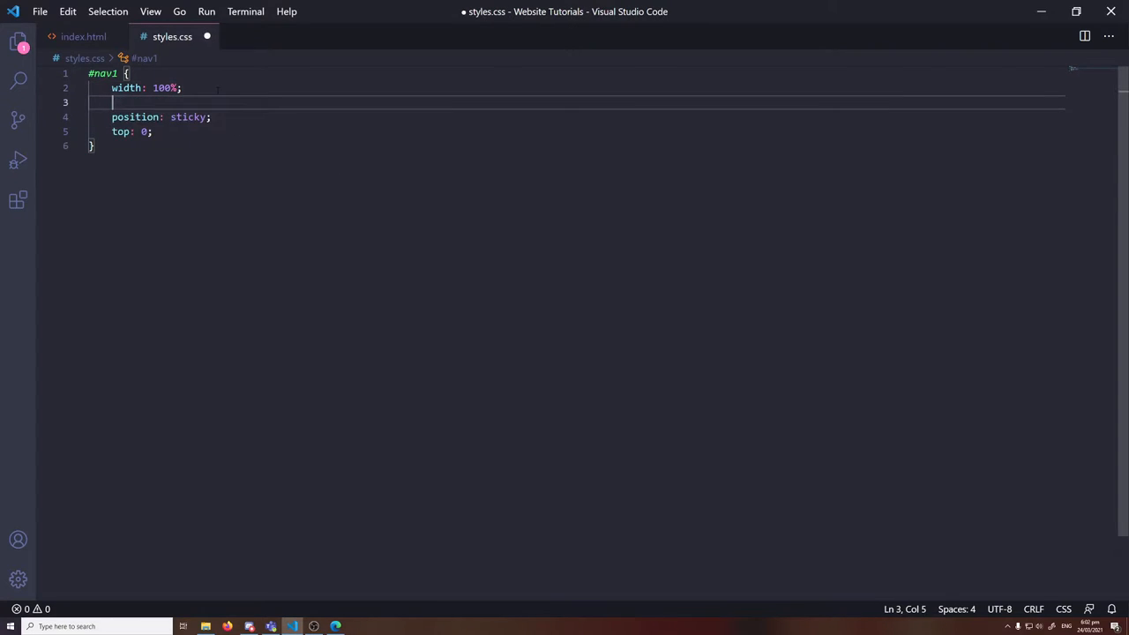
{"action": "type", "text": "height: 80px"}
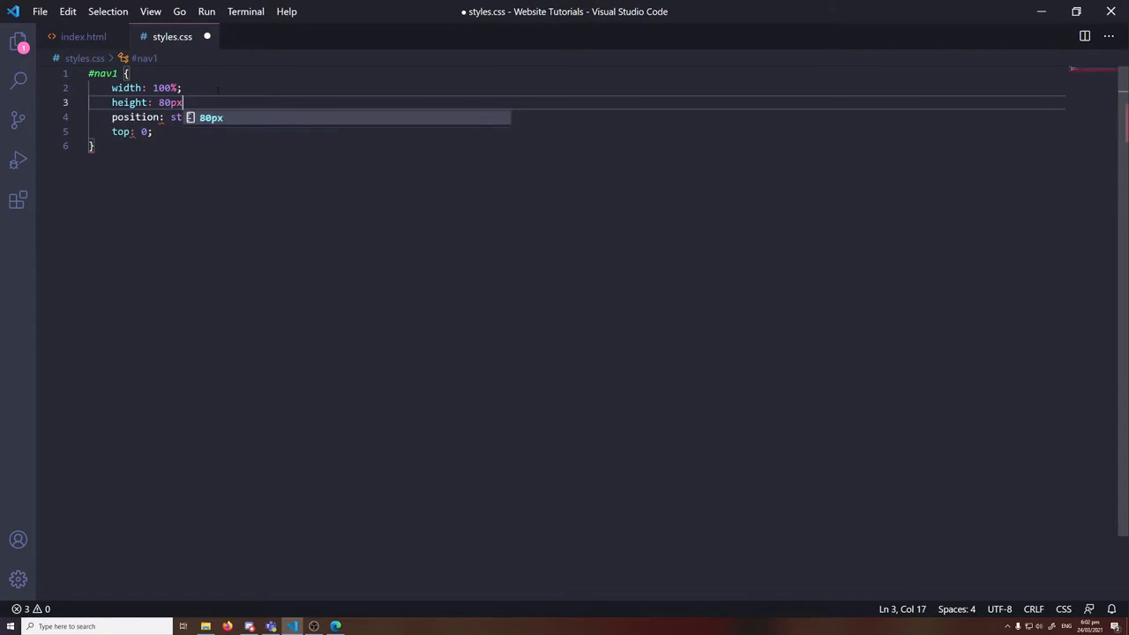
{"action": "key", "text": "Enter"}
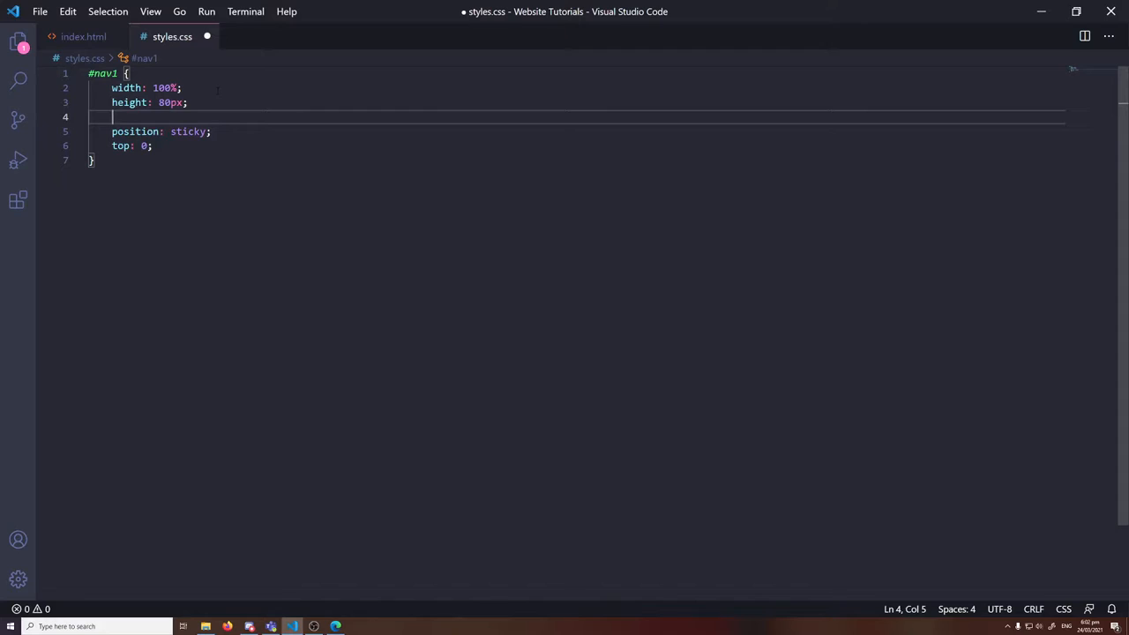
Add background rgb(38,23,255) and color #fff to #nav1 and preview the page in the browser
{"action": "type", "text": "background:"}
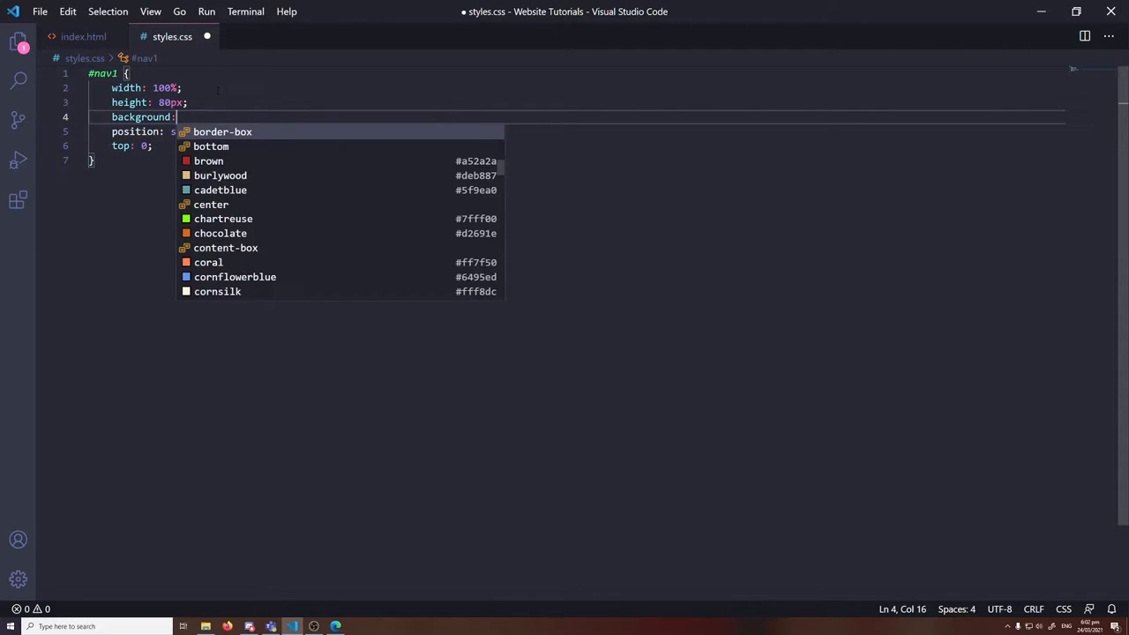
{"action": "key", "text": "Escape"}
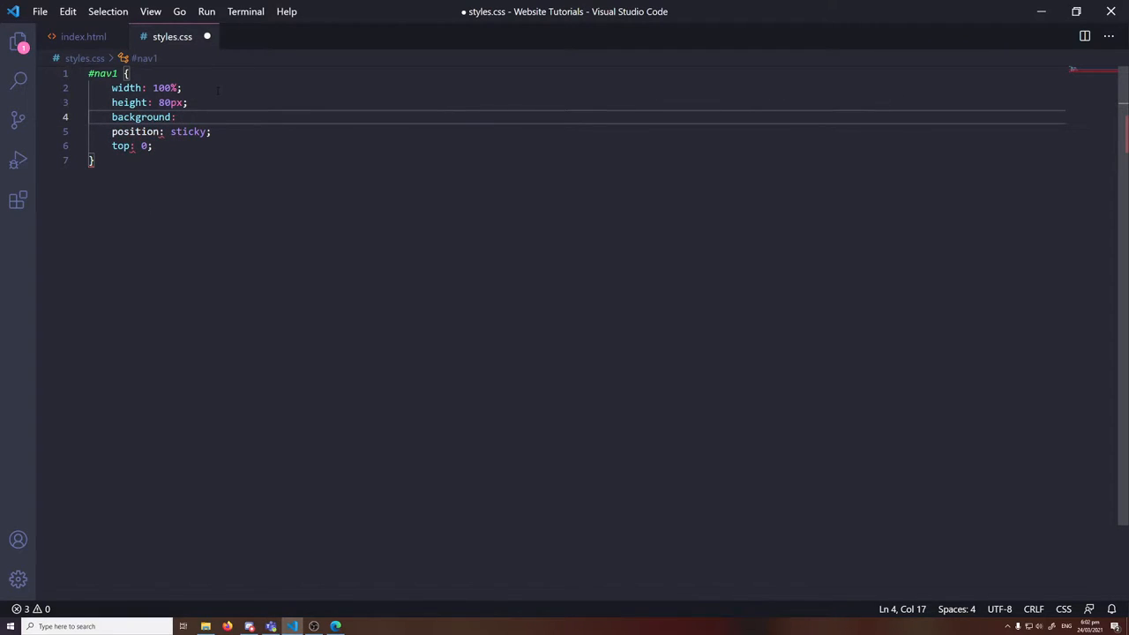
{"action": "type", "text": "#"}
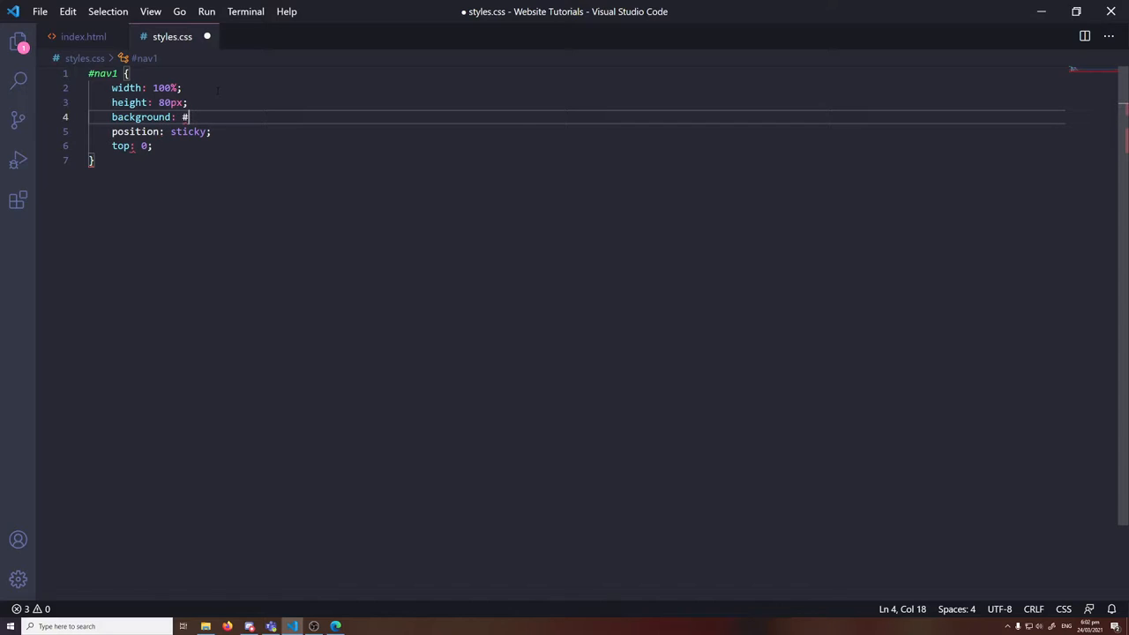
{"action": "type", "text": "fff"}
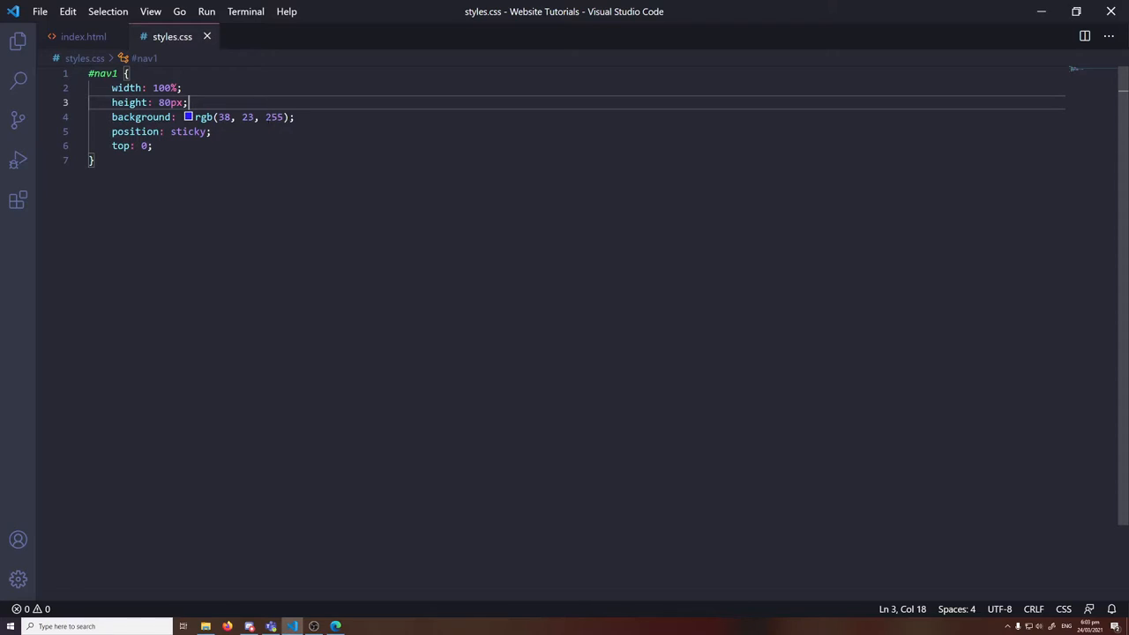
{"action": "left_click", "coordinate": [292, 117]}
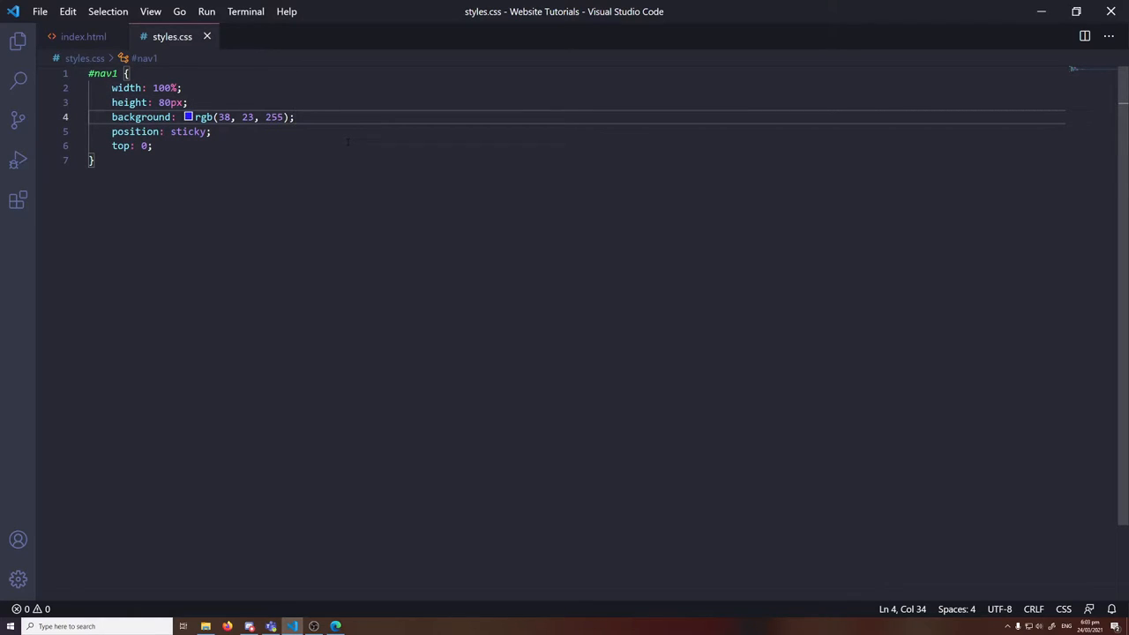
{"action": "type", "text": "color:"}
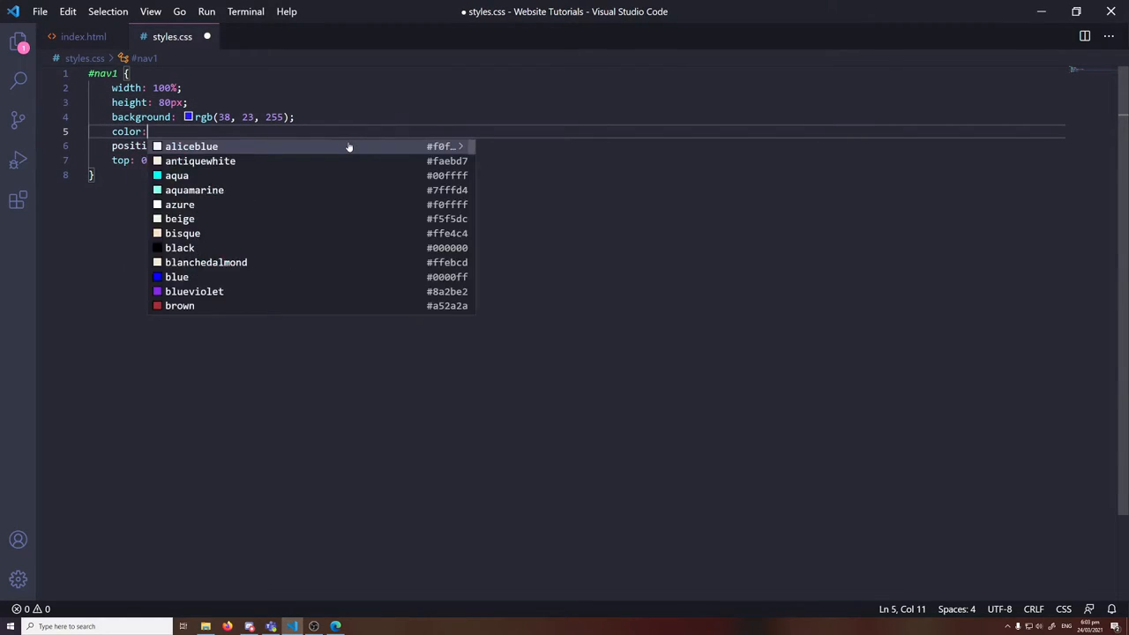
{"action": "type", "text": "#fff;"}
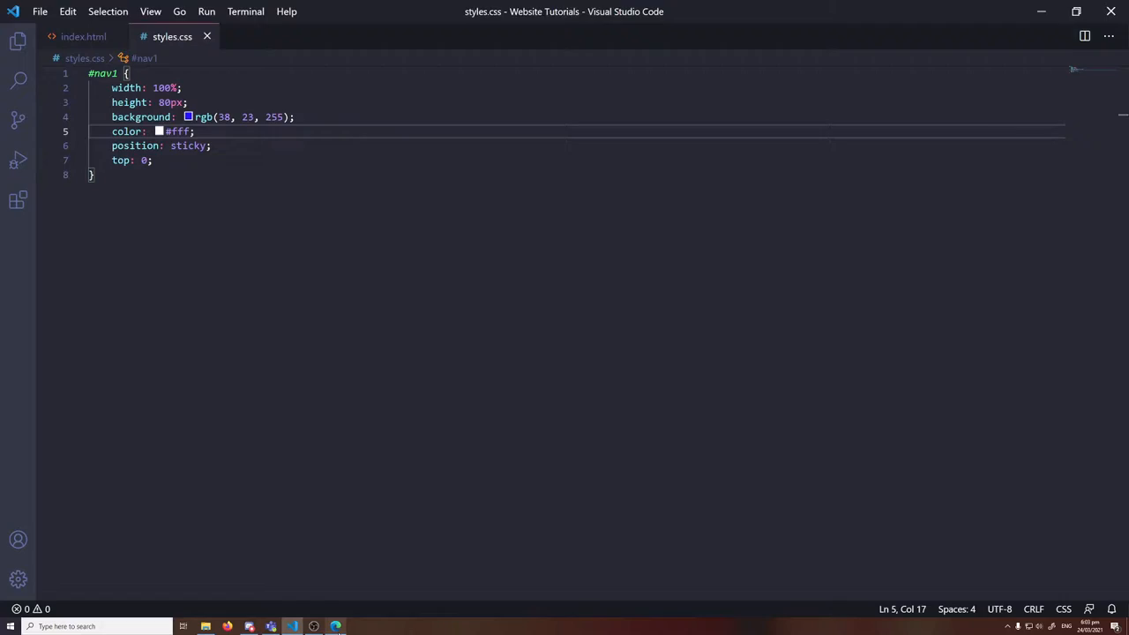
{"action": "left_click", "coordinate": [335, 626]}
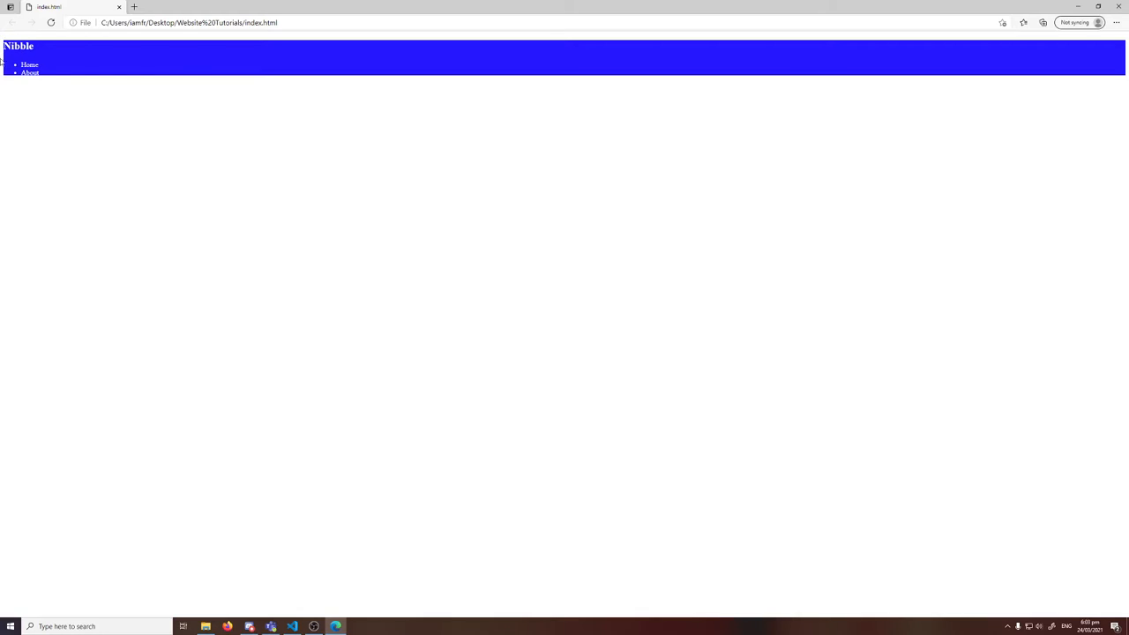
{"action": "left_click", "coordinate": [292, 626]}
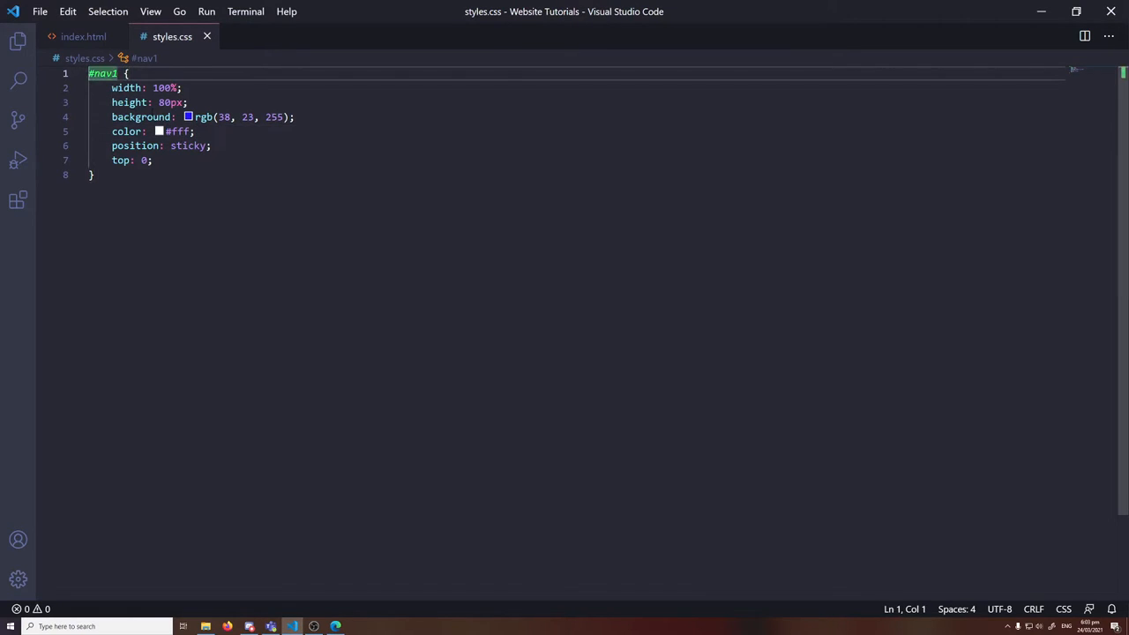
Start a body rule at the top of styles.css with a margin declaration
{"action": "type", "text": "body"}
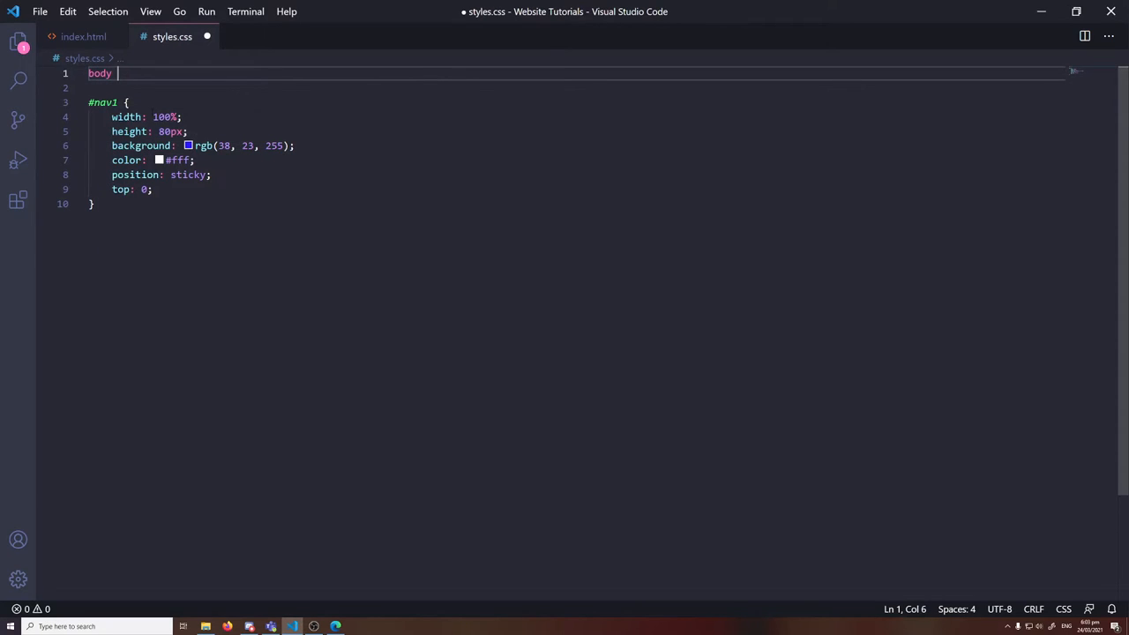
{"action": "type", "text": "{"}
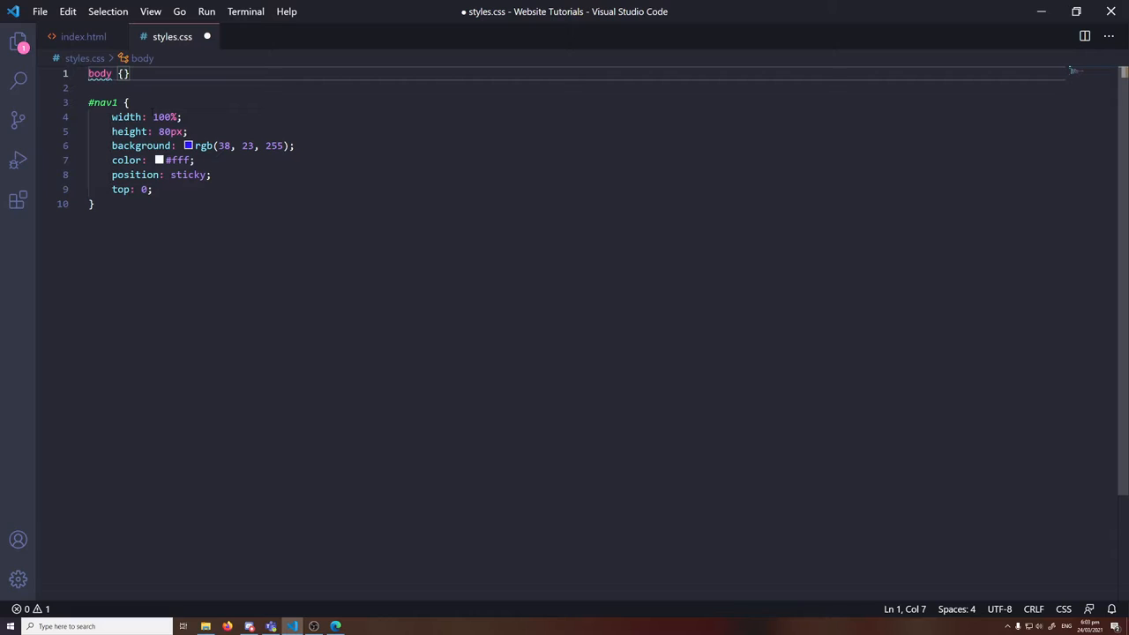
{"action": "type", "text": "mar"}
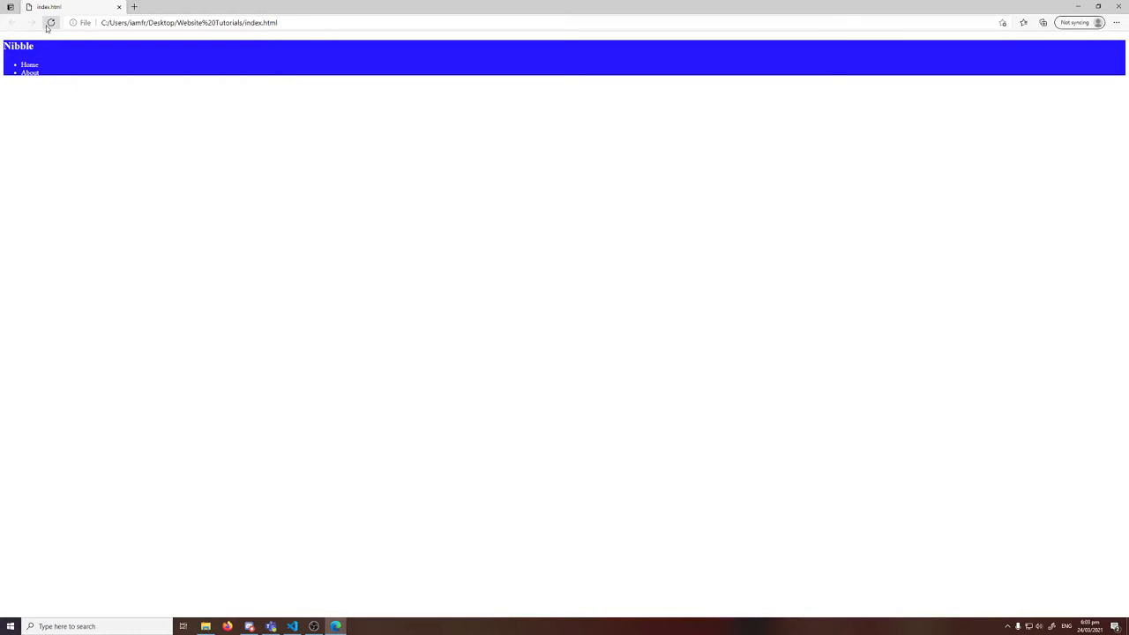
Reload the page in Edge to confirm the nav bar sits flush against the edges
{"action": "left_click", "coordinate": [49, 21]}
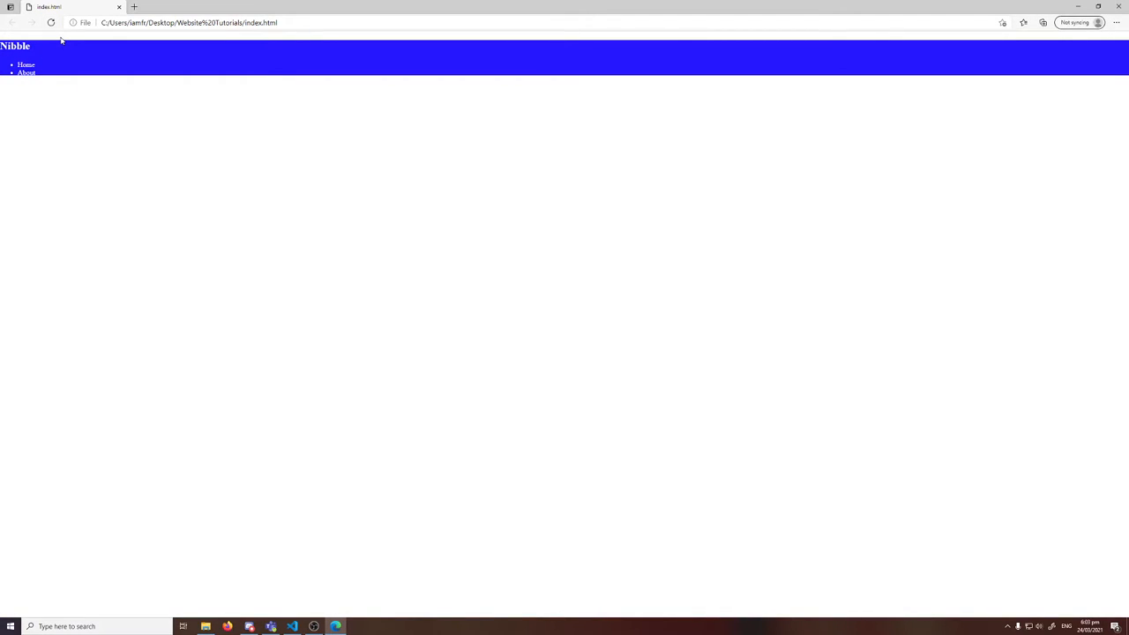
{"action": "mouse_move", "coordinate": [50, 39]}
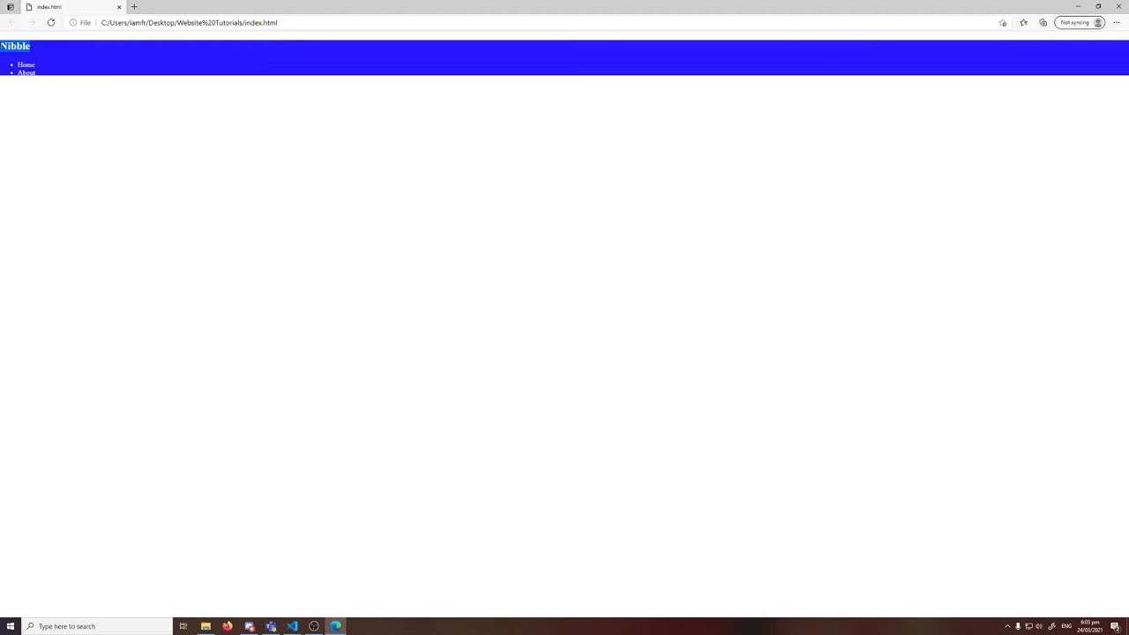
{"action": "mouse_move", "coordinate": [145, 208]}
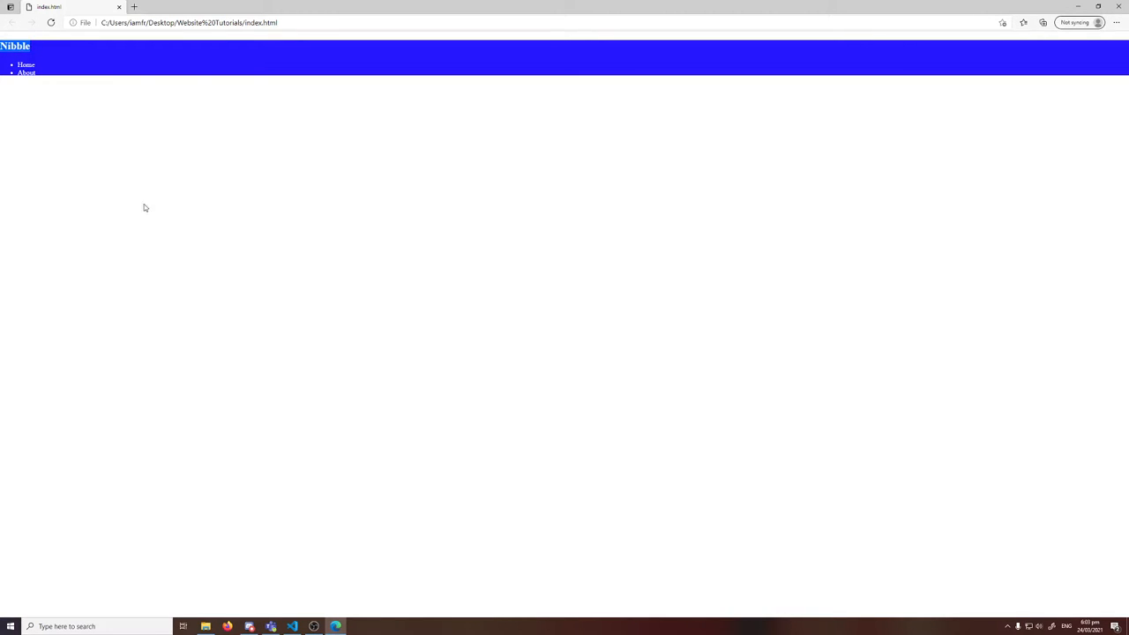
{"action": "left_click", "coordinate": [293, 626]}
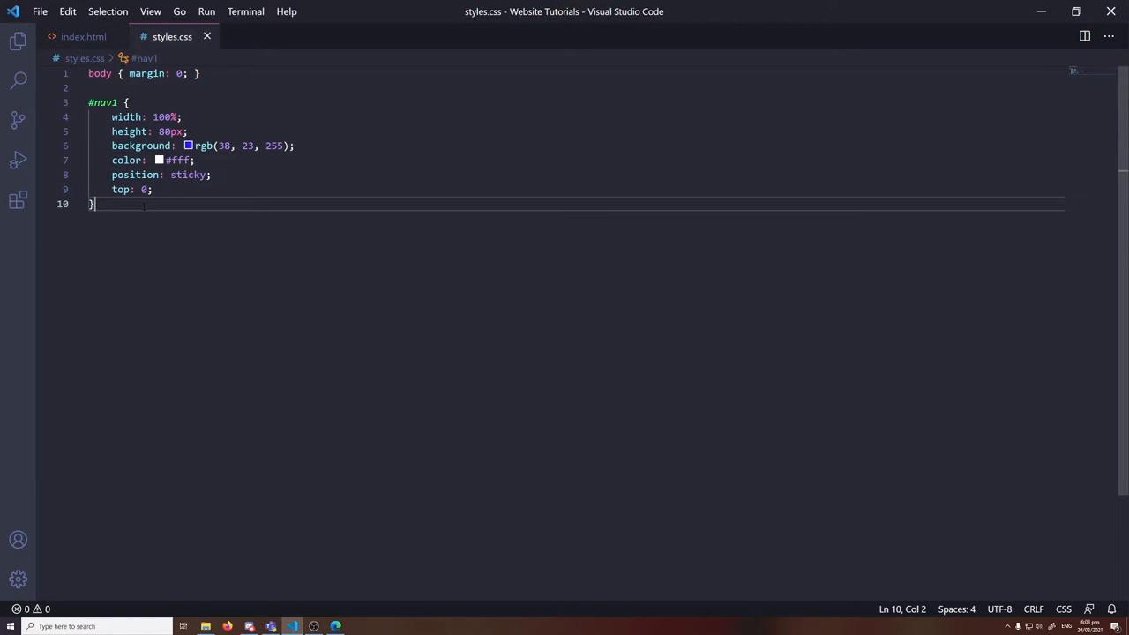
Add a #nav1 #nav1-logo rule with margin: 0, checking the logo id in index.html first
{"action": "type", "text": "#nav1,"}
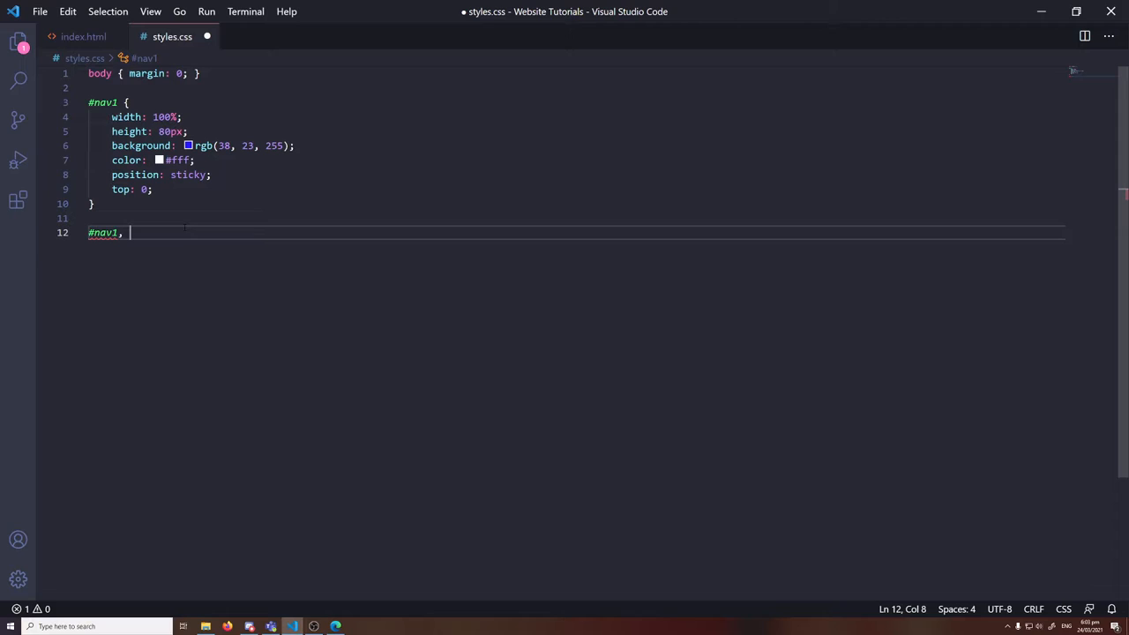
{"action": "left_click", "coordinate": [83, 35]}
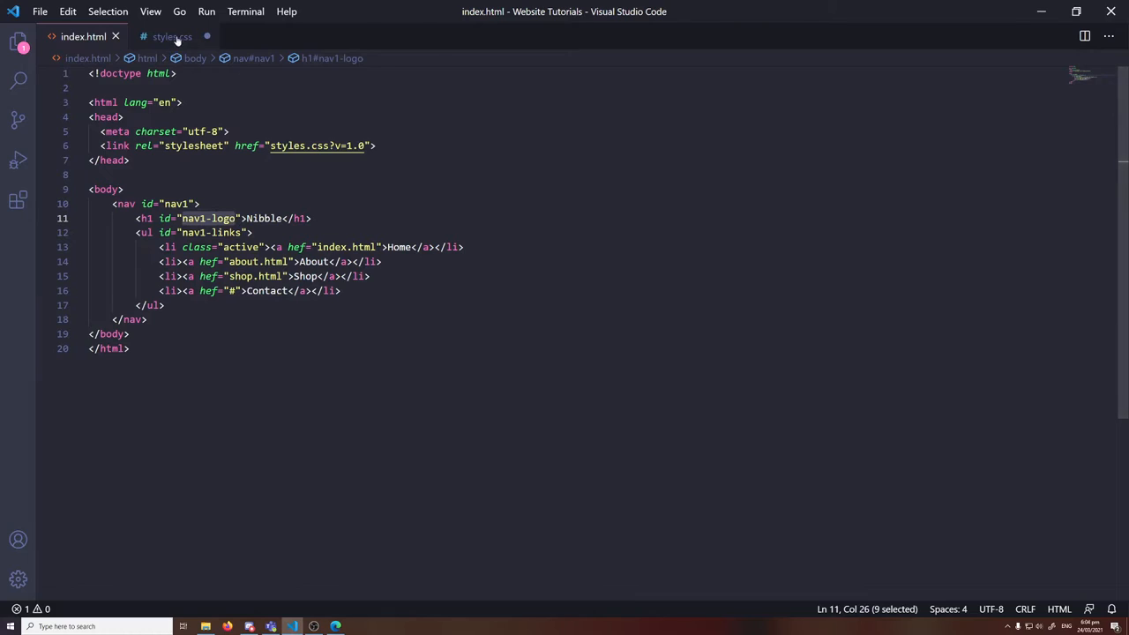
{"action": "left_click", "coordinate": [173, 35]}
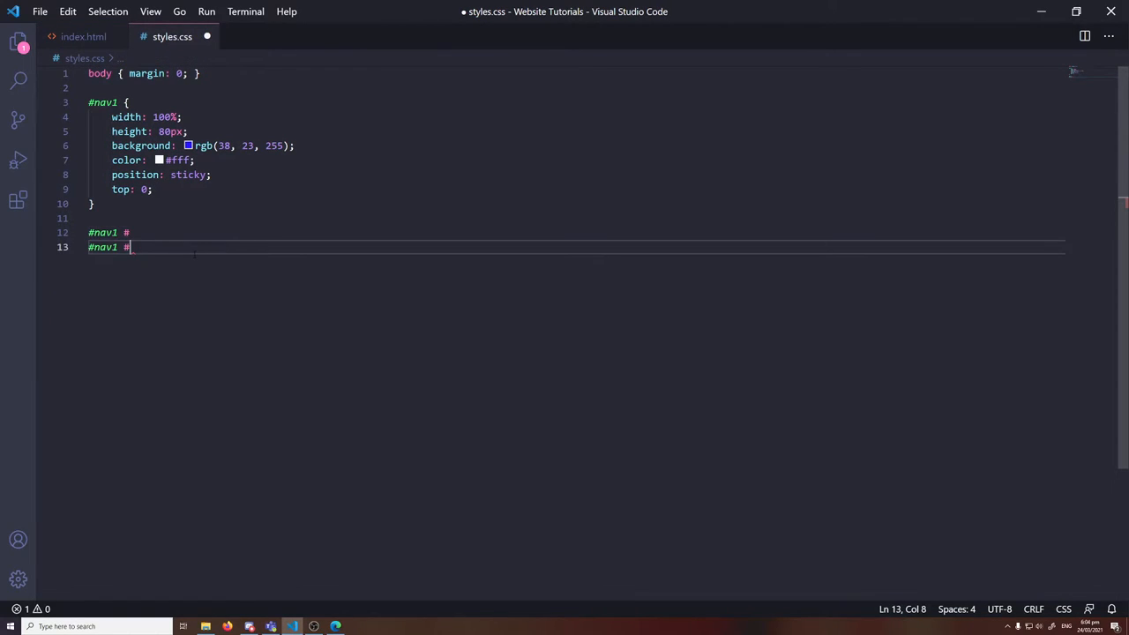
{"action": "key", "text": "Backspace"}
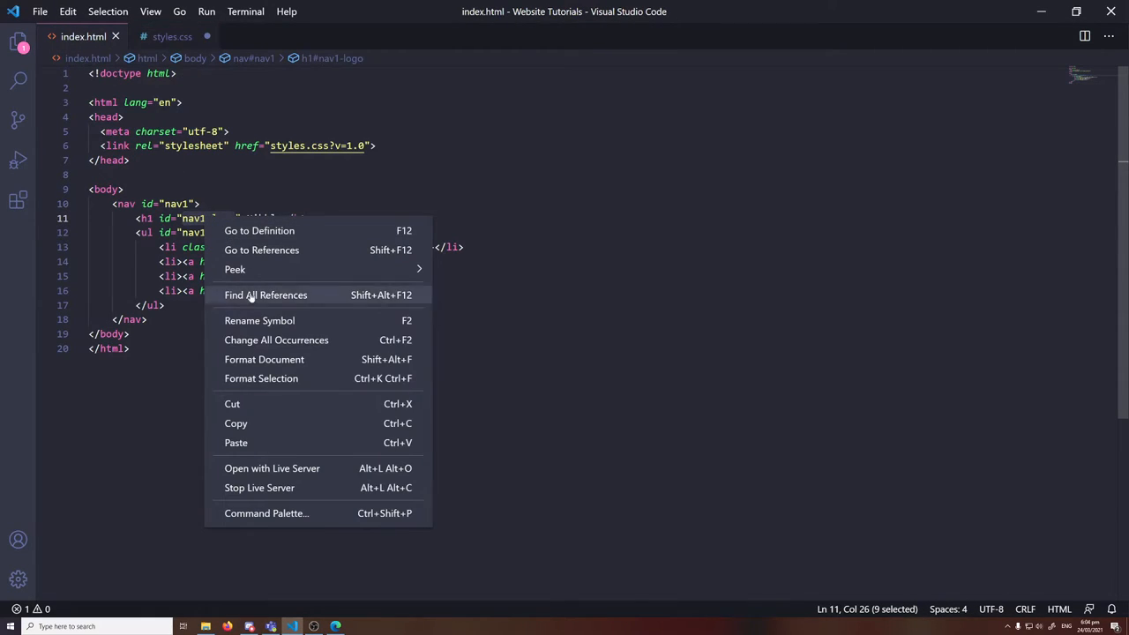
{"action": "left_click", "coordinate": [173, 35]}
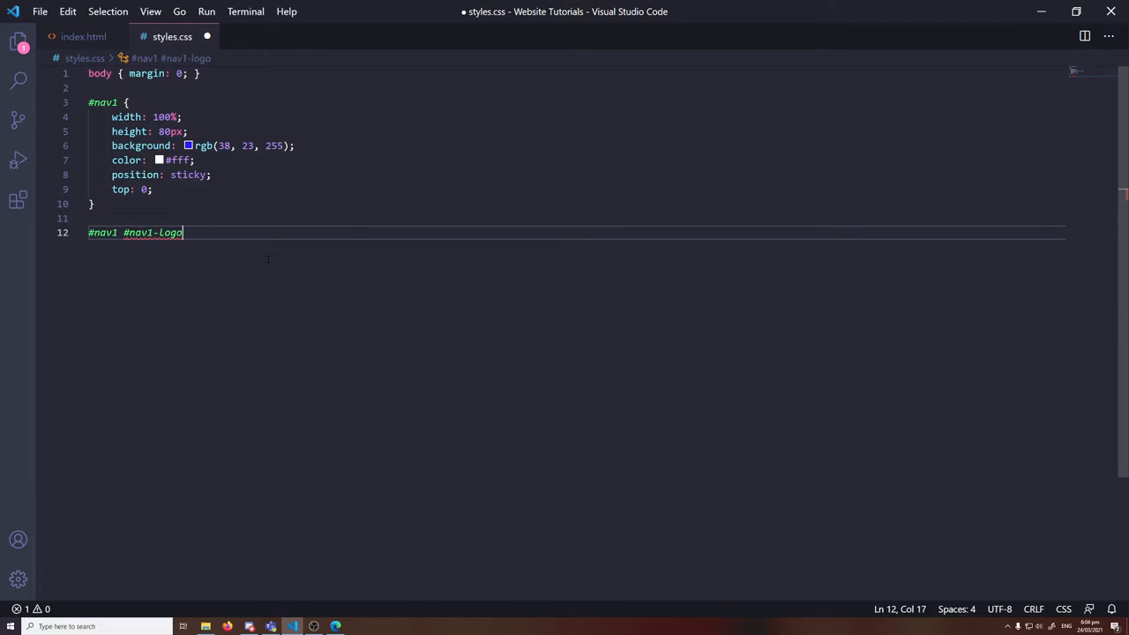
{"action": "type", "text": "{"}
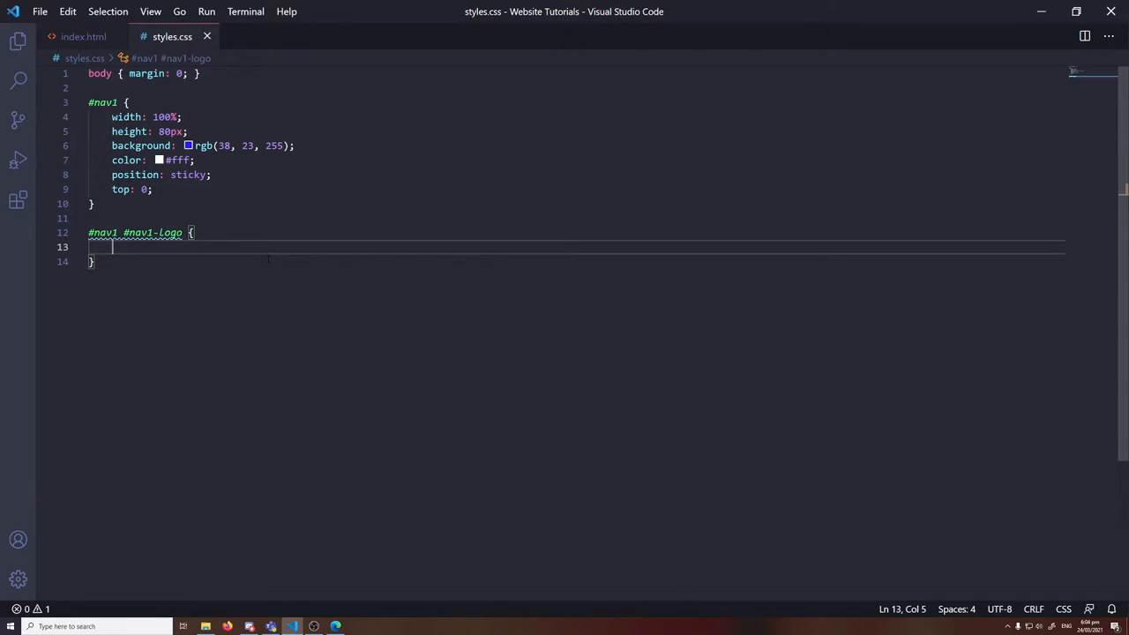
{"action": "type", "text": "margin: 0;"}
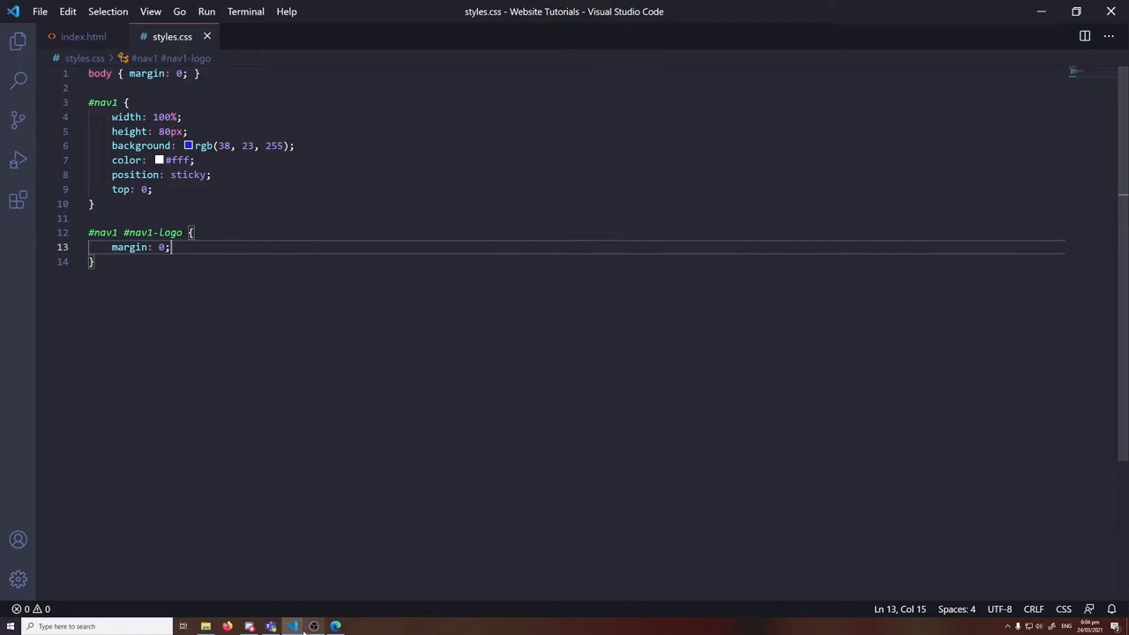
Reload index.html in Edge to see the blue sticky nav bar with Nibble logo and links
{"action": "left_click", "coordinate": [335, 626]}
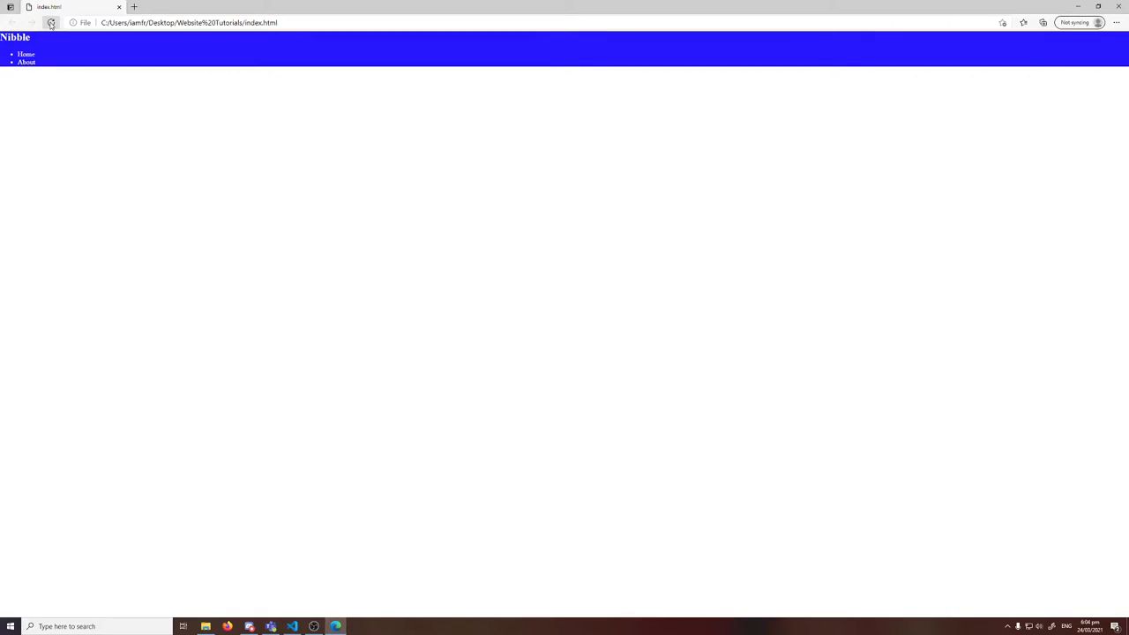
{"action": "left_click", "coordinate": [51, 21]}
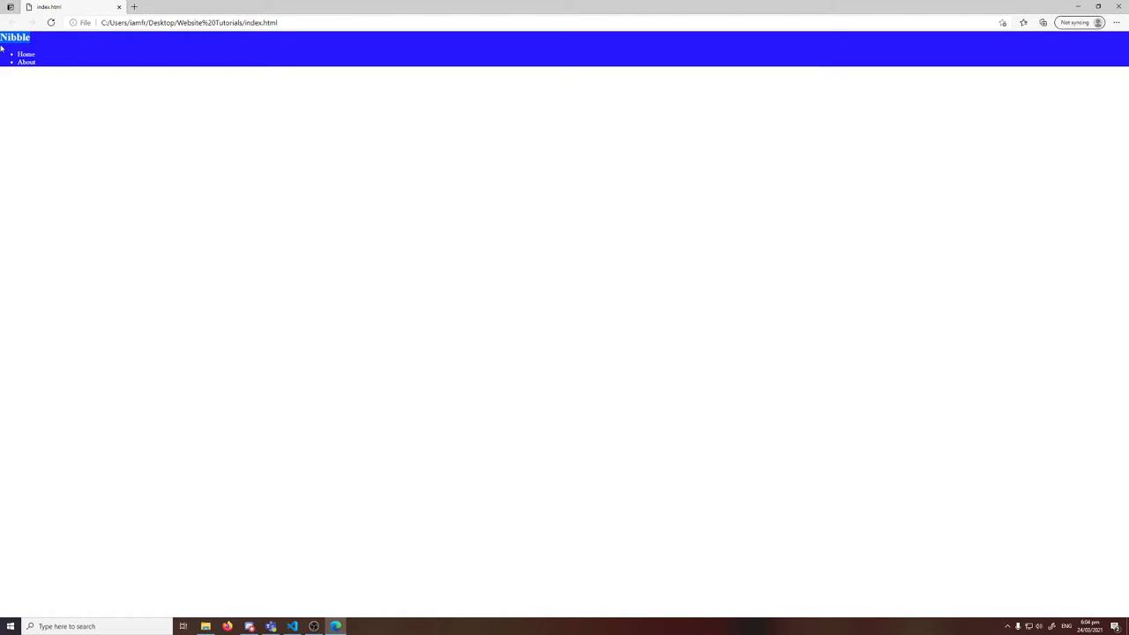
{"action": "mouse_move", "coordinate": [343, 617]}
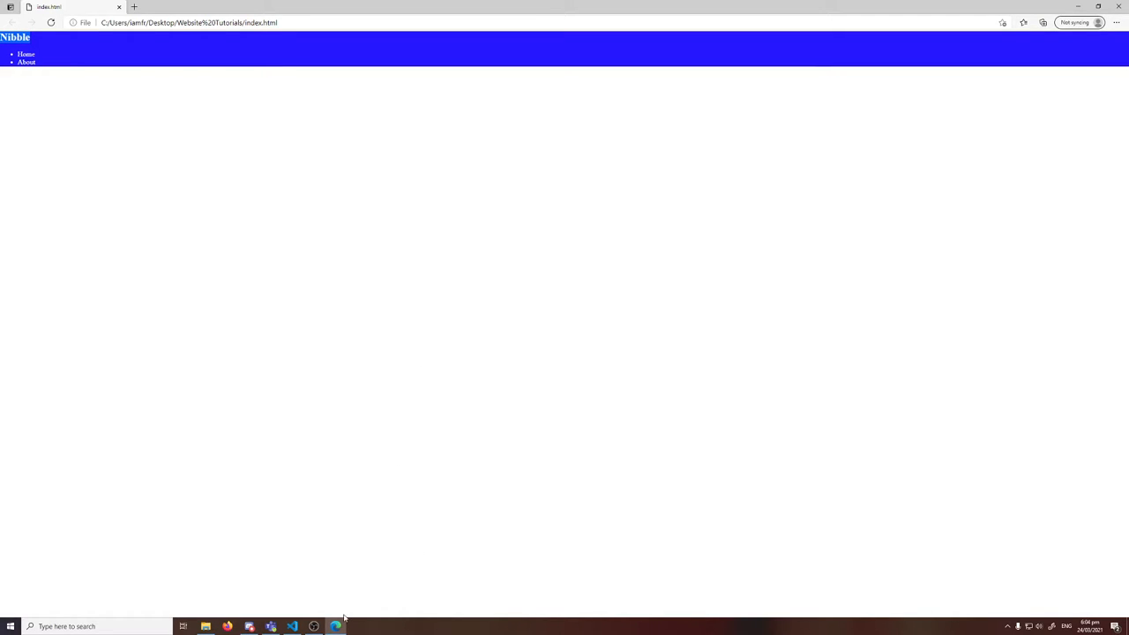
Give #nav1 #nav1-logo a 60px line-height, comparing it against the nav bar's 80px height
{"action": "left_click", "coordinate": [293, 626]}
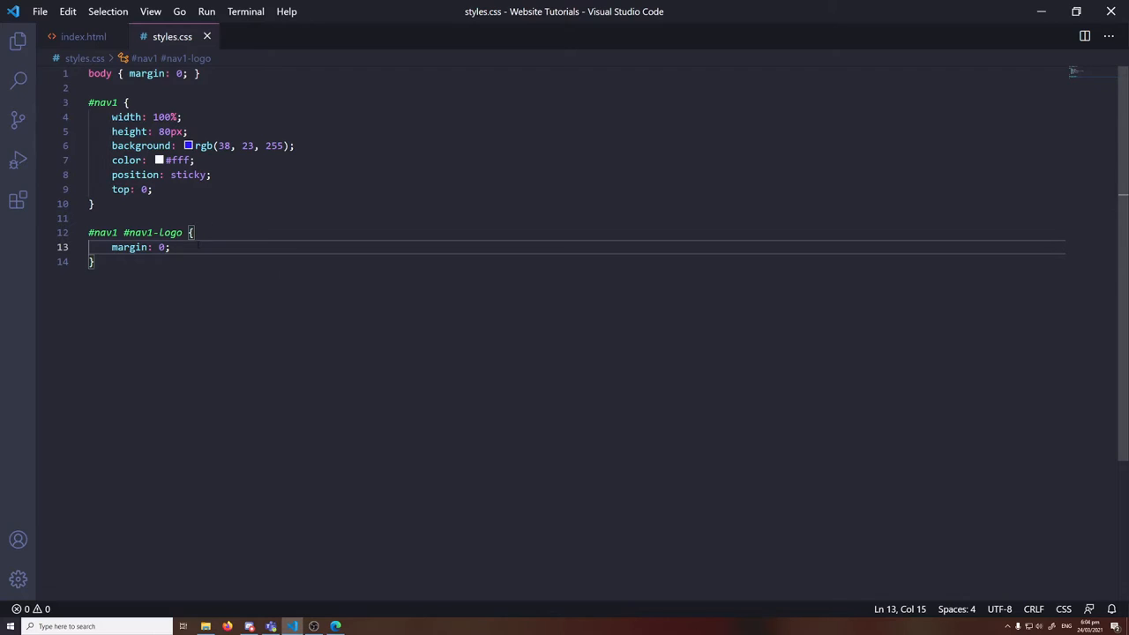
{"action": "type", "text": "padding:"}
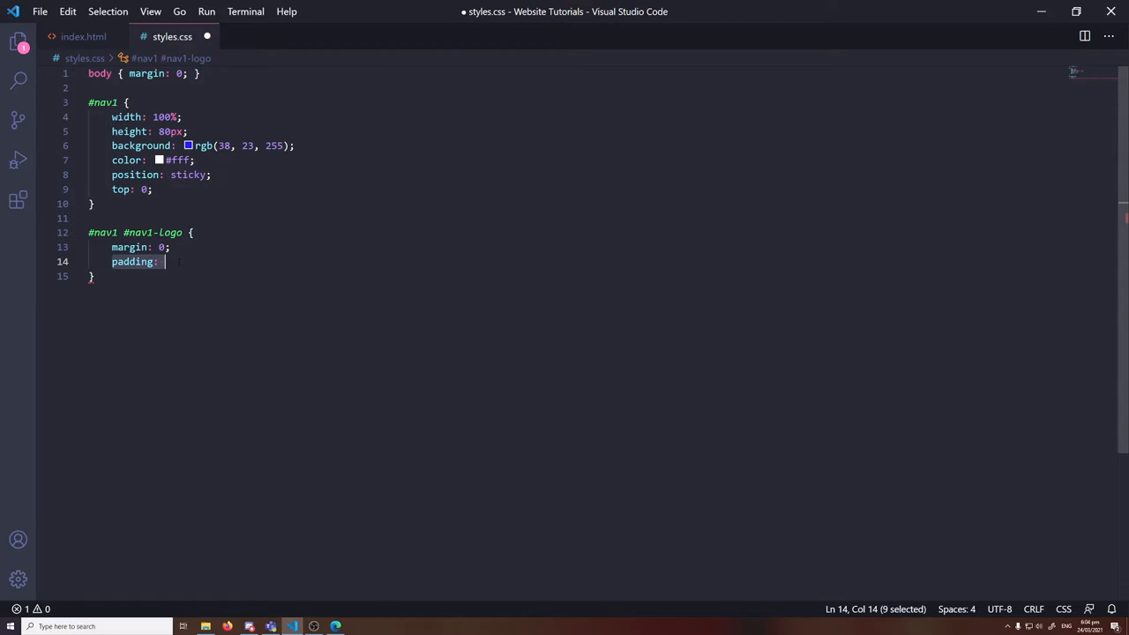
{"action": "type", "text": "line-height"}
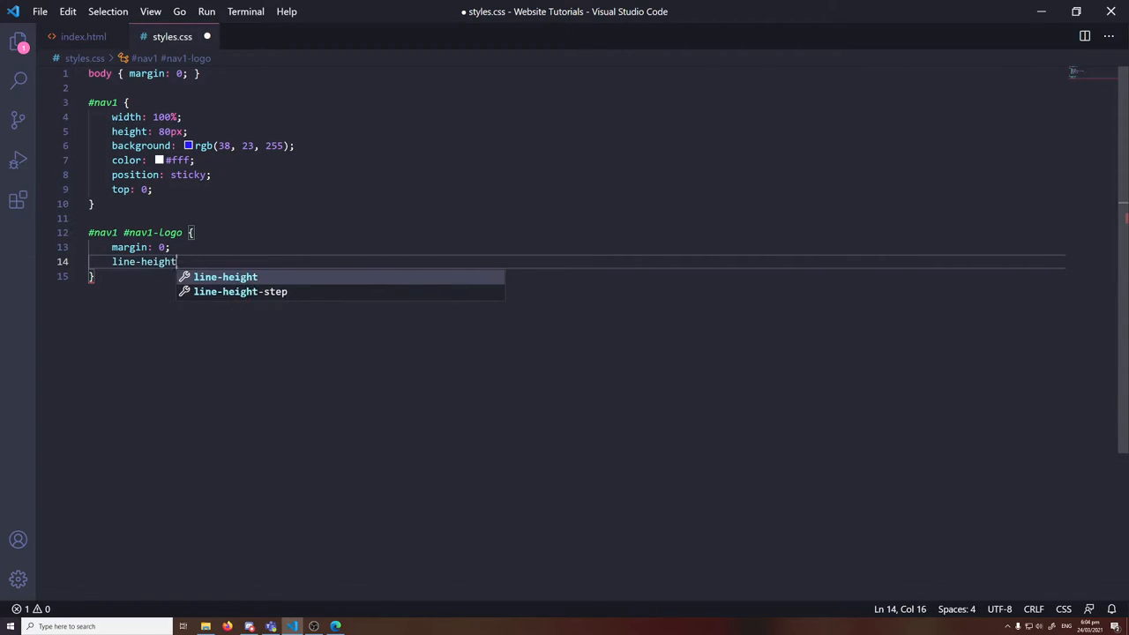
{"action": "type", "text": "L 60px;"}
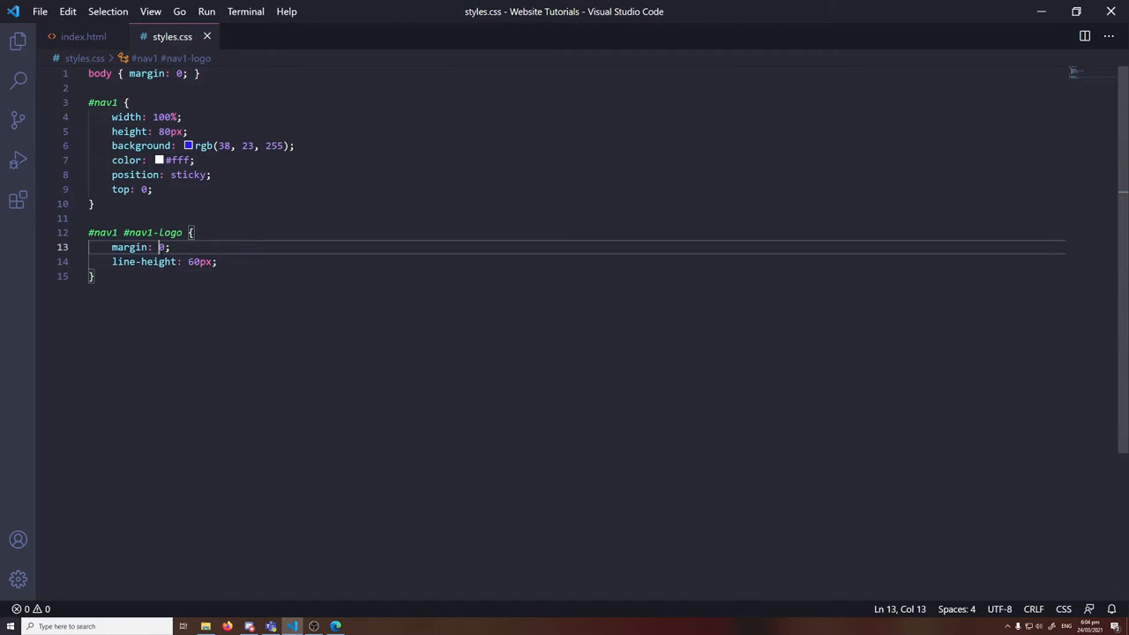
{"action": "double_click", "coordinate": [201, 261]}
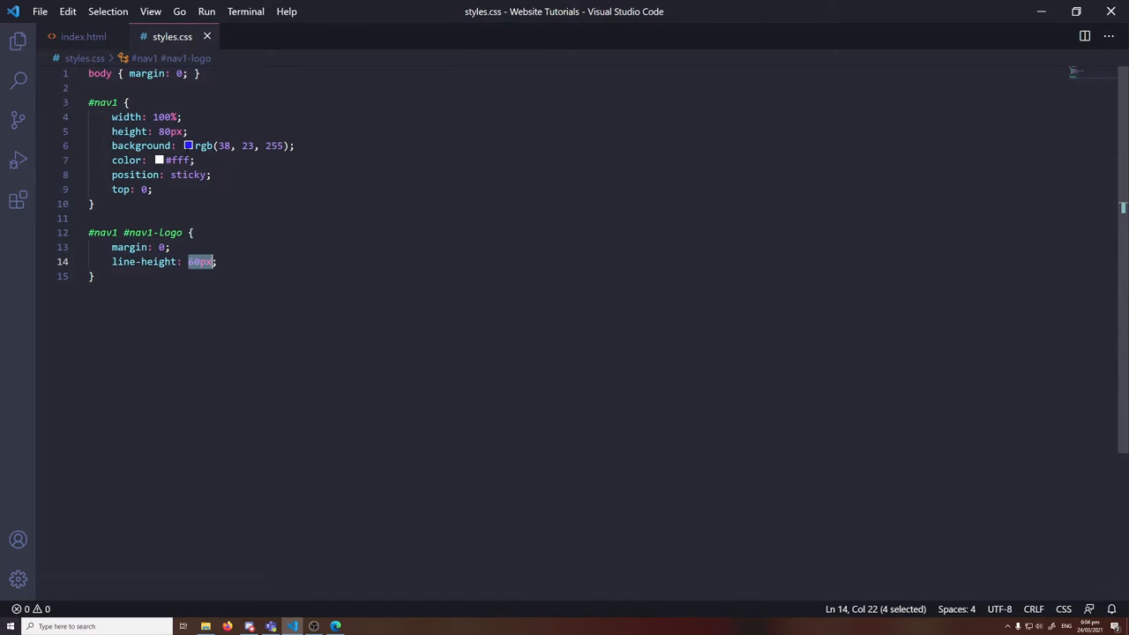
{"action": "double_click", "coordinate": [169, 131]}
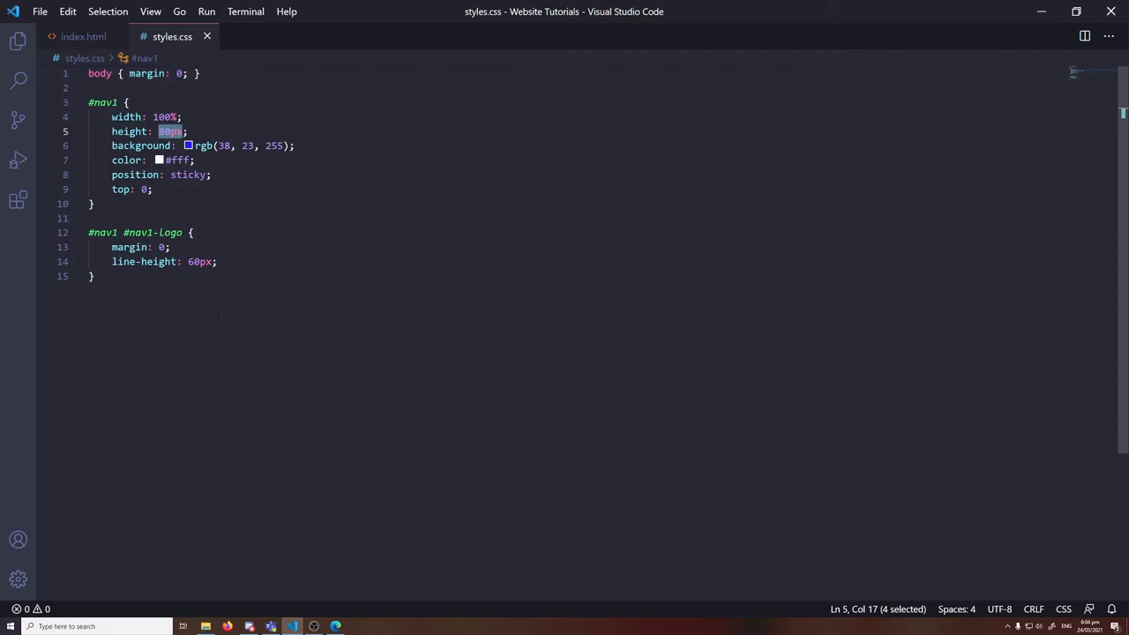
{"action": "left_click", "coordinate": [215, 261]}
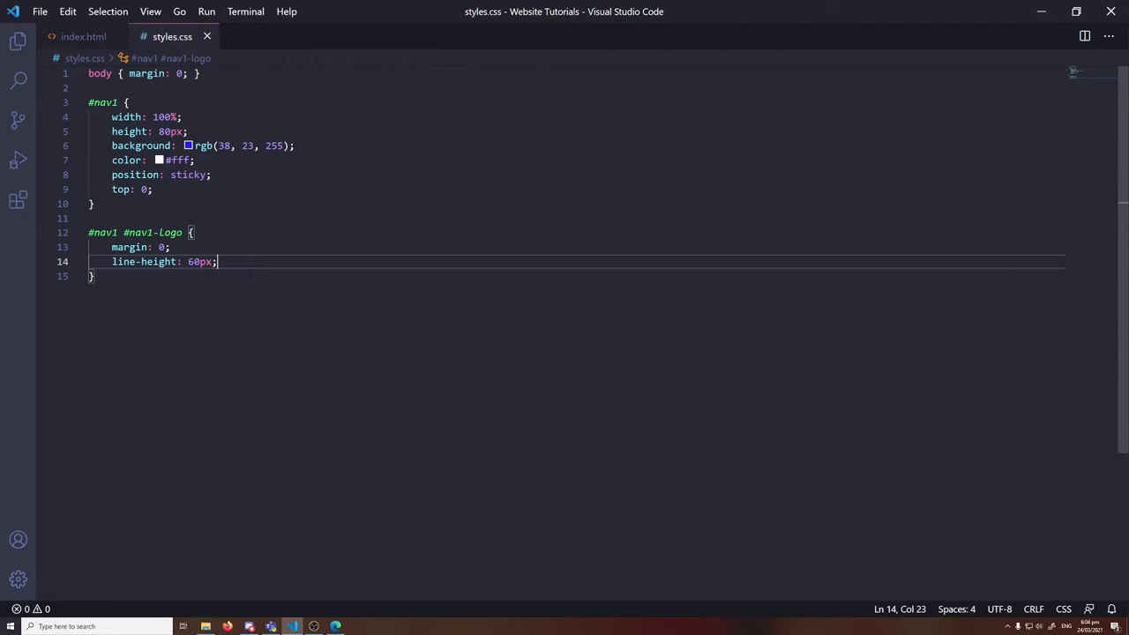
Pad the #nav1 bar 10px vertically and 20vw horizontally
{"action": "type", "text": "padding:"}
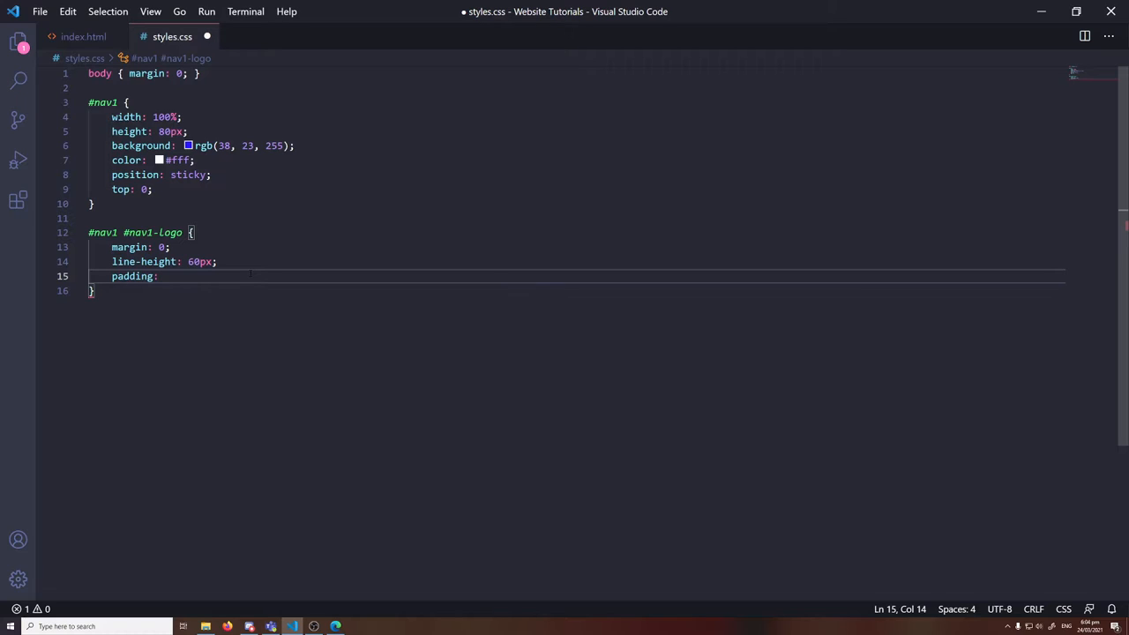
{"action": "type", "text": "10px"}
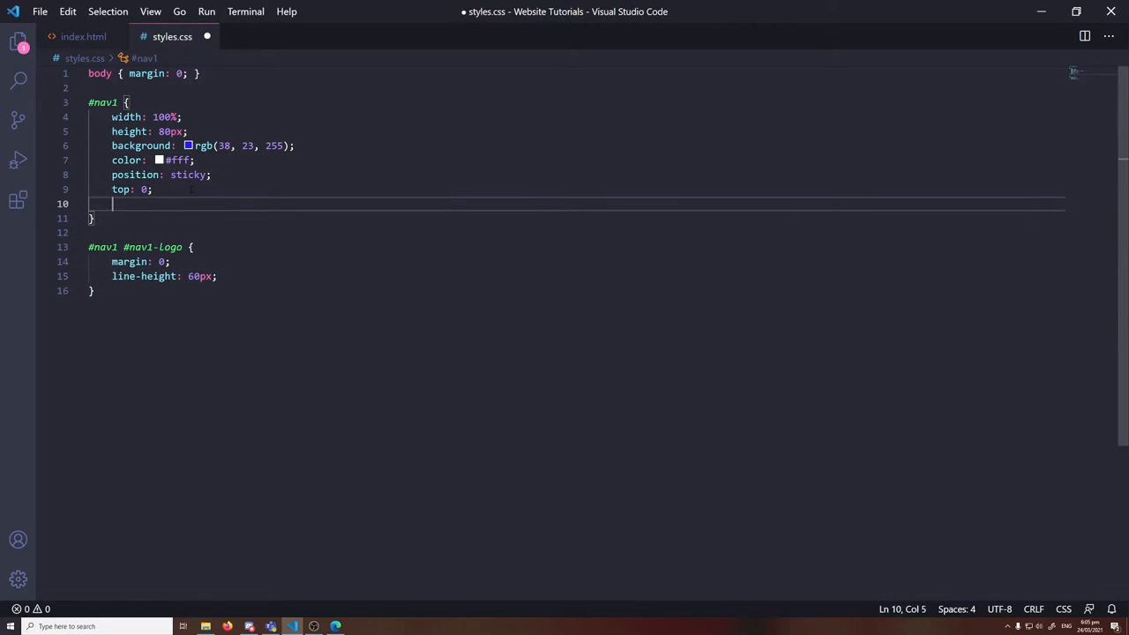
{"action": "type", "text": "padding: 10px"}
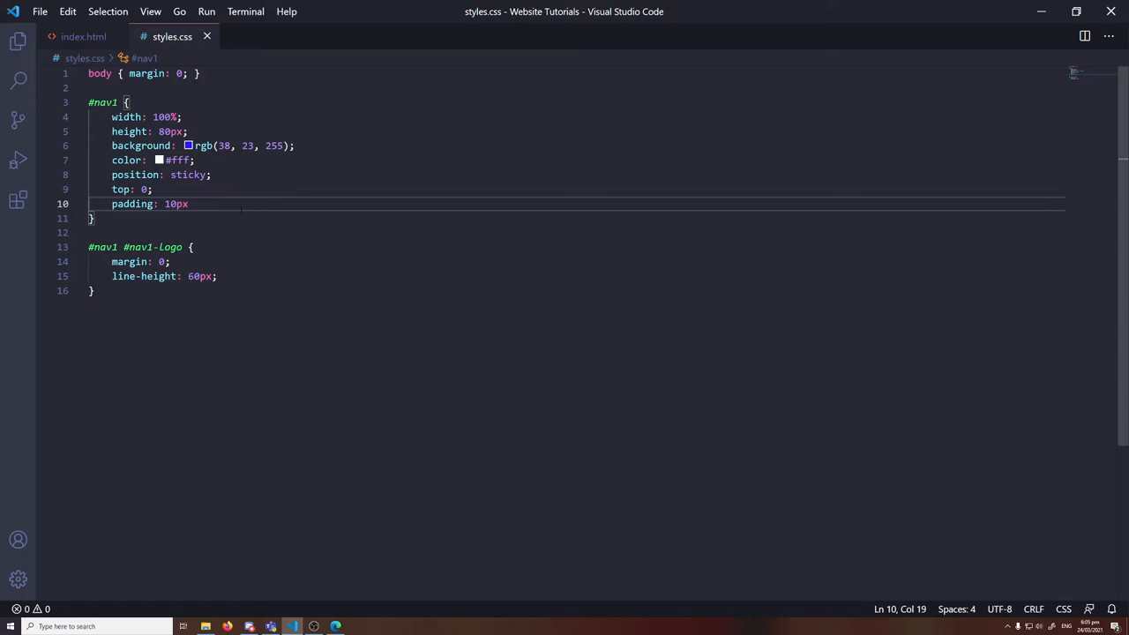
{"action": "type", "text": "20vw;"}
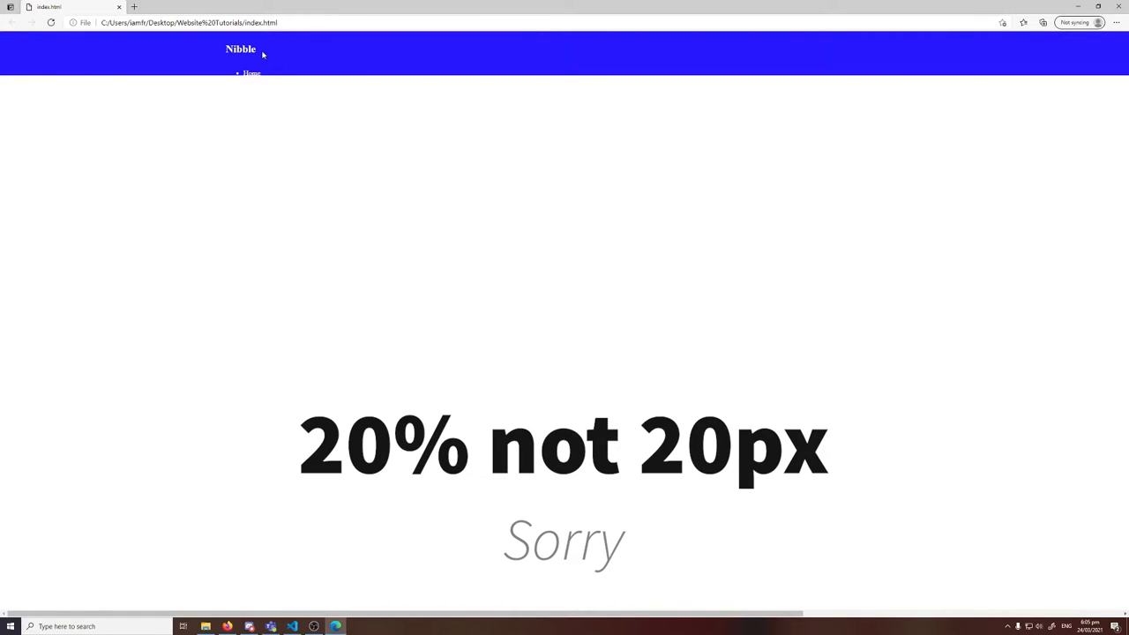
{"action": "mouse_move", "coordinate": [237, 79]}
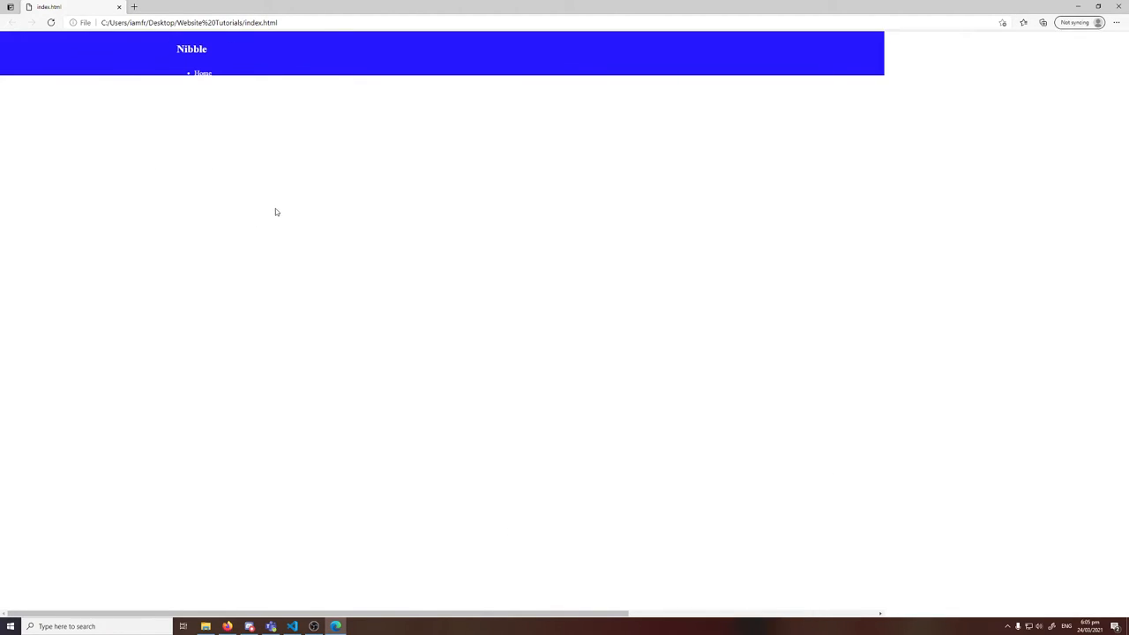
Inspect the nav in Edge DevTools, then review the 80px height and 10px padding in the stylesheet
{"action": "key", "text": "F12"}
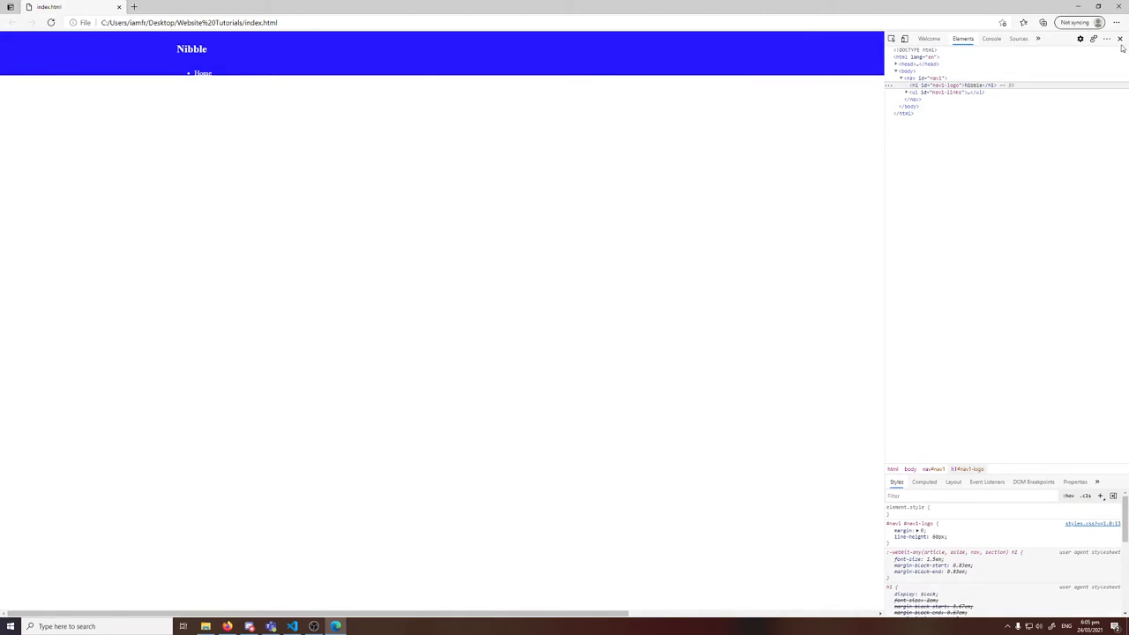
{"action": "left_click", "coordinate": [1120, 38]}
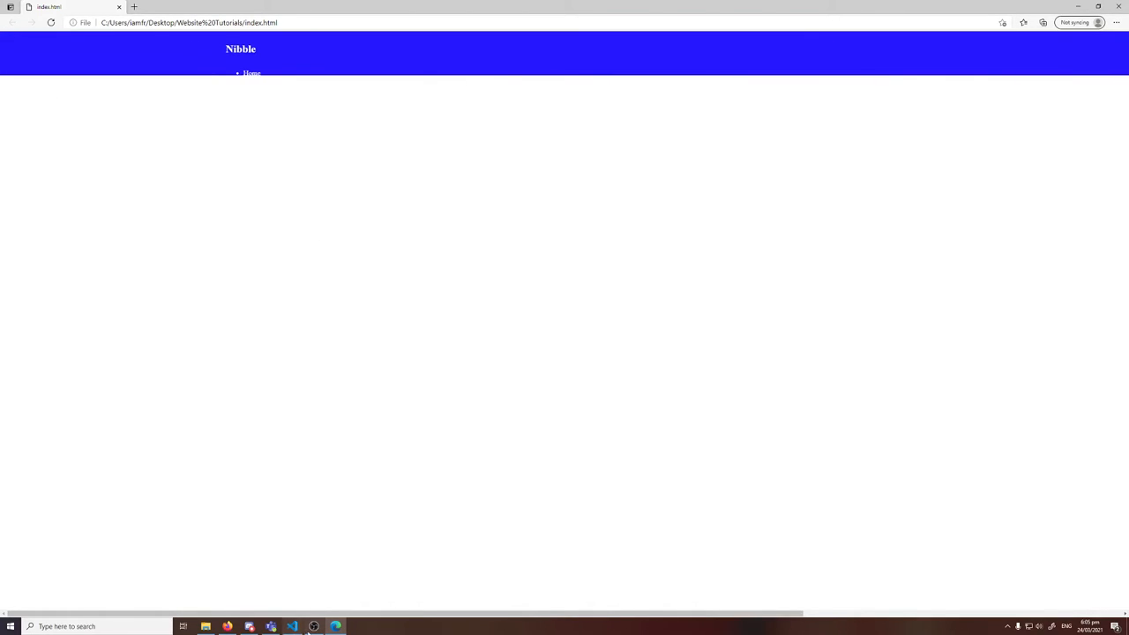
{"action": "left_click", "coordinate": [293, 626]}
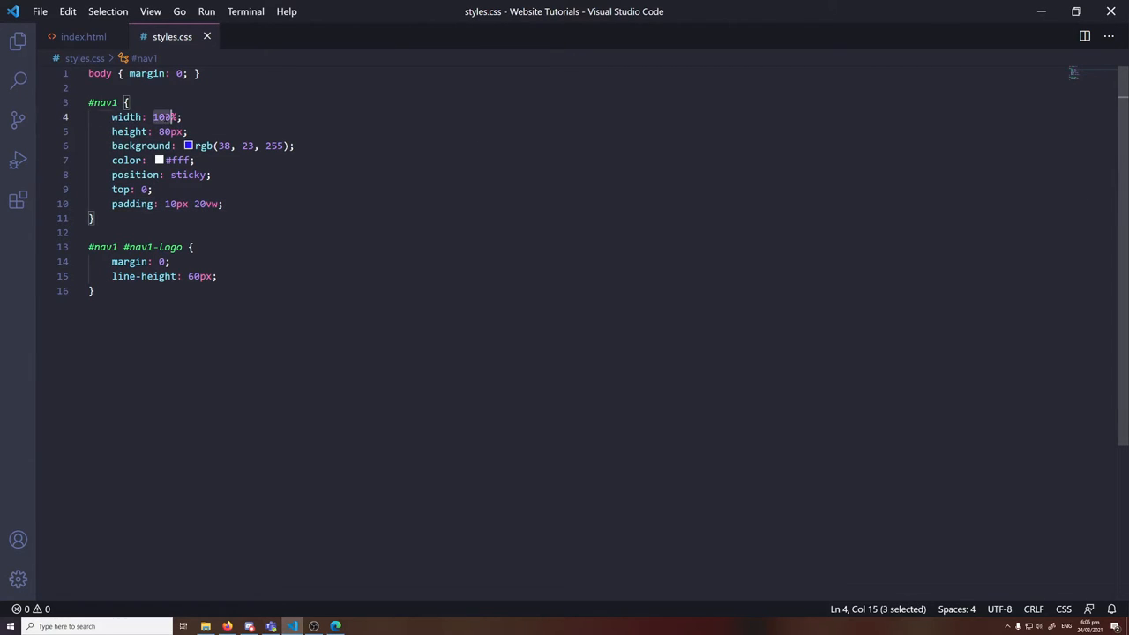
{"action": "mouse_move", "coordinate": [164, 116]}
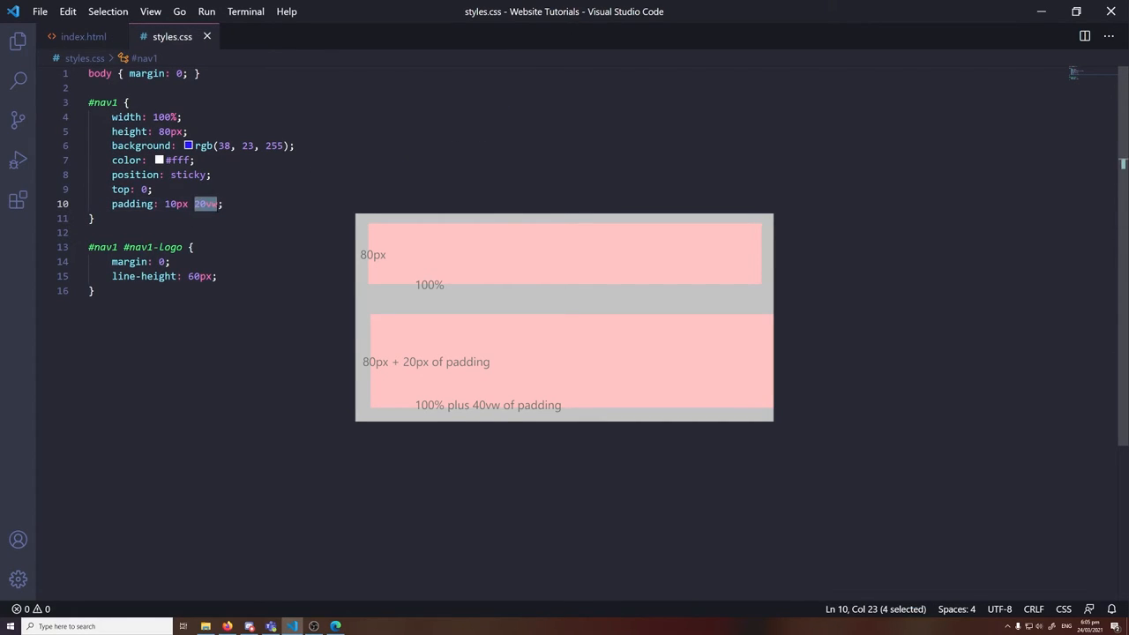
{"action": "left_click", "coordinate": [173, 130]}
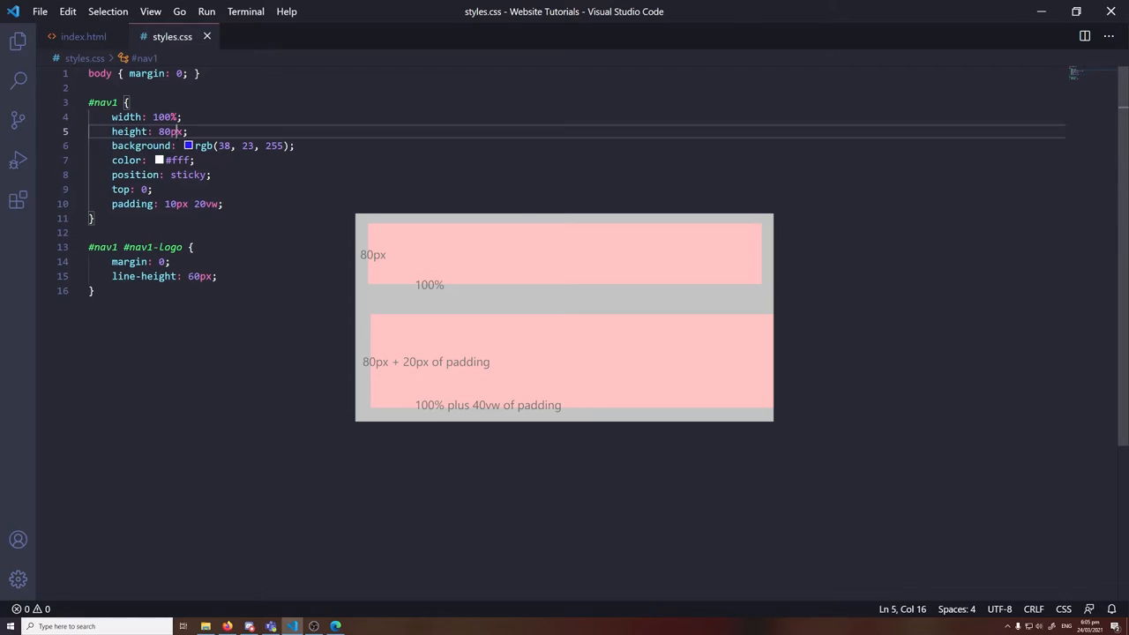
{"action": "left_click", "coordinate": [177, 204]}
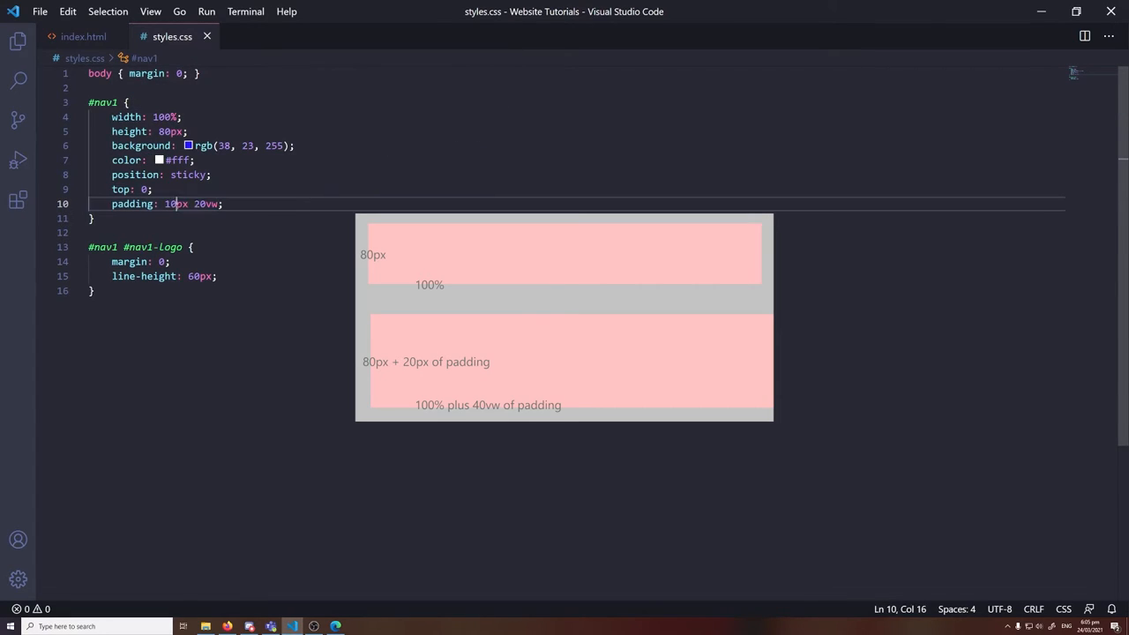
{"action": "double_click", "coordinate": [176, 204]}
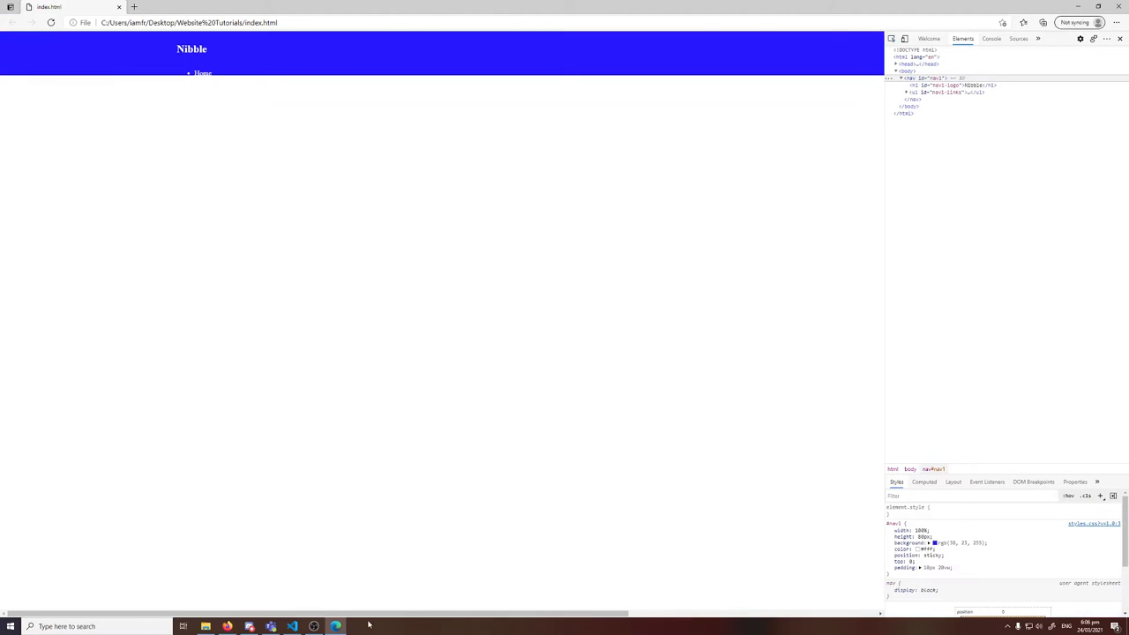
Add box-sizing: border-box to #nav1 and check the Nibble nav bar in Edge
{"action": "left_click", "coordinate": [291, 626]}
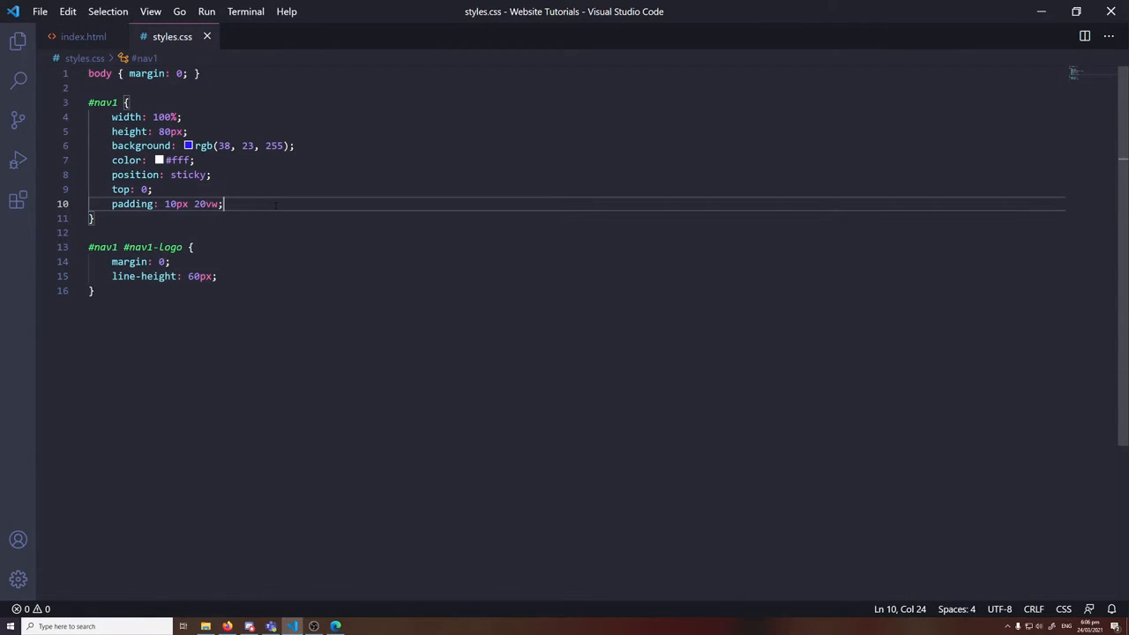
{"action": "type", "text": "box-sizing: border-box;"}
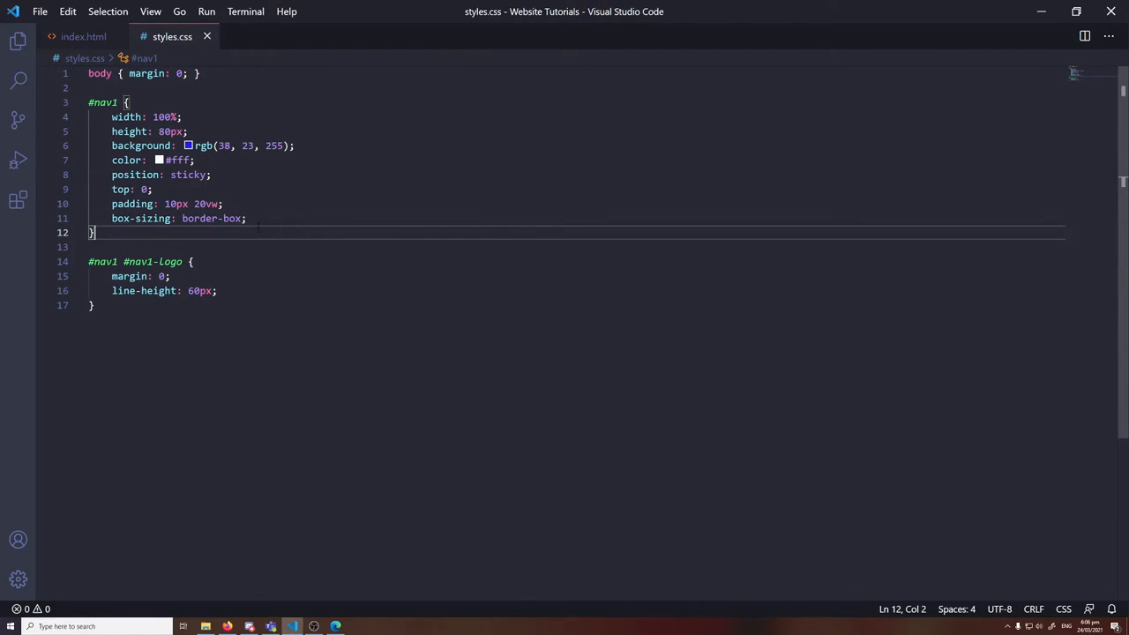
{"action": "left_click", "coordinate": [162, 116]}
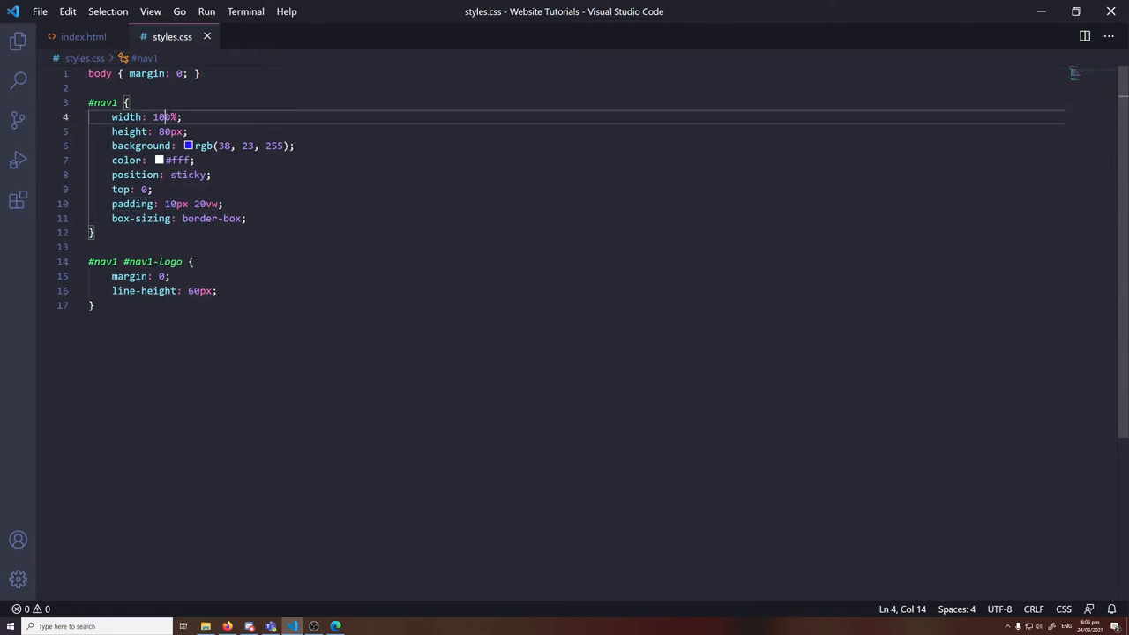
{"action": "double_click", "coordinate": [165, 116]}
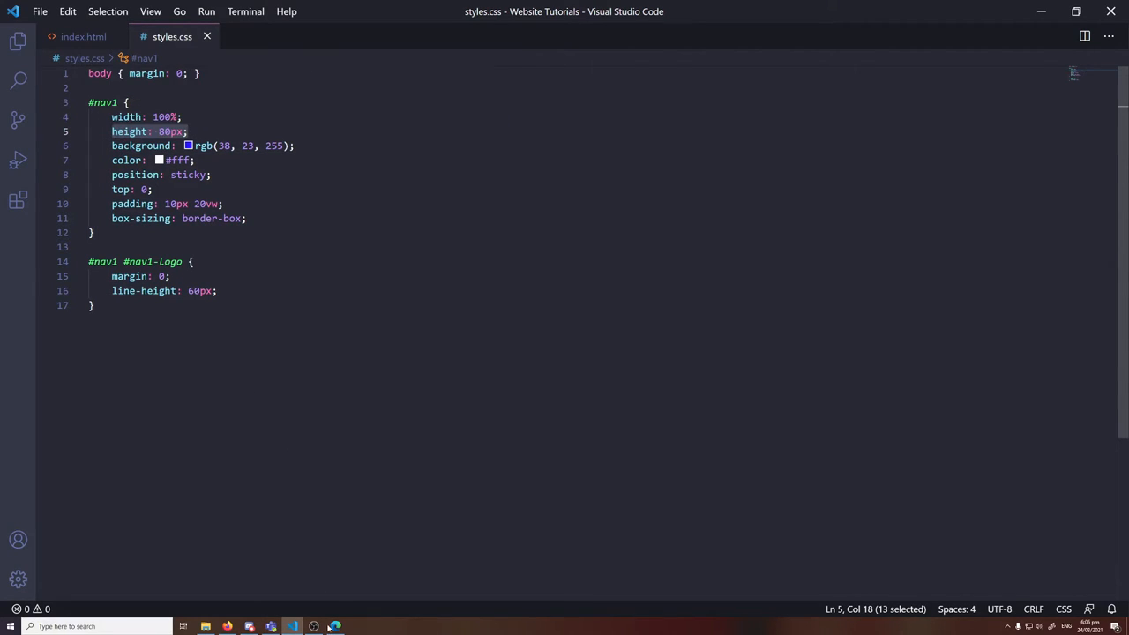
{"action": "left_click", "coordinate": [333, 626]}
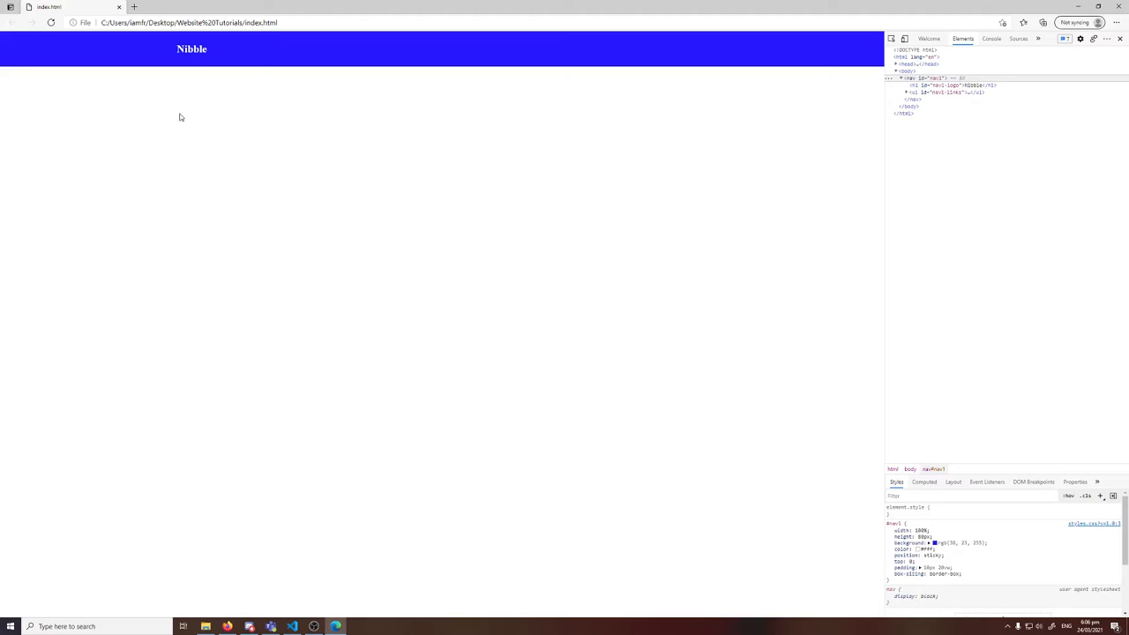
{"action": "mouse_move", "coordinate": [223, 98]}
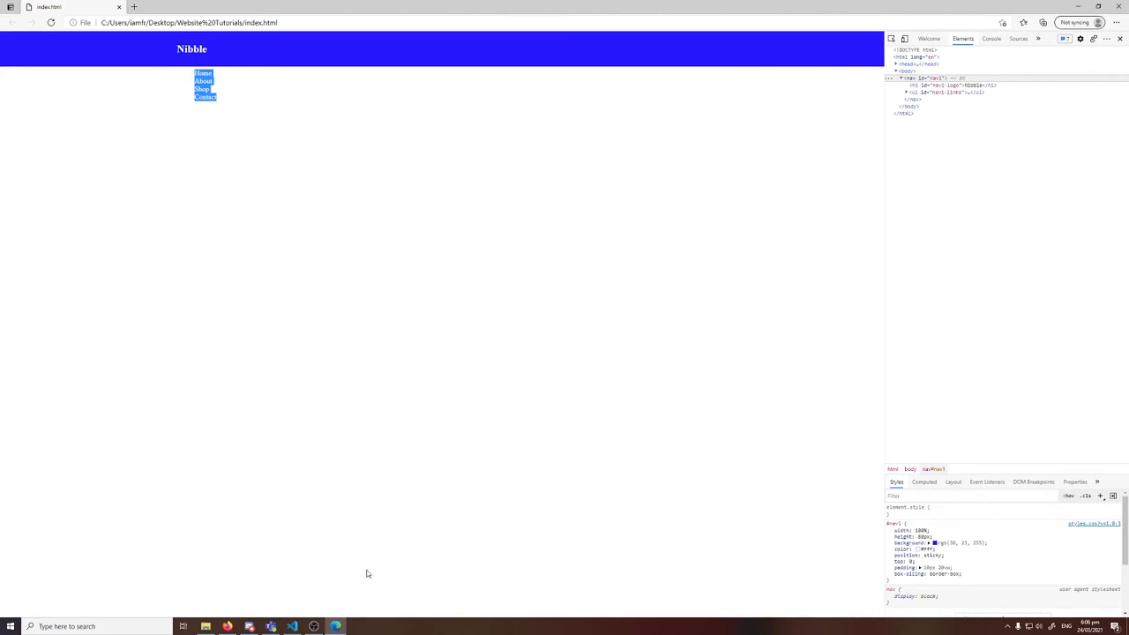
Make the #nav1 bar an inline grid with display: inline-grid
{"action": "left_click", "coordinate": [291, 626]}
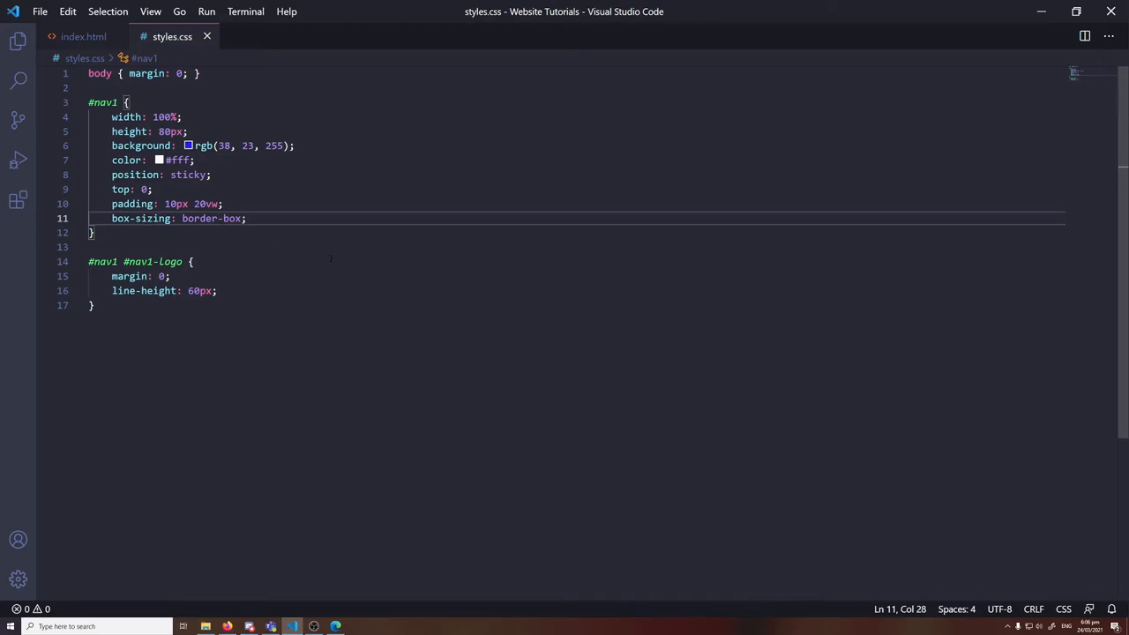
{"action": "type", "text": "display"}
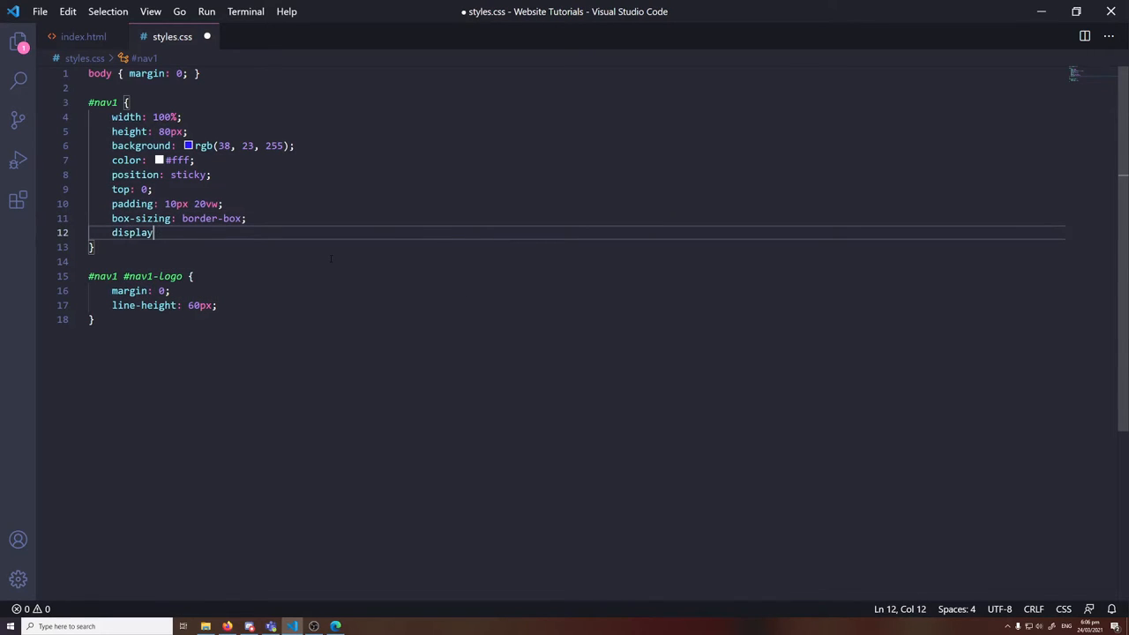
{"action": "type", "text": ": inline-gr"}
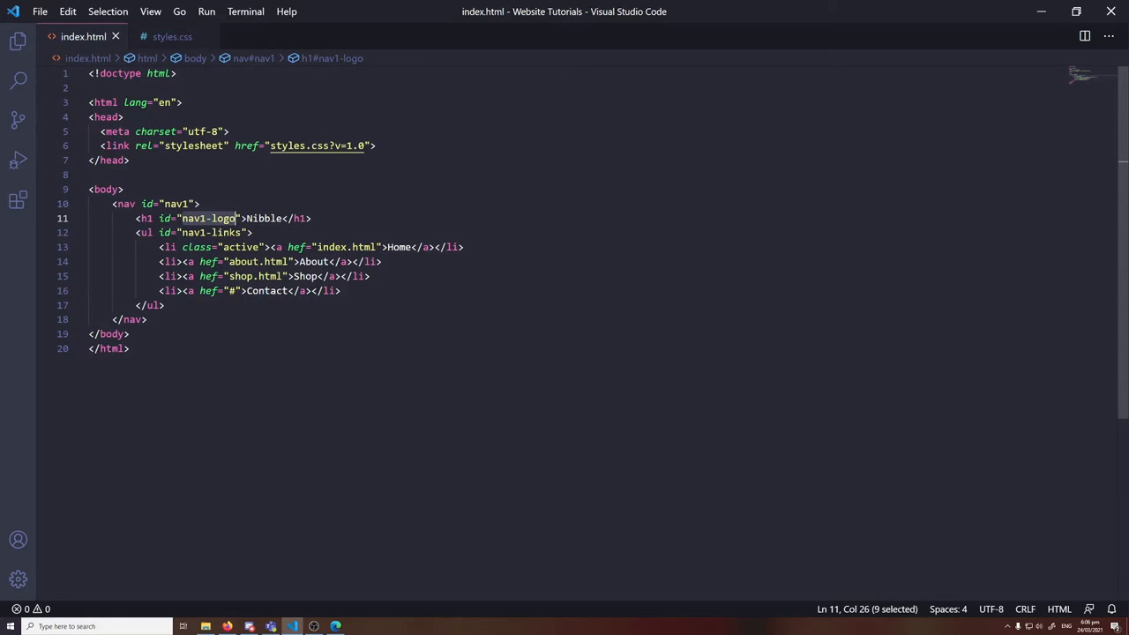
{"action": "left_click", "coordinate": [173, 35]}
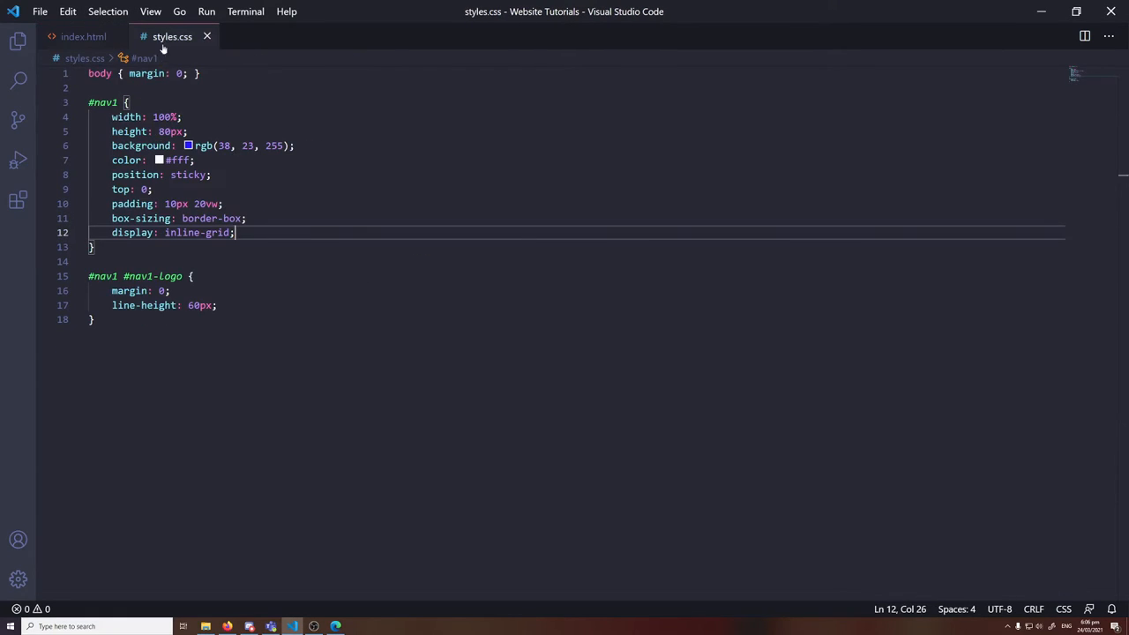
Add a #nav1 #nav1-links rule setting the links list's margin to 0
{"action": "type", "text": "#"}
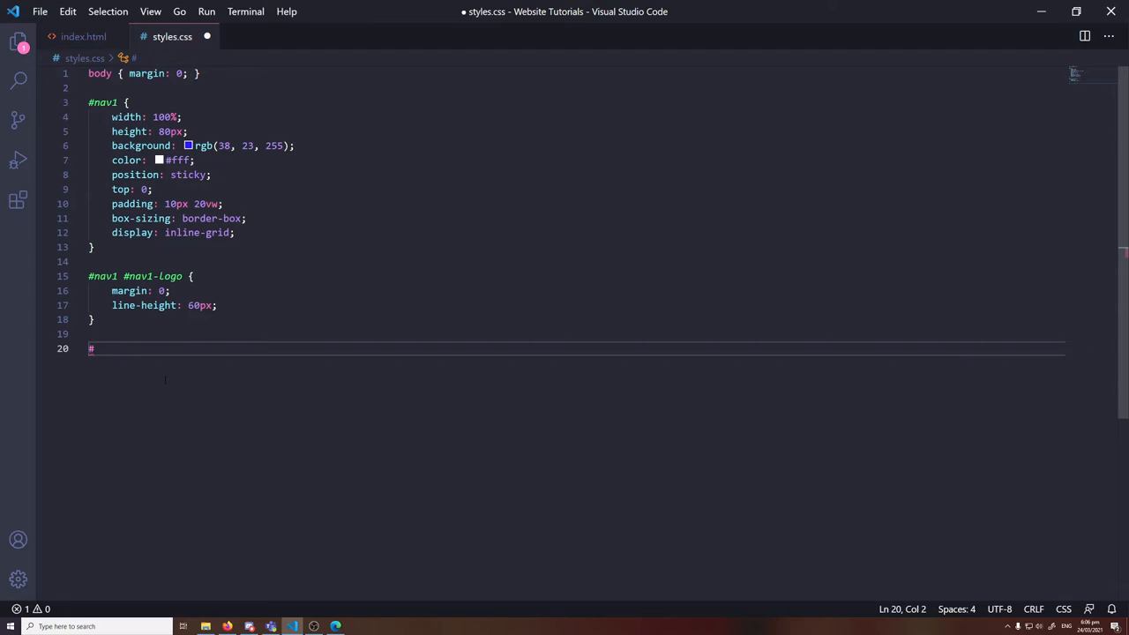
{"action": "type", "text": "nav1 nav1-links {"}
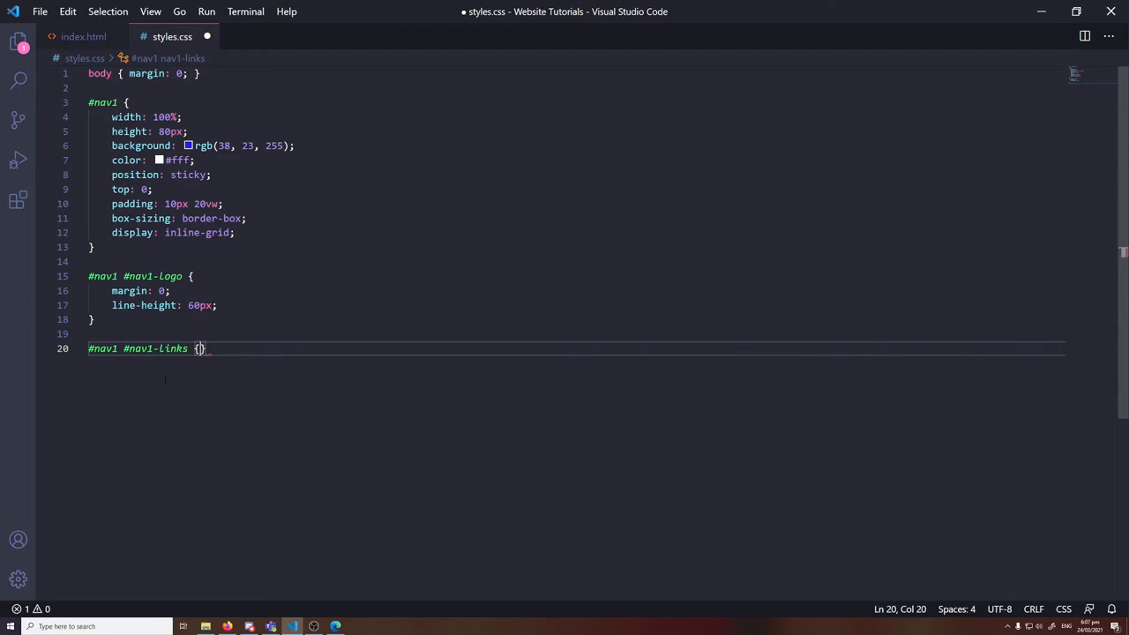
{"action": "key", "text": "Enter"}
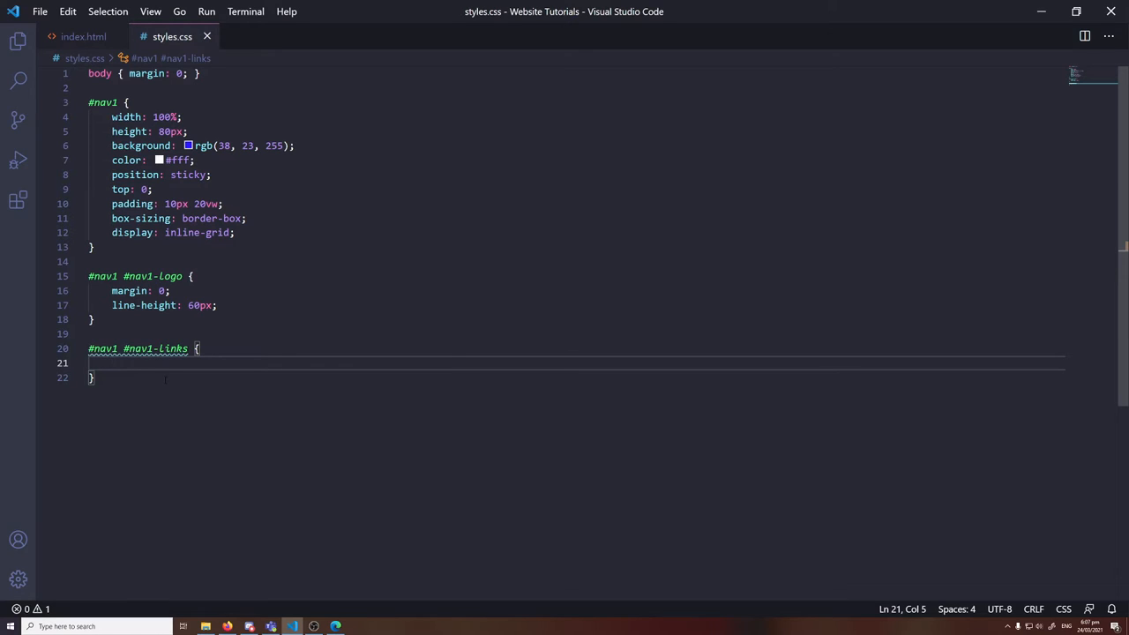
{"action": "type", "text": "margin: 0"}
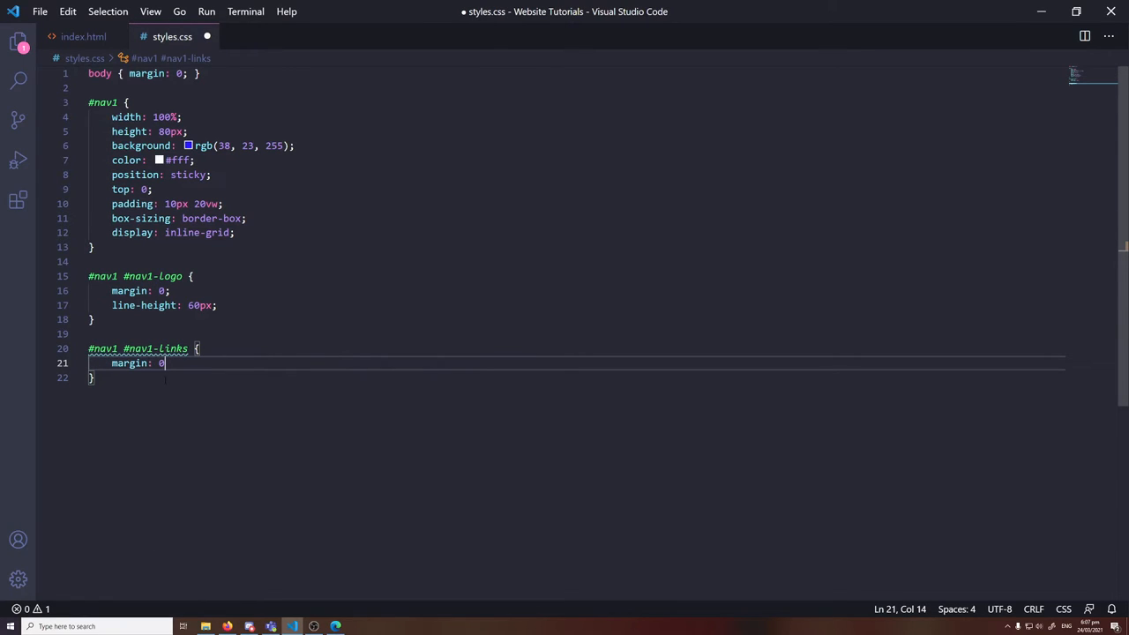
{"action": "type", "text": ";"}
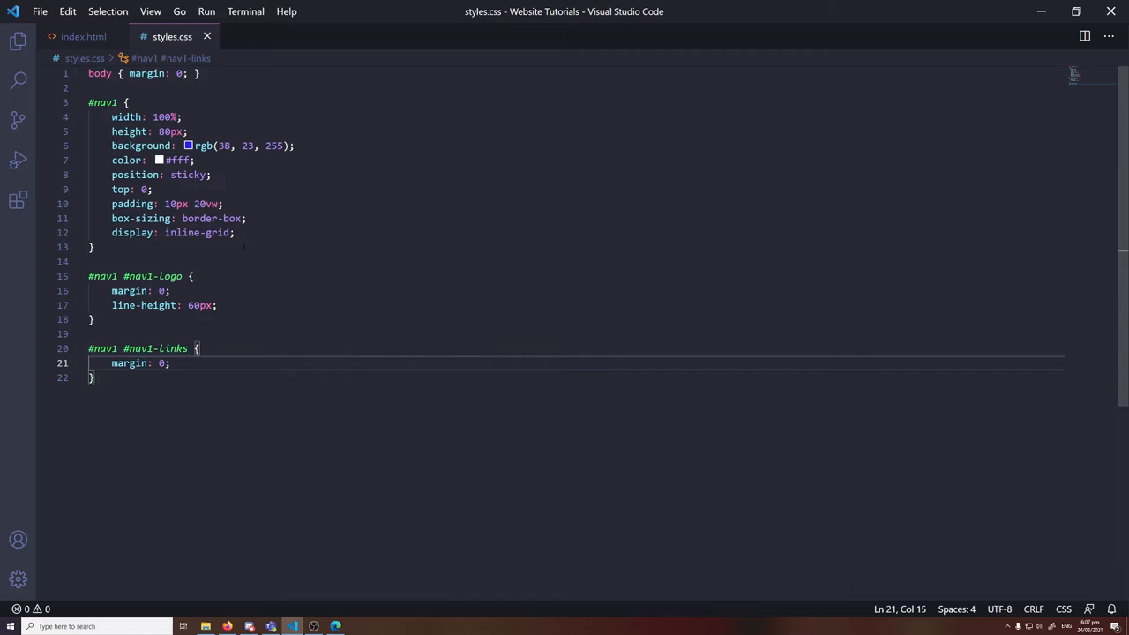
{"action": "left_click", "coordinate": [233, 233]}
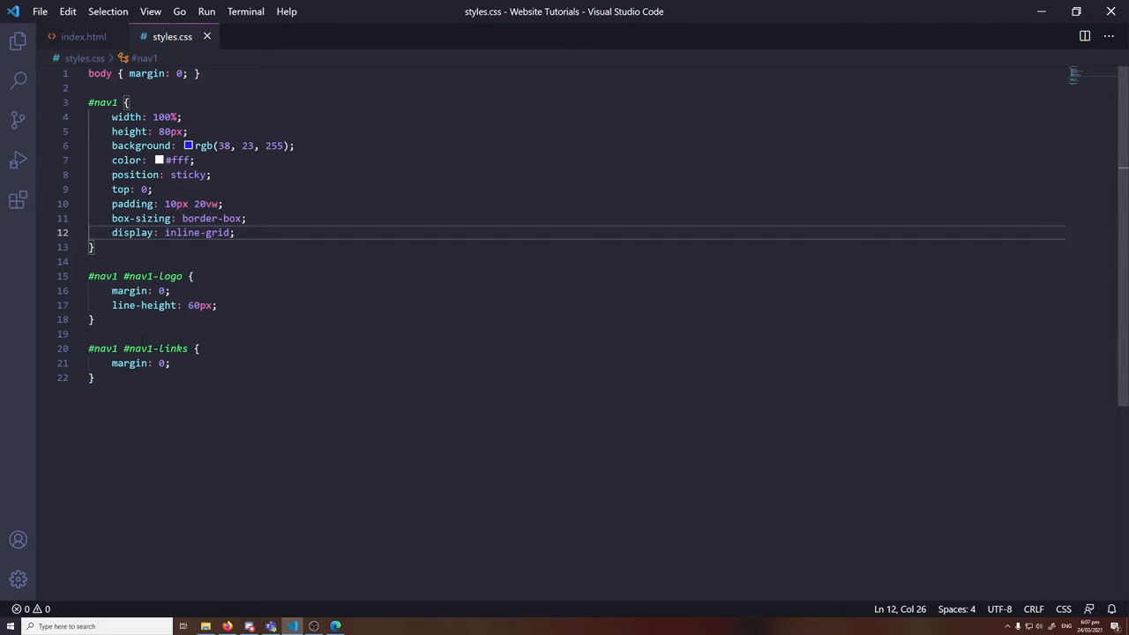
Add justify-content: space-between to #nav1 and preview the spread-out nav in Edge
{"action": "left_click", "coordinate": [335, 626]}
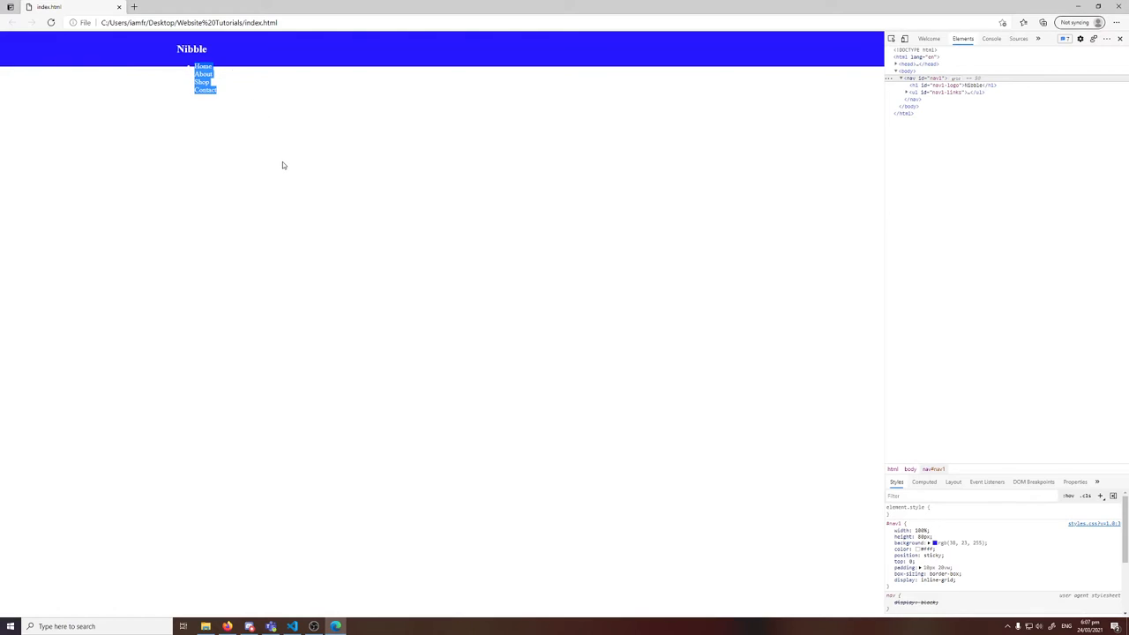
{"action": "mouse_move", "coordinate": [790, 59]}
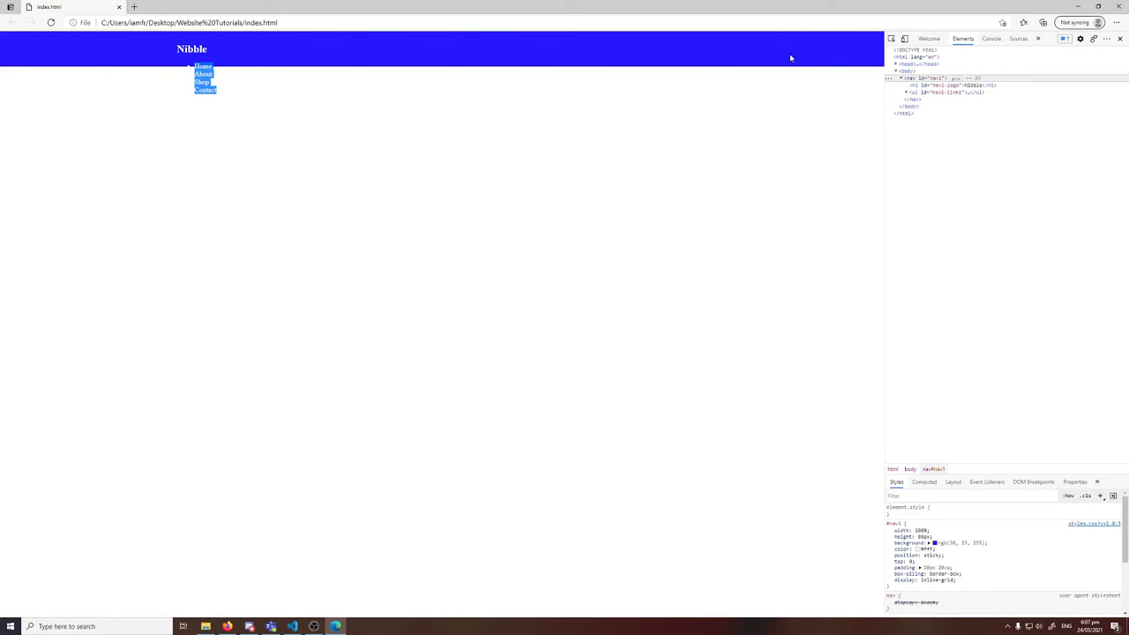
{"action": "left_click", "coordinate": [293, 626]}
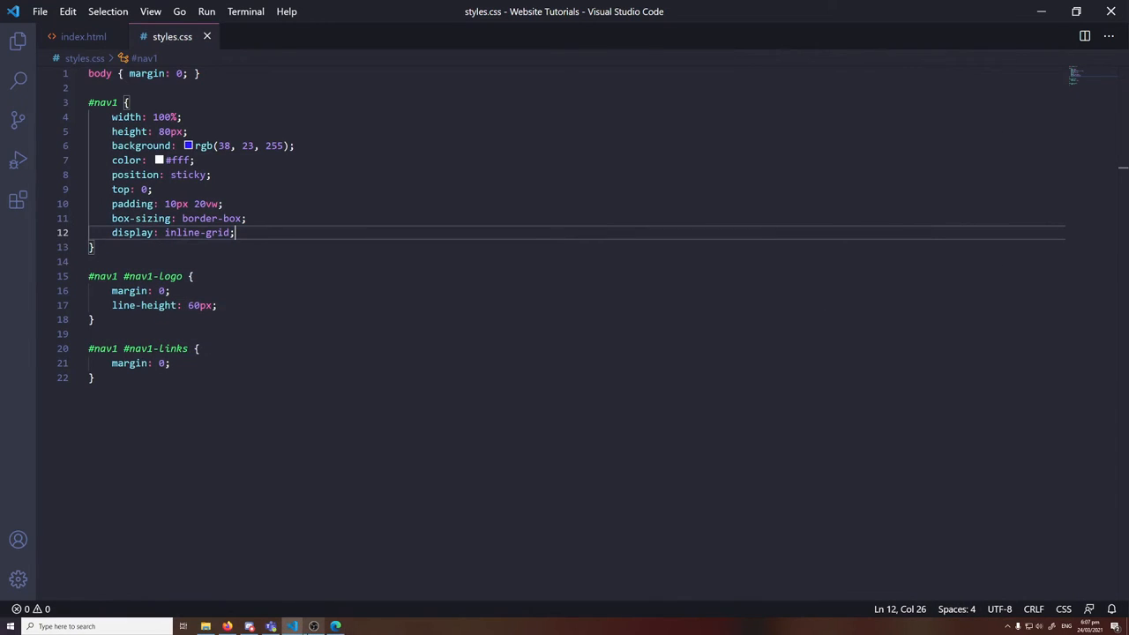
{"action": "type", "text": "justify-content: space-between;"}
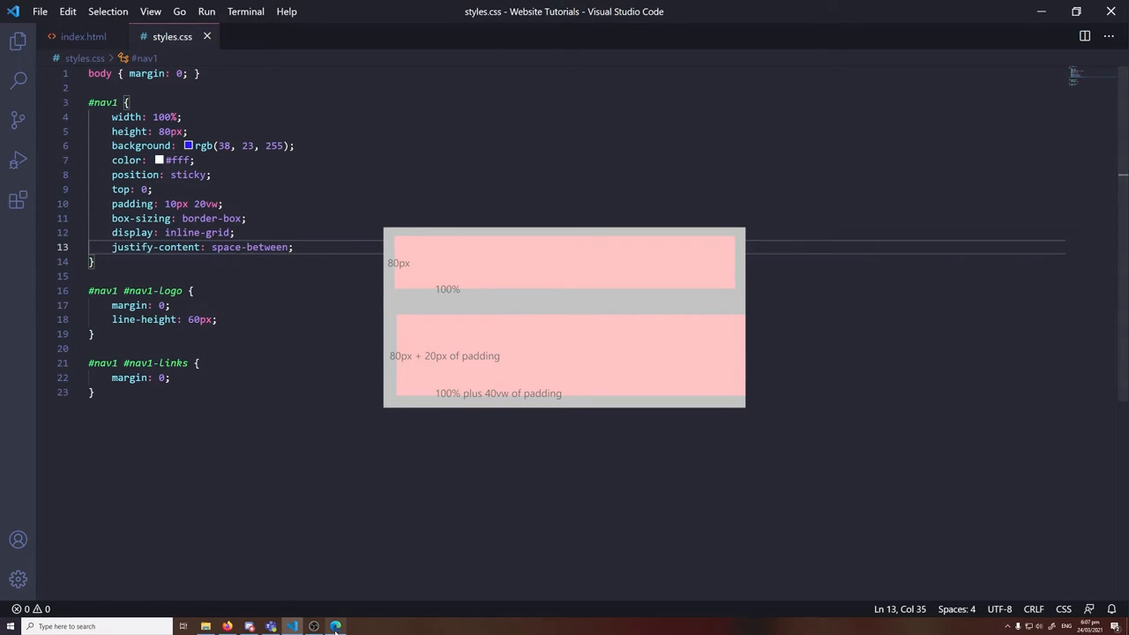
{"action": "left_click", "coordinate": [335, 626]}
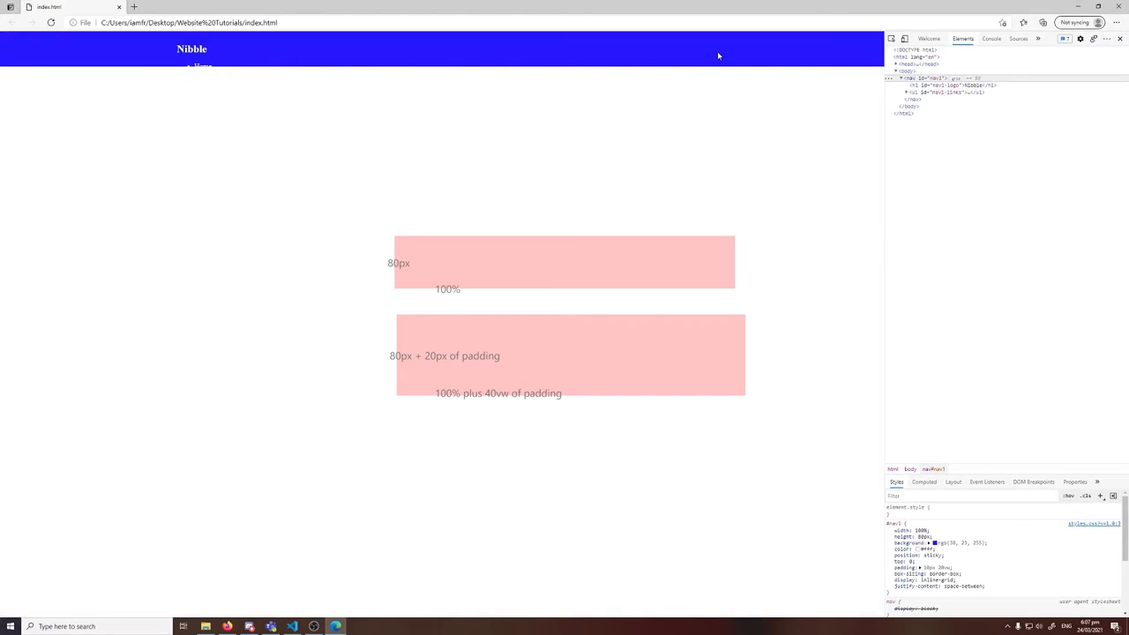
{"action": "left_click", "coordinate": [291, 626]}
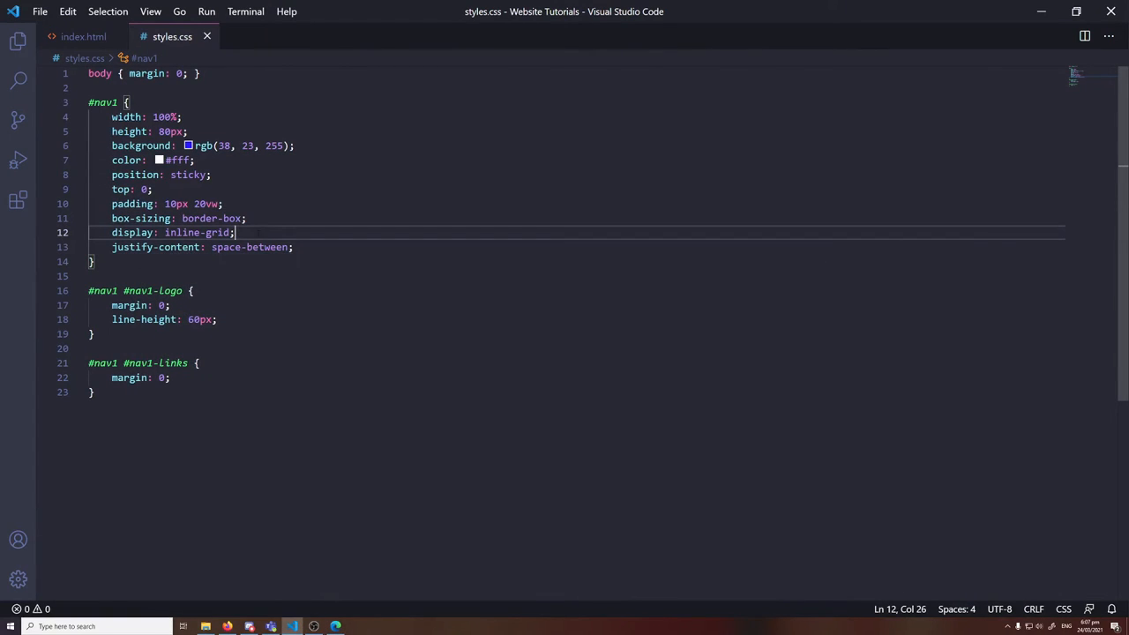
Set grid-template-columns: auto auto on #nav1, save, and reload Edge to see links moved right
{"action": "key", "text": "Enter"}
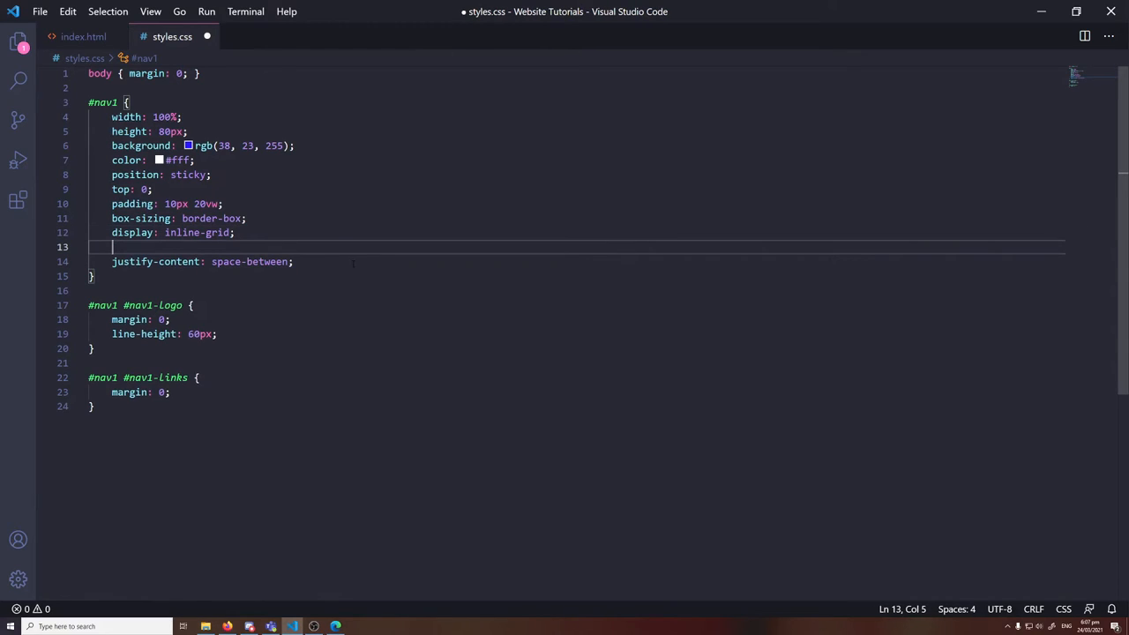
{"action": "type", "text": "template-columns: ;"}
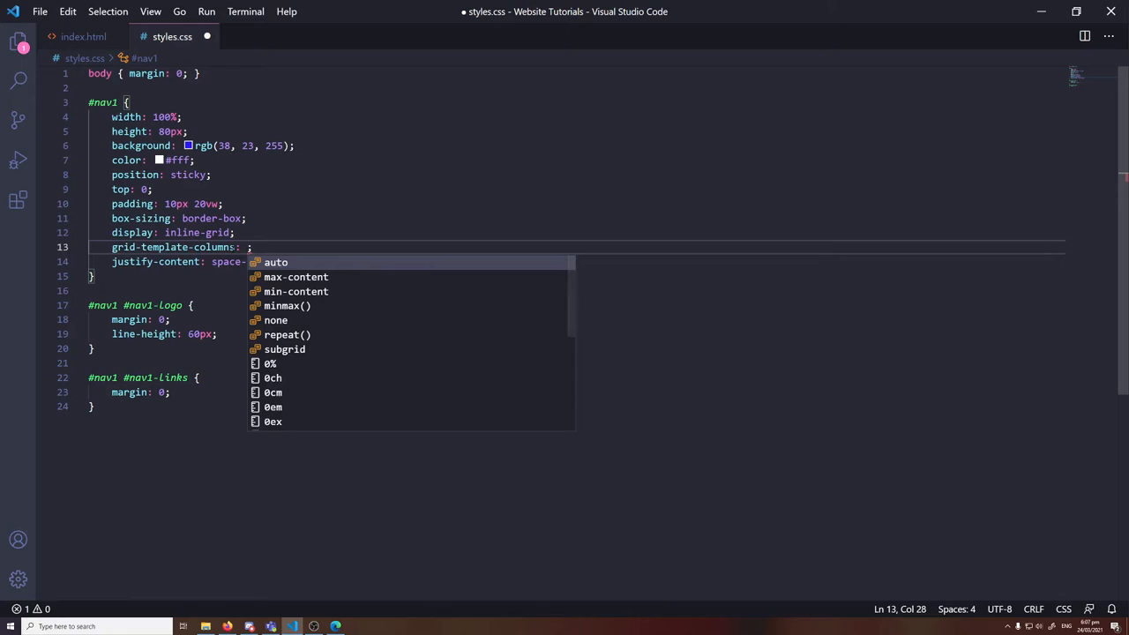
{"action": "type", "text": "auto auto"}
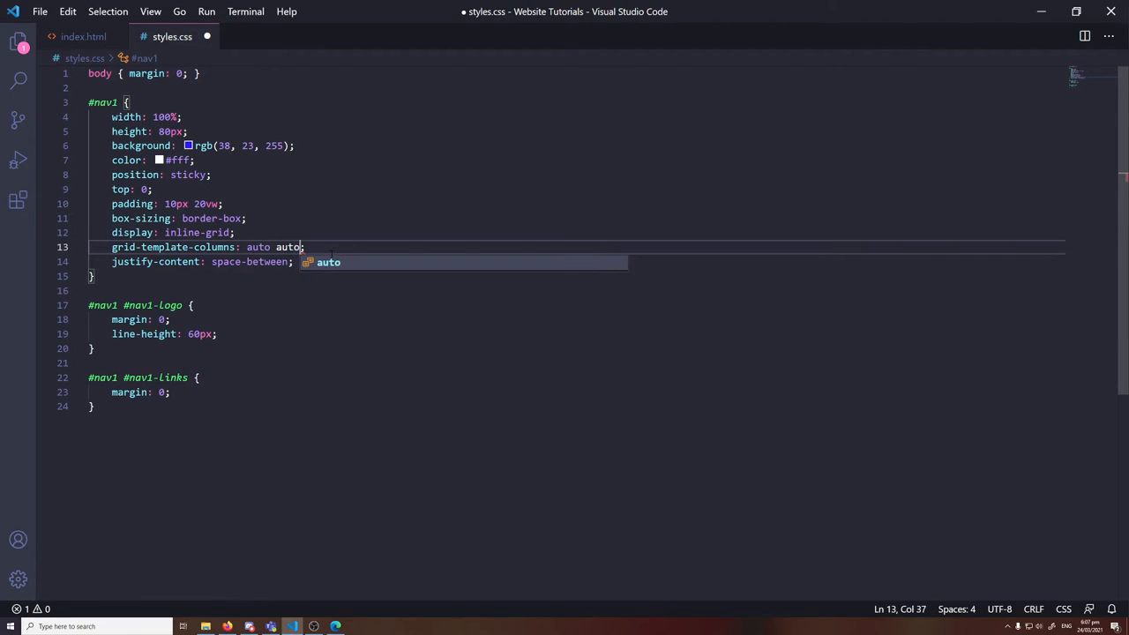
{"action": "key", "text": "ctrl+s"}
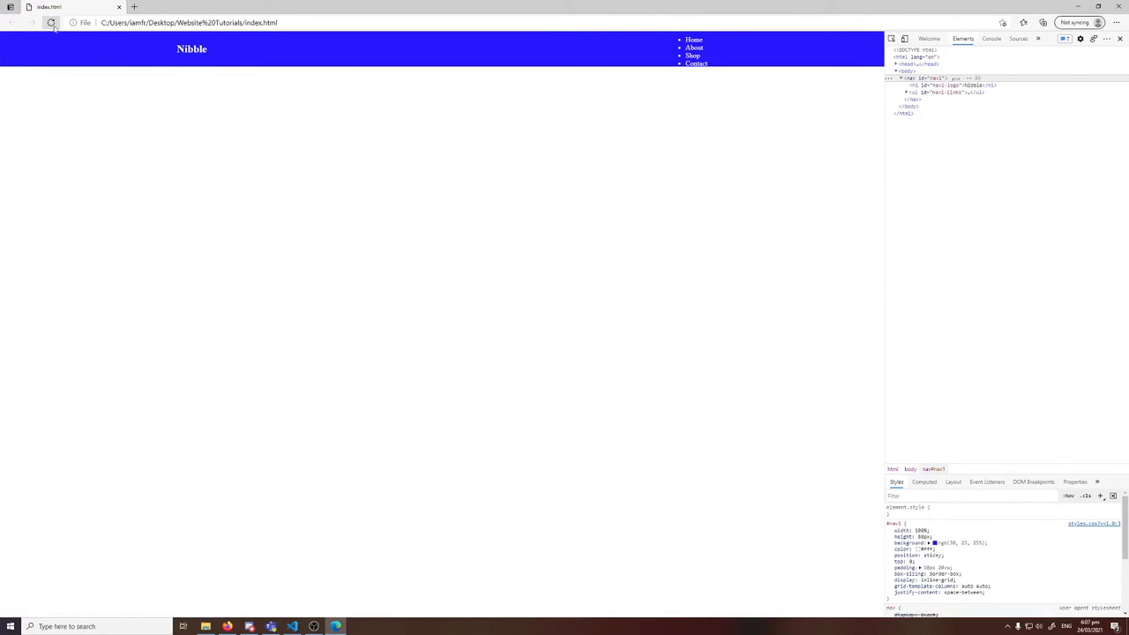
{"action": "left_click", "coordinate": [49, 22]}
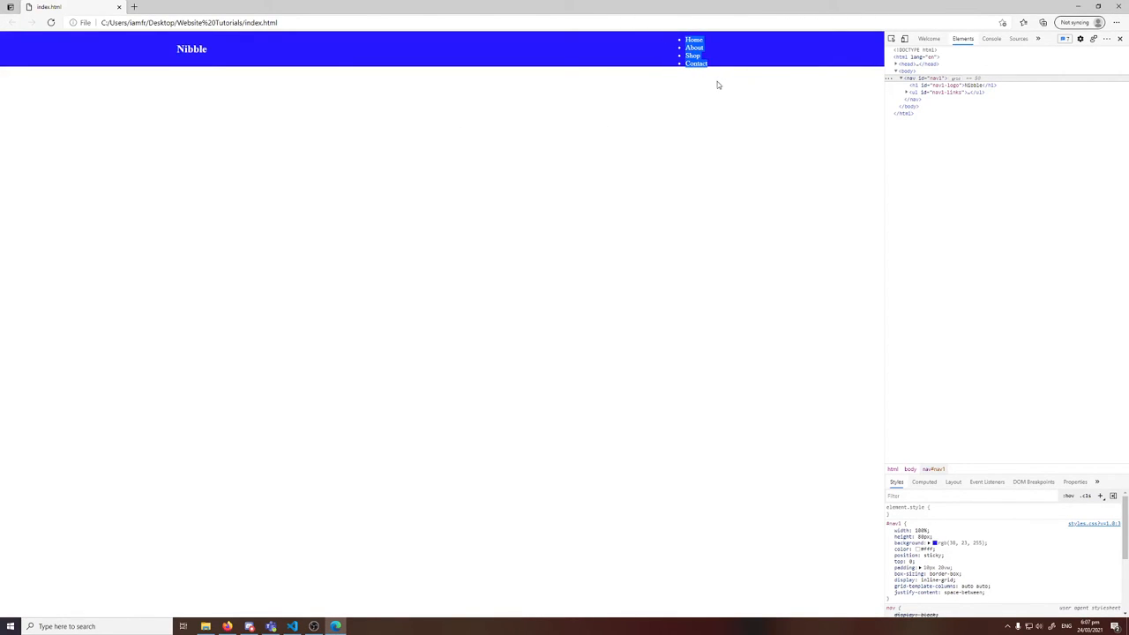
Remove the bullets from #nav1-links with list-style: none and preview in Edge
{"action": "left_click", "coordinate": [292, 626]}
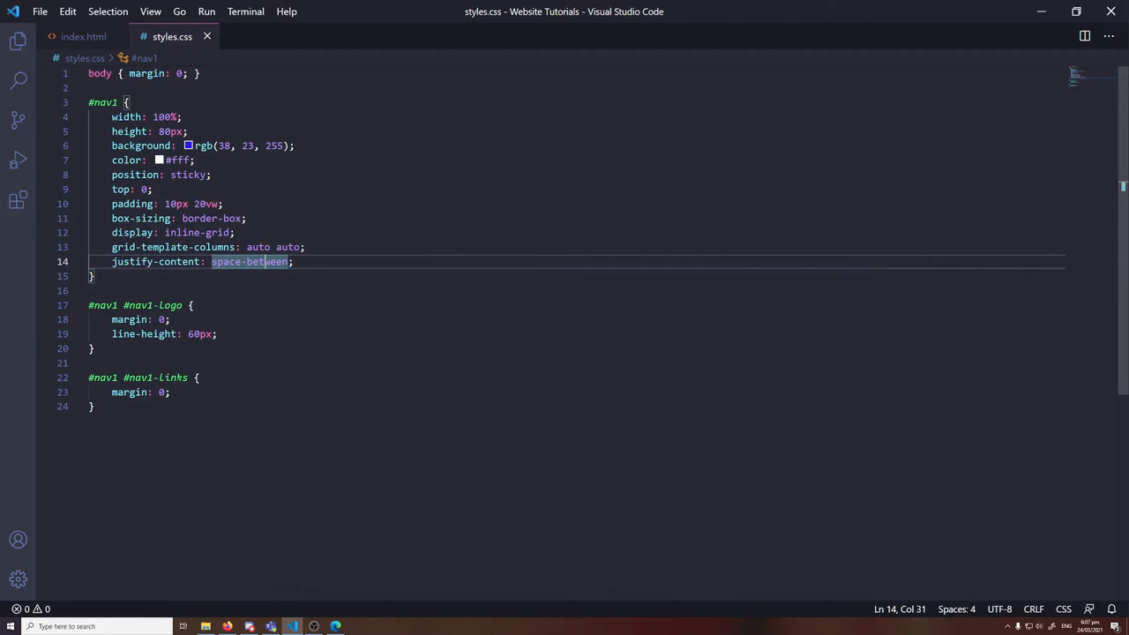
{"action": "type", "text": "l"}
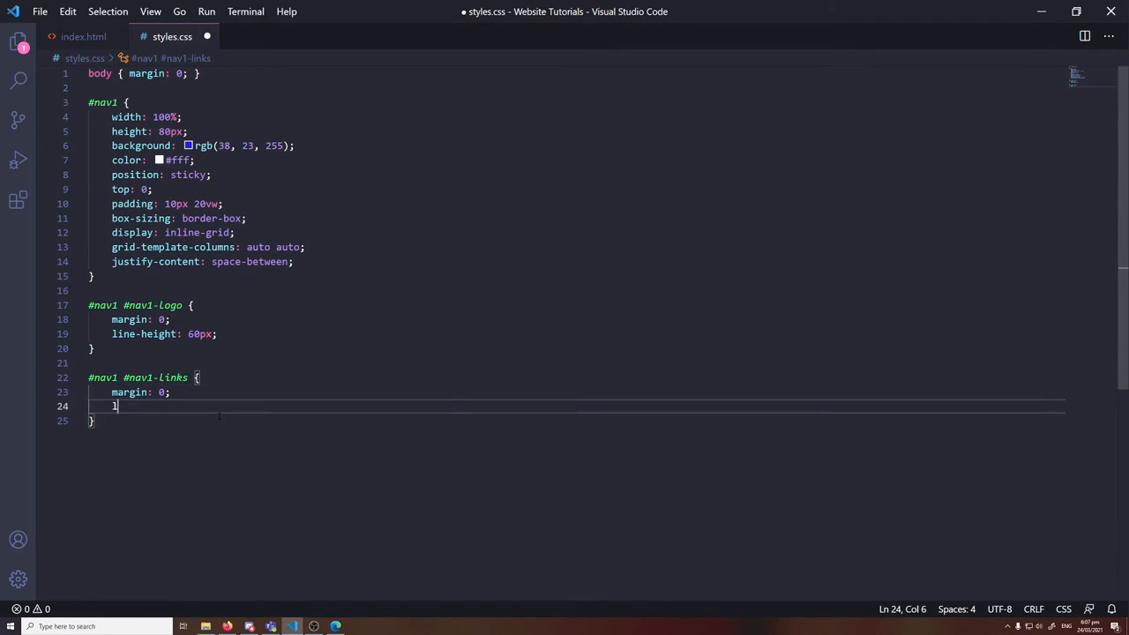
{"action": "type", "text": "ist-style: none;"}
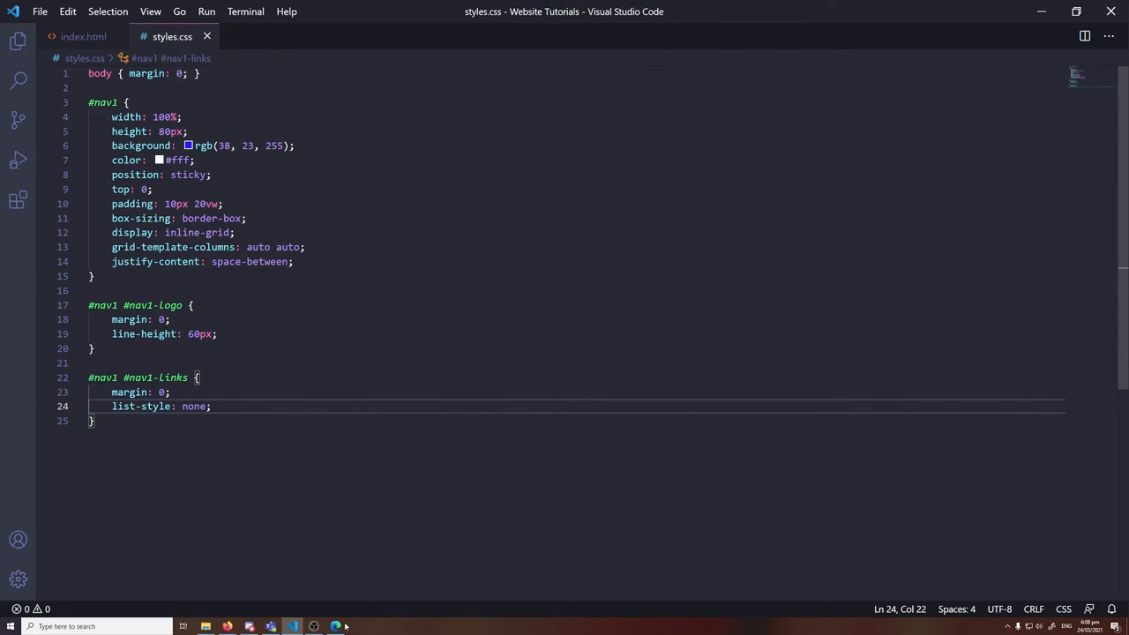
{"action": "left_click", "coordinate": [314, 626]}
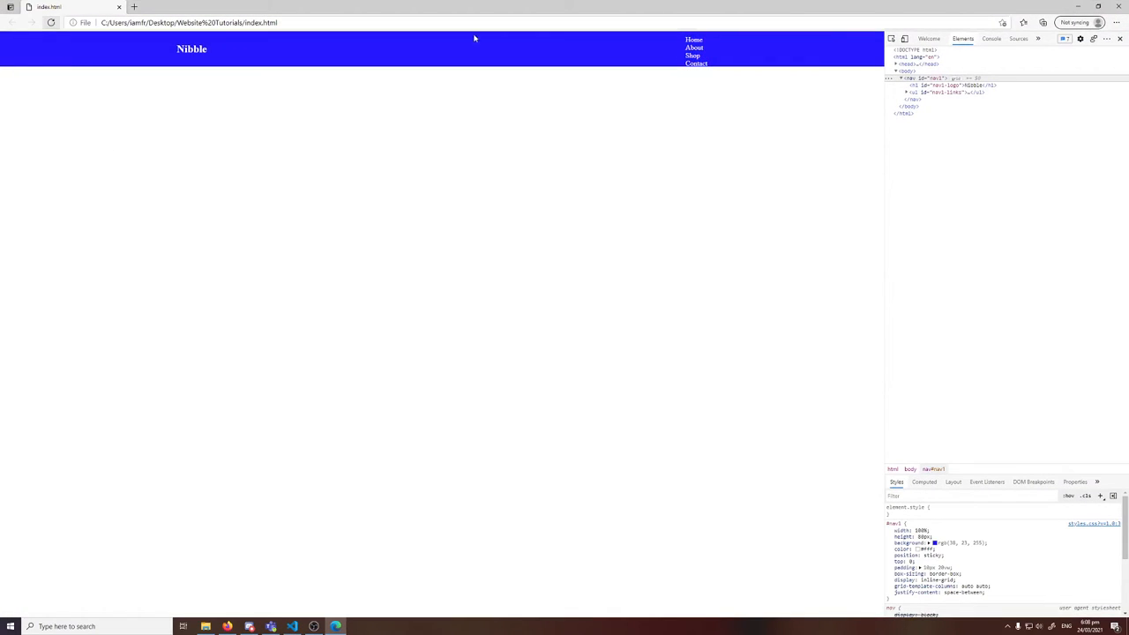
{"action": "left_click", "coordinate": [291, 626]}
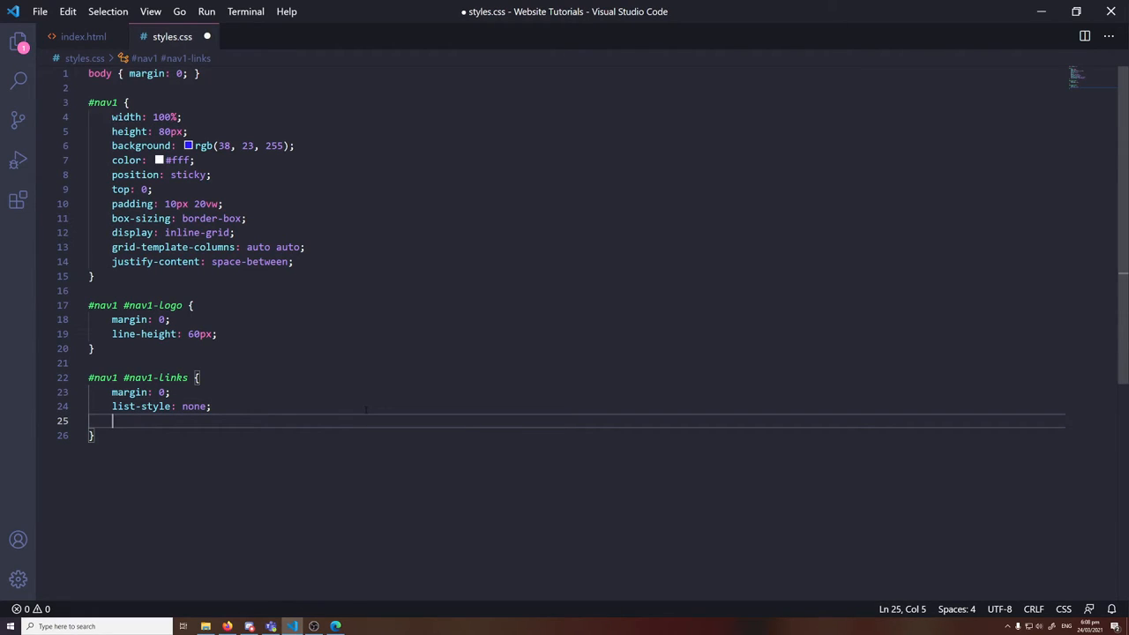
Give #nav1 #nav1-links display: inline-flex and flex-direction: column, saving the stylesheet
{"action": "type", "text": "d"}
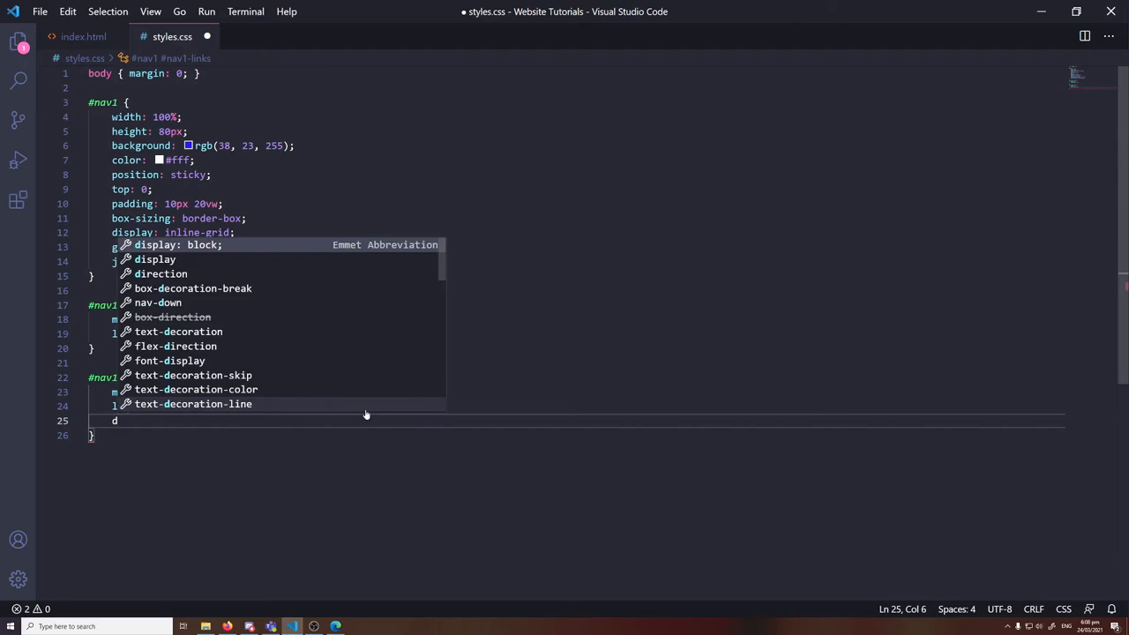
{"action": "type", "text": "isplay: inline-flex;"}
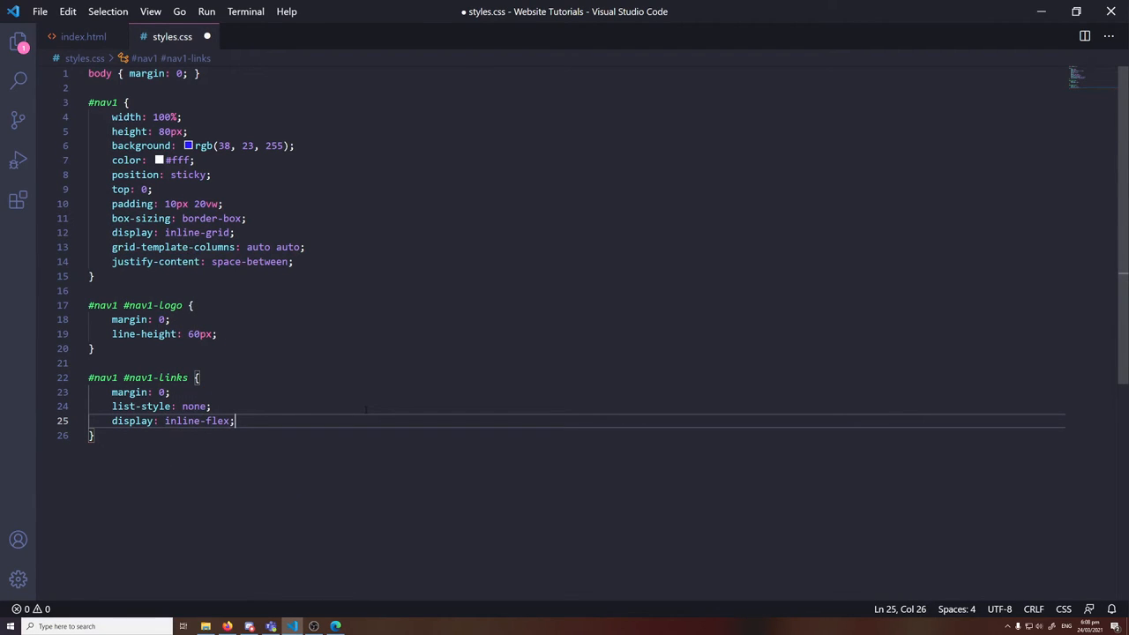
{"action": "key", "text": "ctrl+s"}
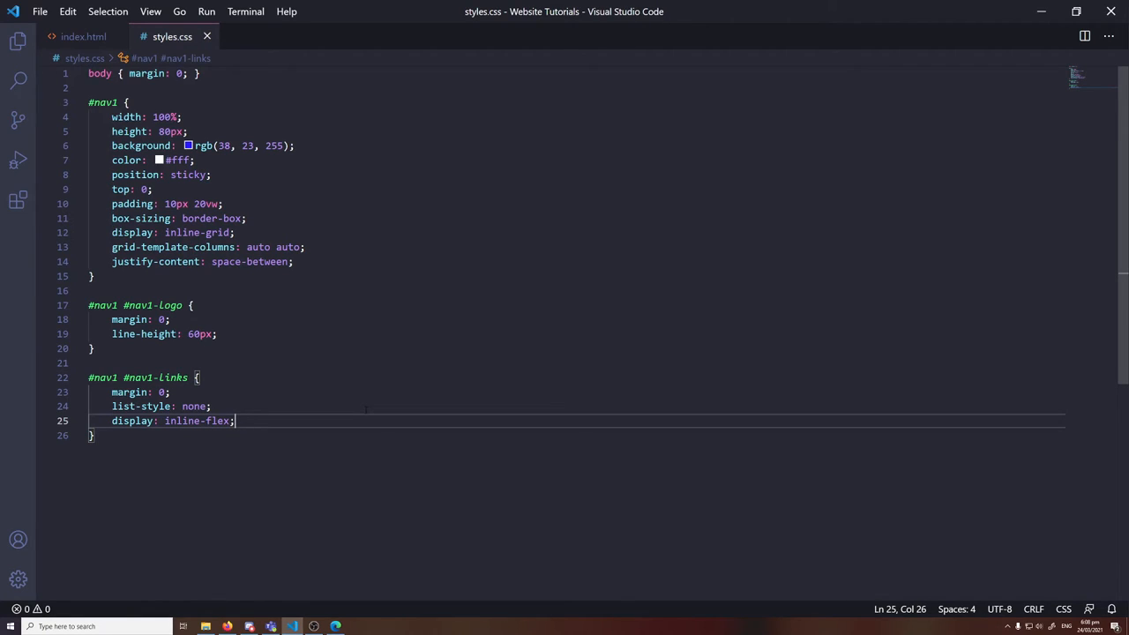
{"action": "key", "text": "enter"}
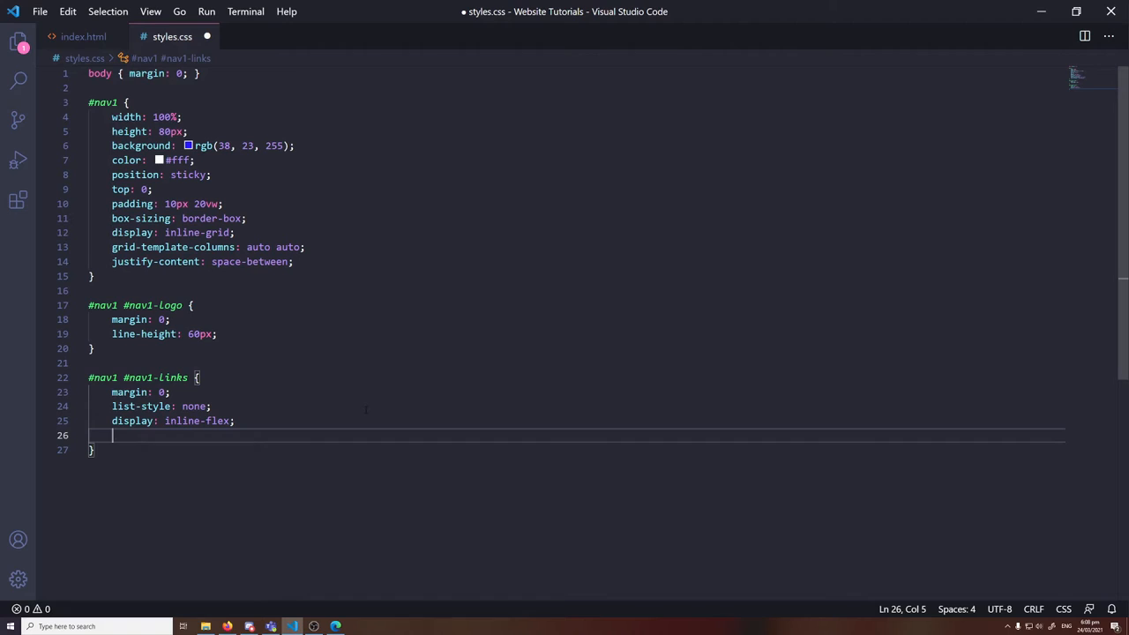
{"action": "type", "text": "flex-direction:"}
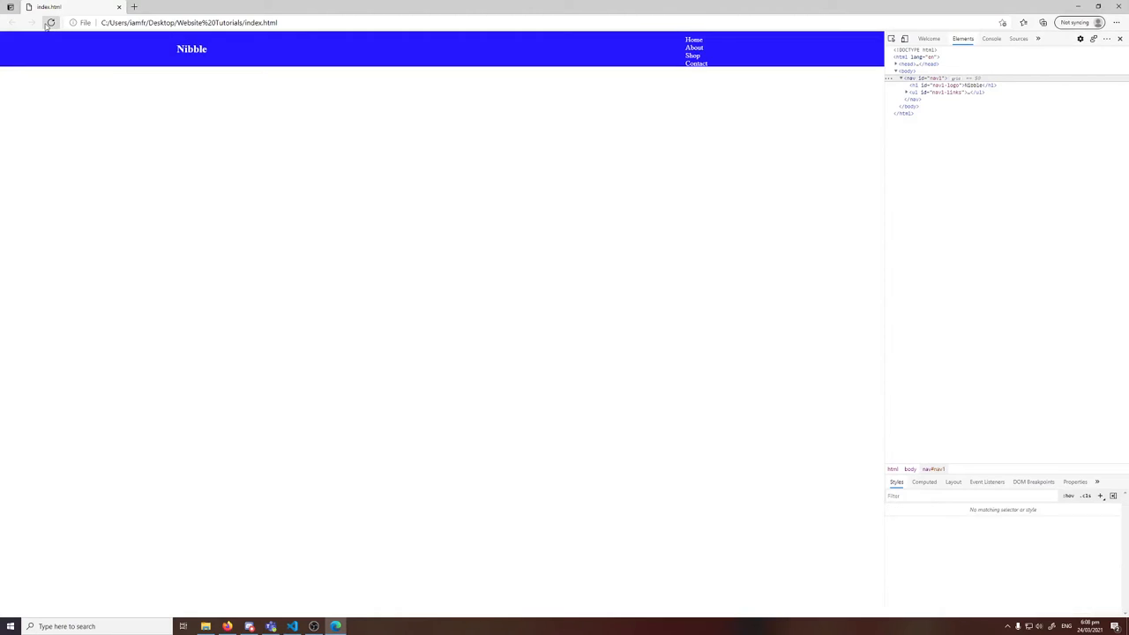
Preview the link layout in Edge, then begin a #nav1 #nav1-links li rule
{"action": "left_click", "coordinate": [917, 78]}
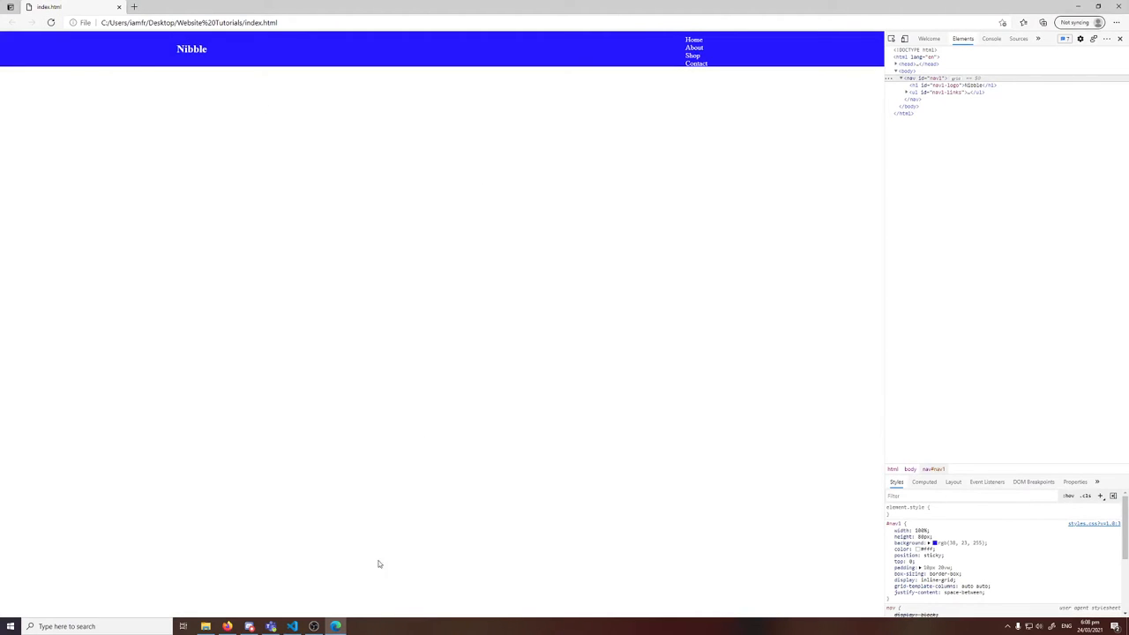
{"action": "left_click", "coordinate": [291, 626]}
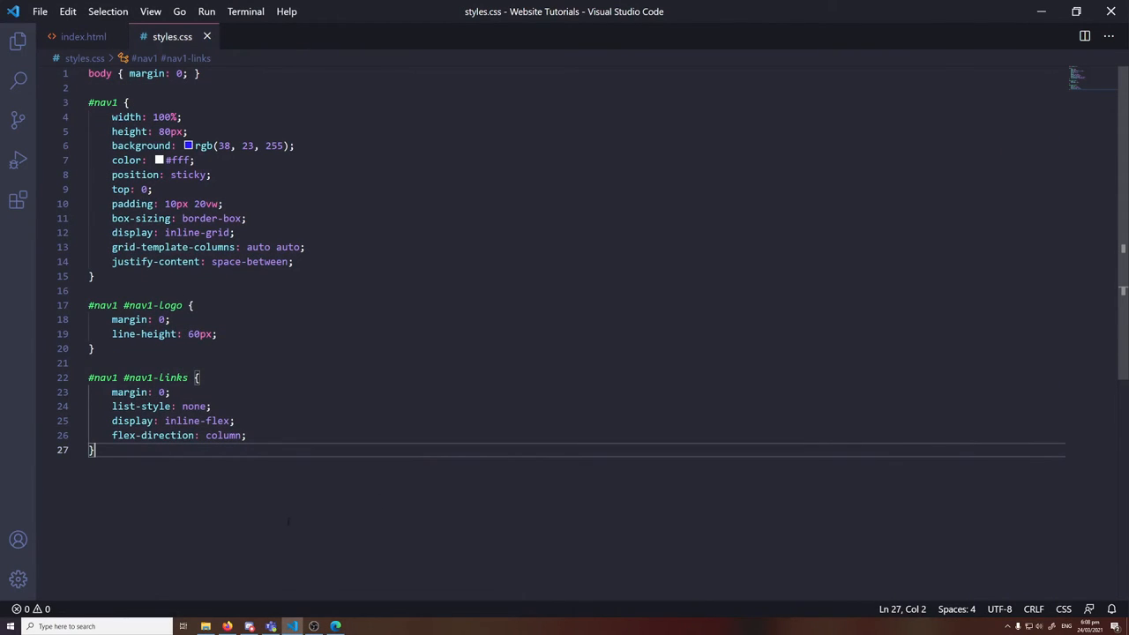
{"action": "type", "text": "#nav"}
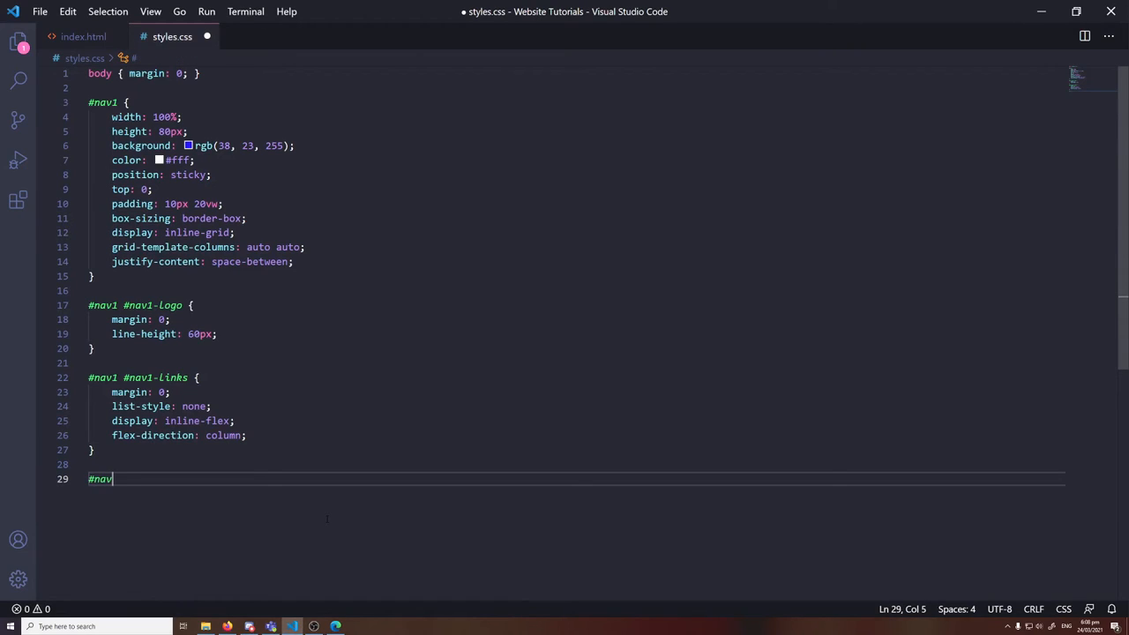
{"action": "type", "text": "1 #nav1-Links li {"}
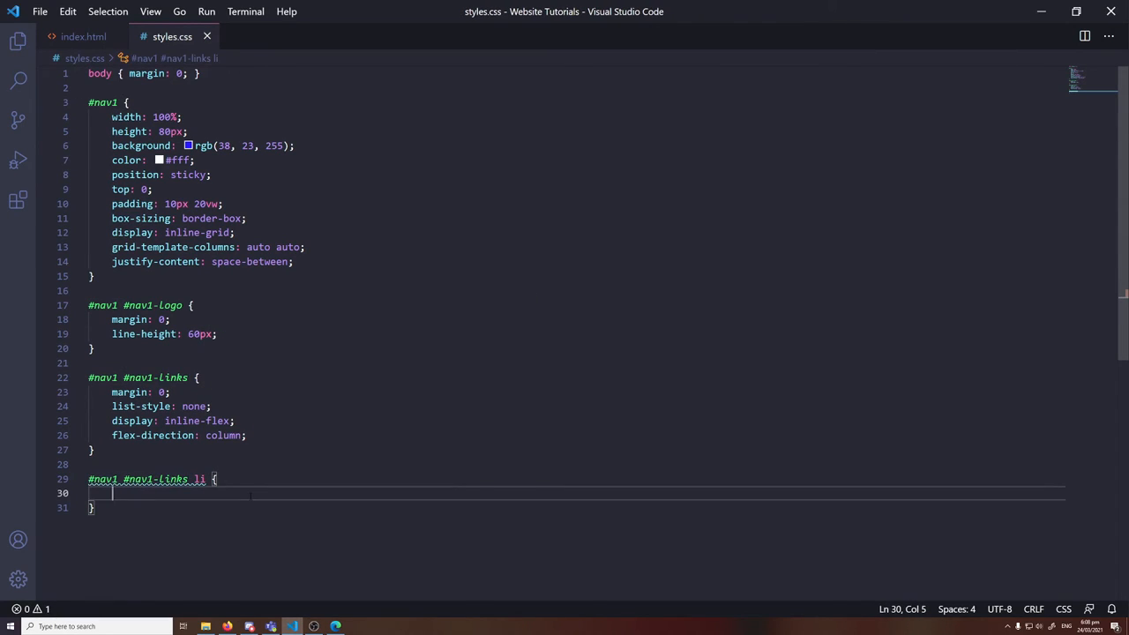
Set padding-left: 0 and display: inline on the #nav1 #nav1-links li items
{"action": "type", "text": "padding: -"}
{"action": "type", "text": "dispaly:"}
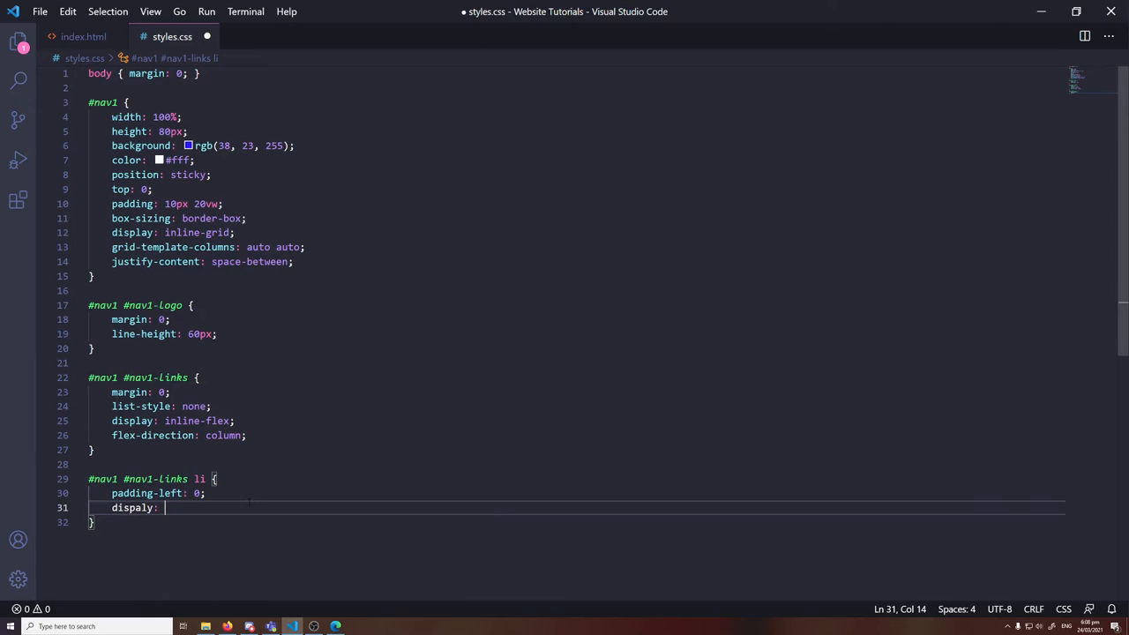
{"action": "type", "text": "inline"}
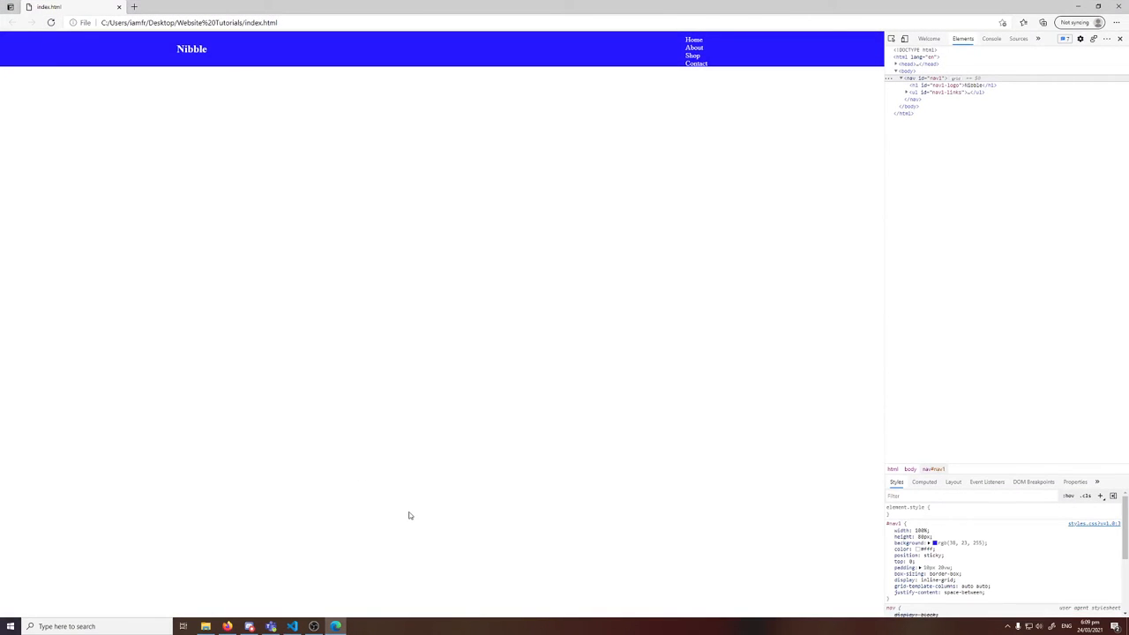
Switch flex-direction to row and give each li a 60px line-height, previewing in Edge
{"action": "left_click", "coordinate": [293, 626]}
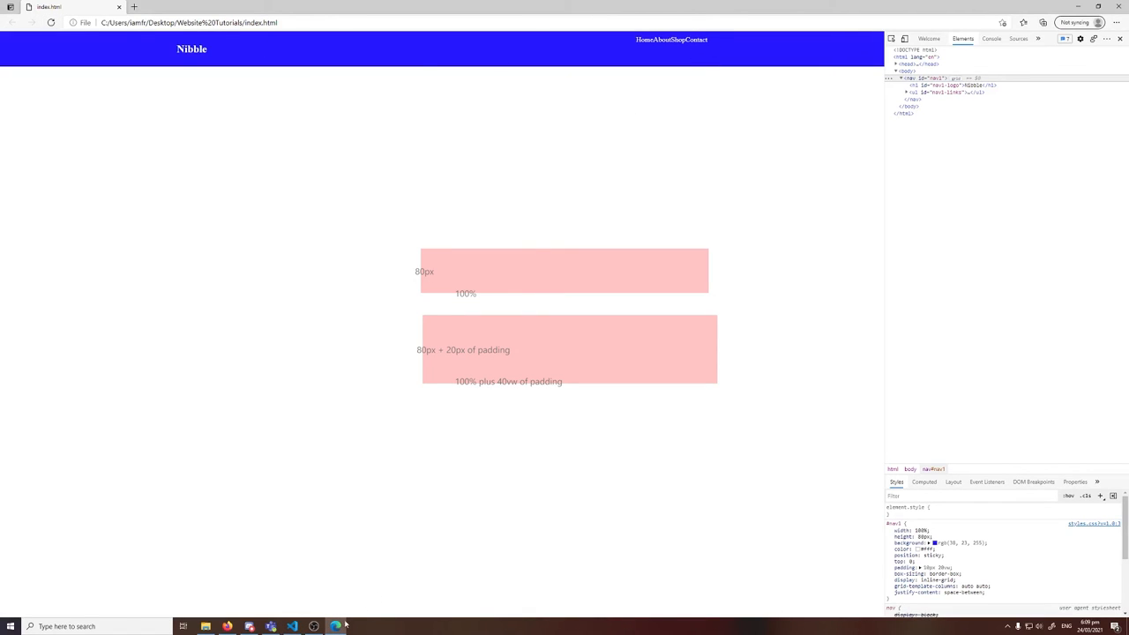
{"action": "left_click", "coordinate": [291, 626]}
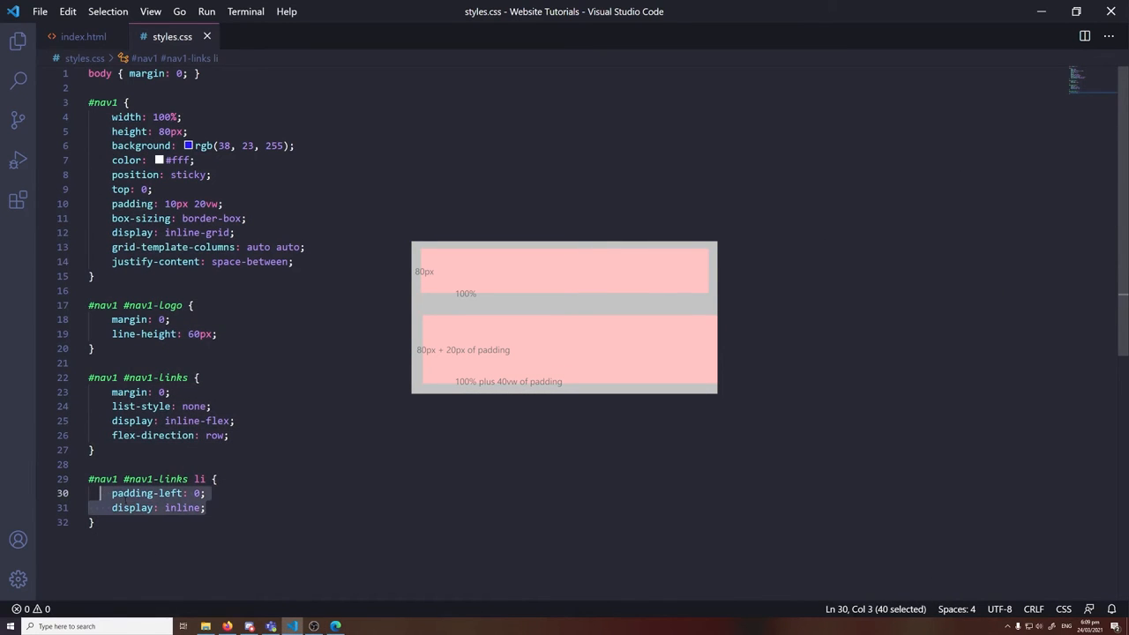
{"action": "left_click", "coordinate": [227, 434]}
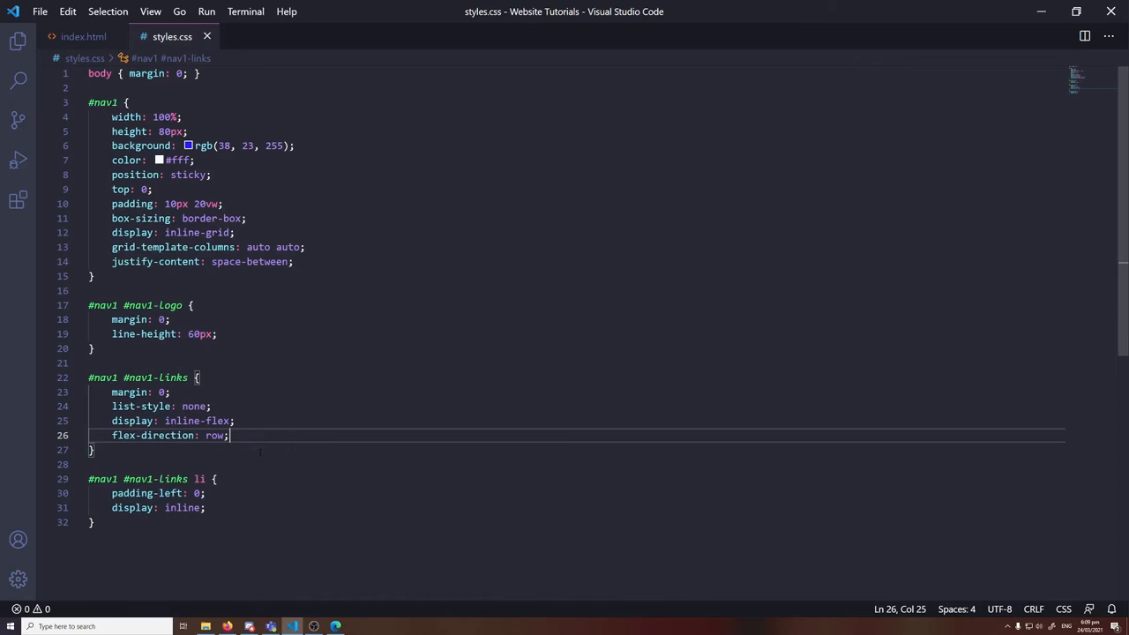
{"action": "type", "text": "li"}
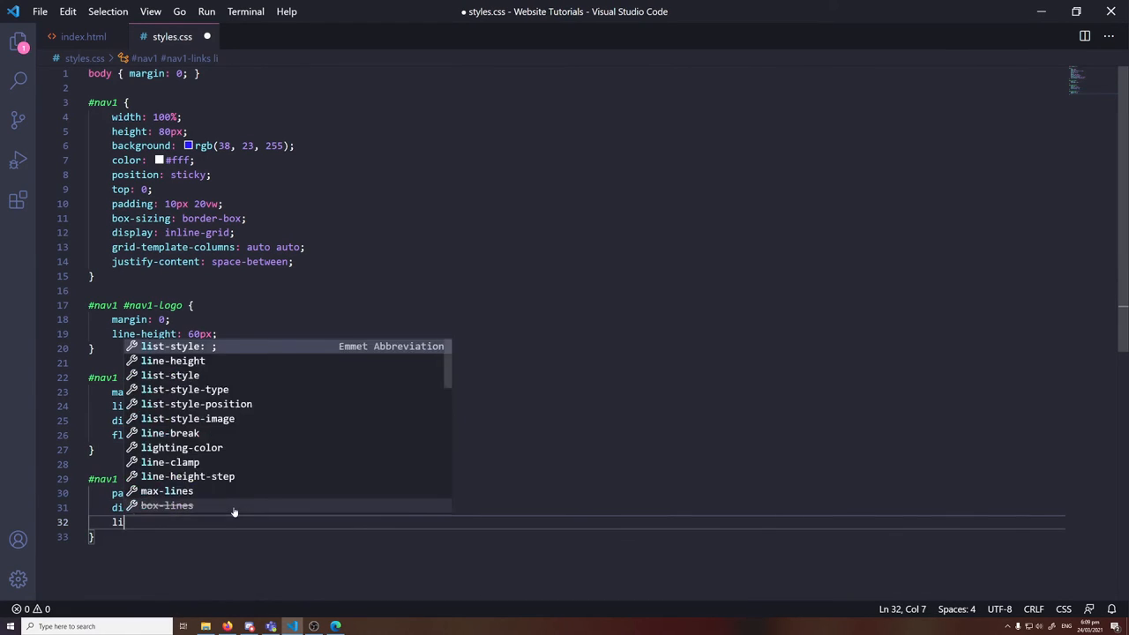
{"action": "type", "text": "e"}
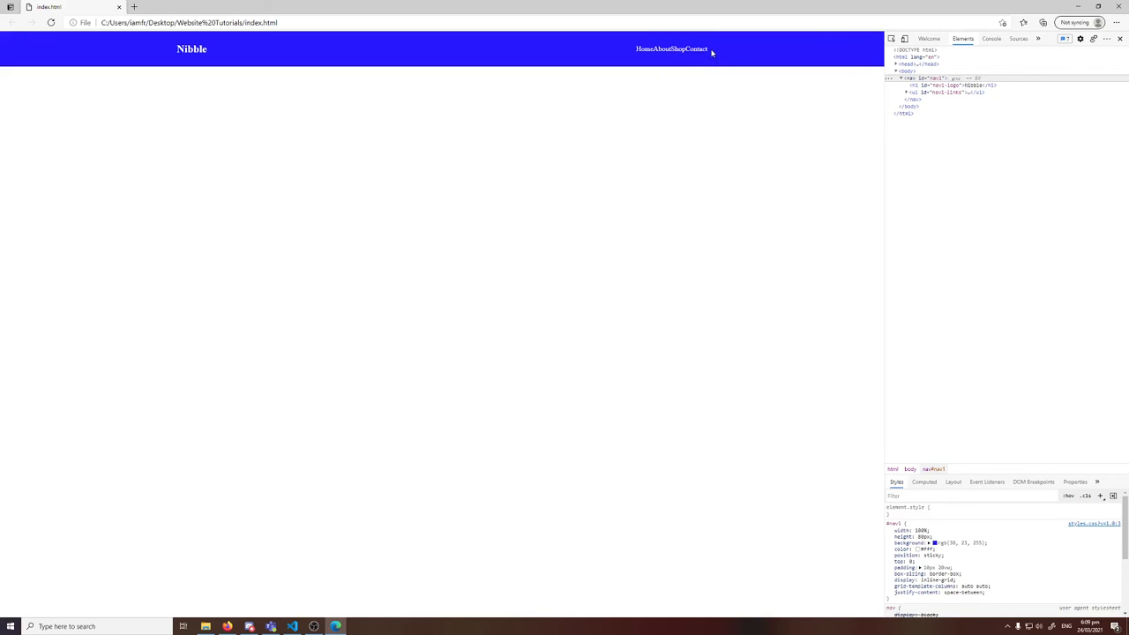
{"action": "mouse_move", "coordinate": [712, 53]}
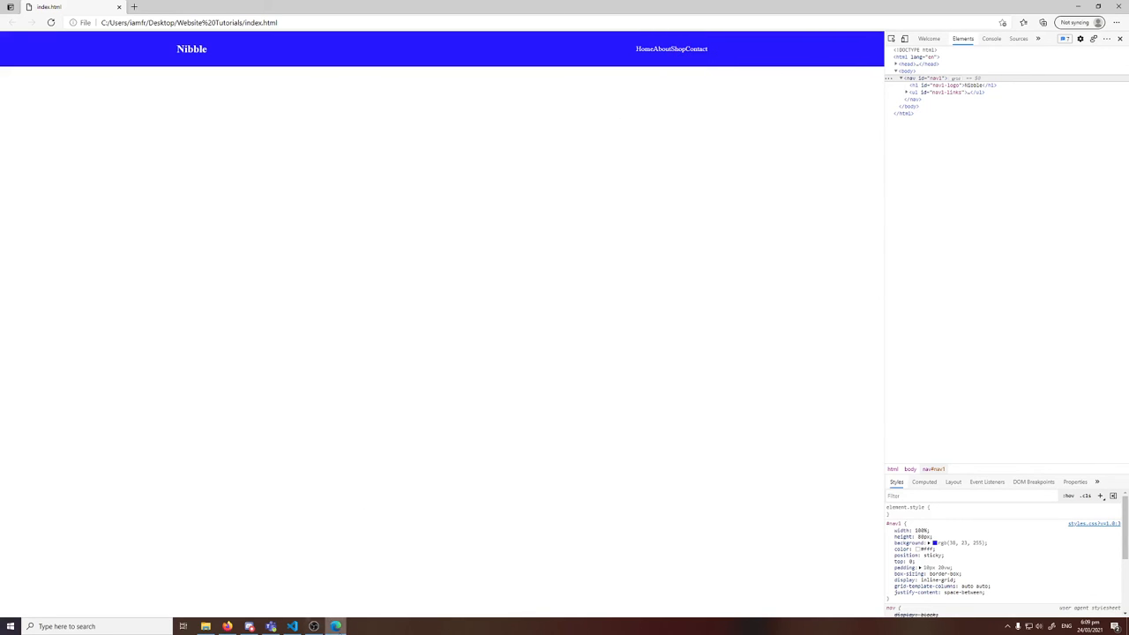
{"action": "left_click", "coordinate": [291, 626]}
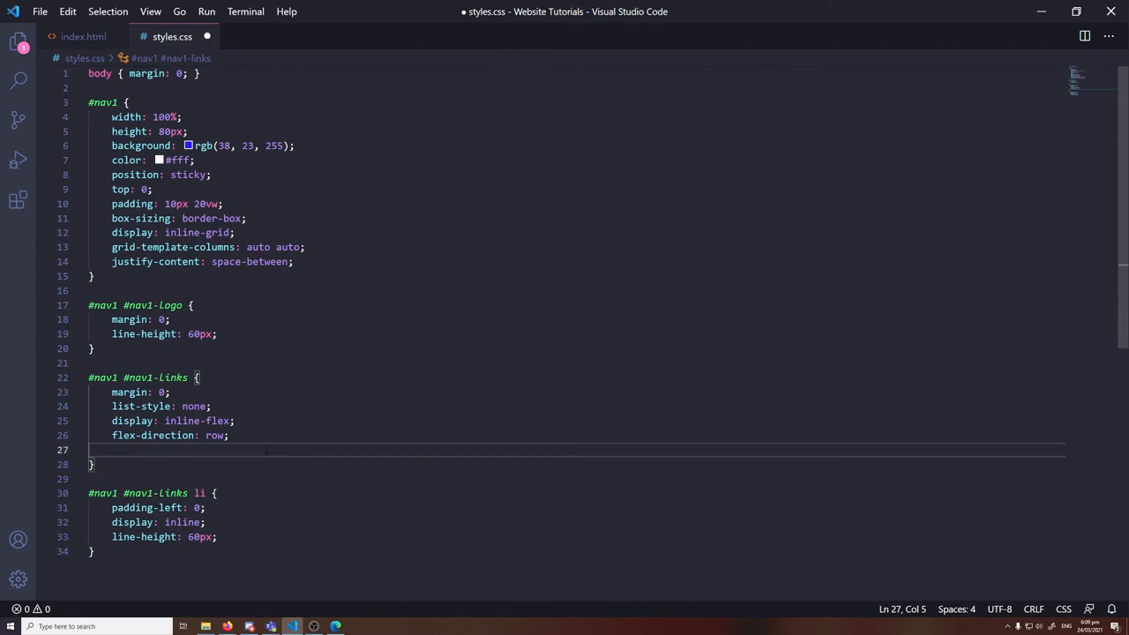
Space the nav links with gap: 20px so Home, About, Shop and Contact sit apart
{"action": "type", "text": "gap:"}
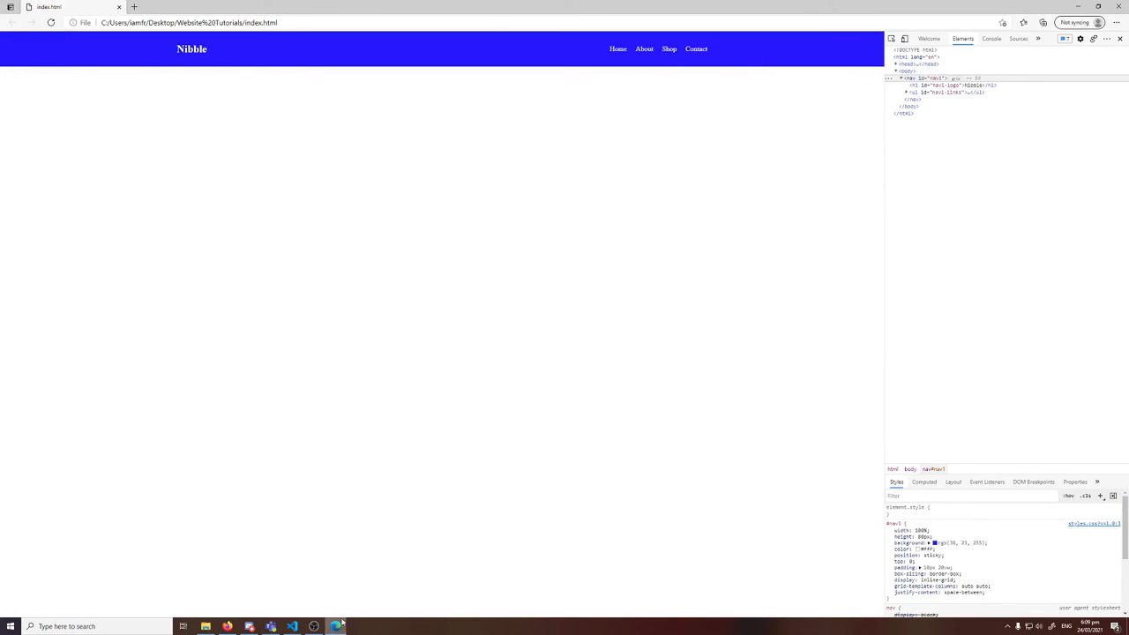
{"action": "left_click", "coordinate": [293, 626]}
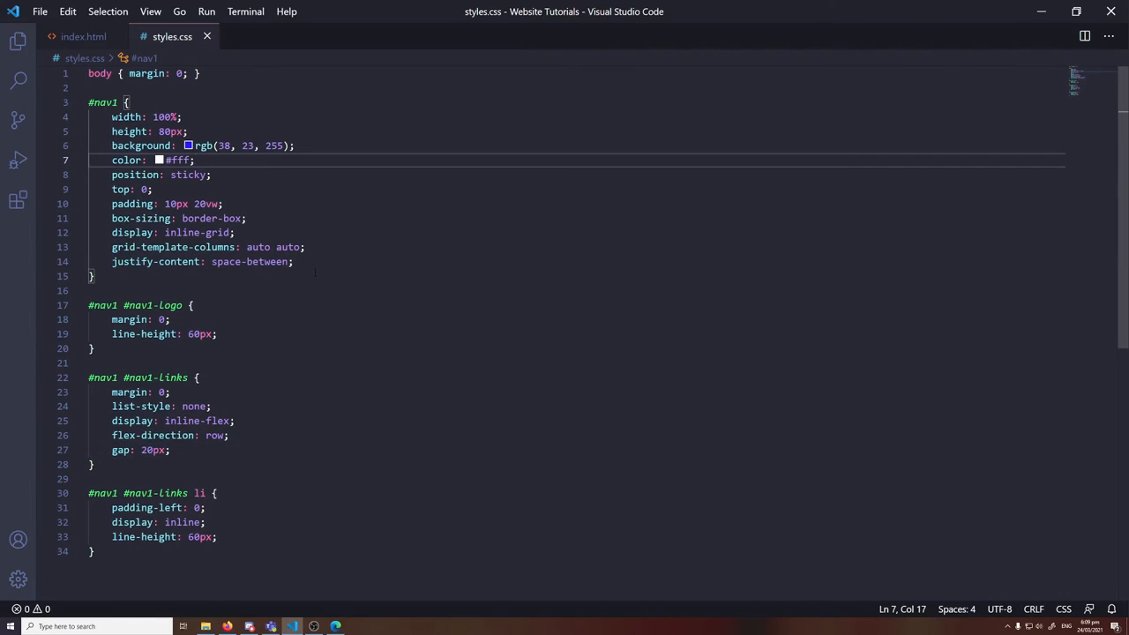
{"action": "type", "text": "grid-g"}
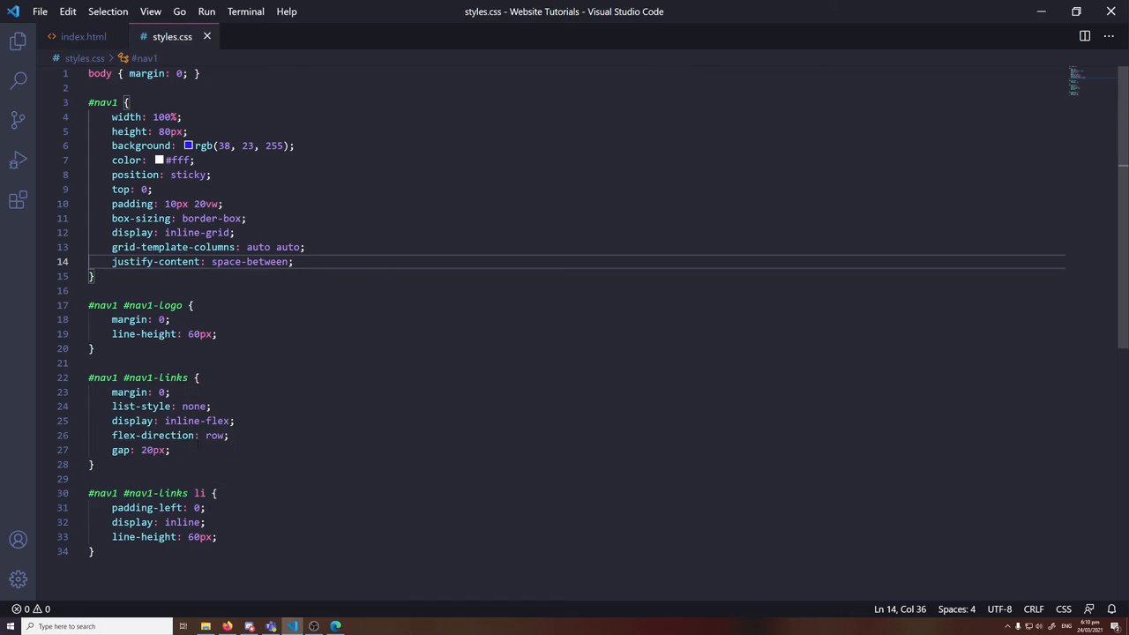
{"action": "type", "text": "font-s"}
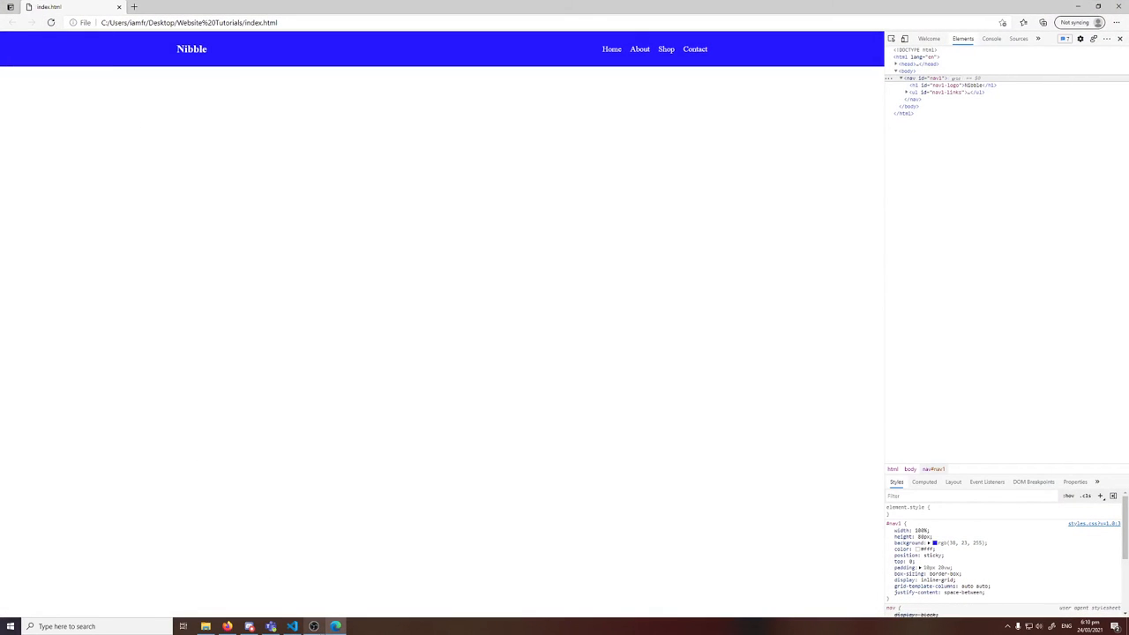
Give the #nav1 #nav1-links li rule font-size 1.1rem and preview the larger links in Edge
{"action": "left_click", "coordinate": [291, 626]}
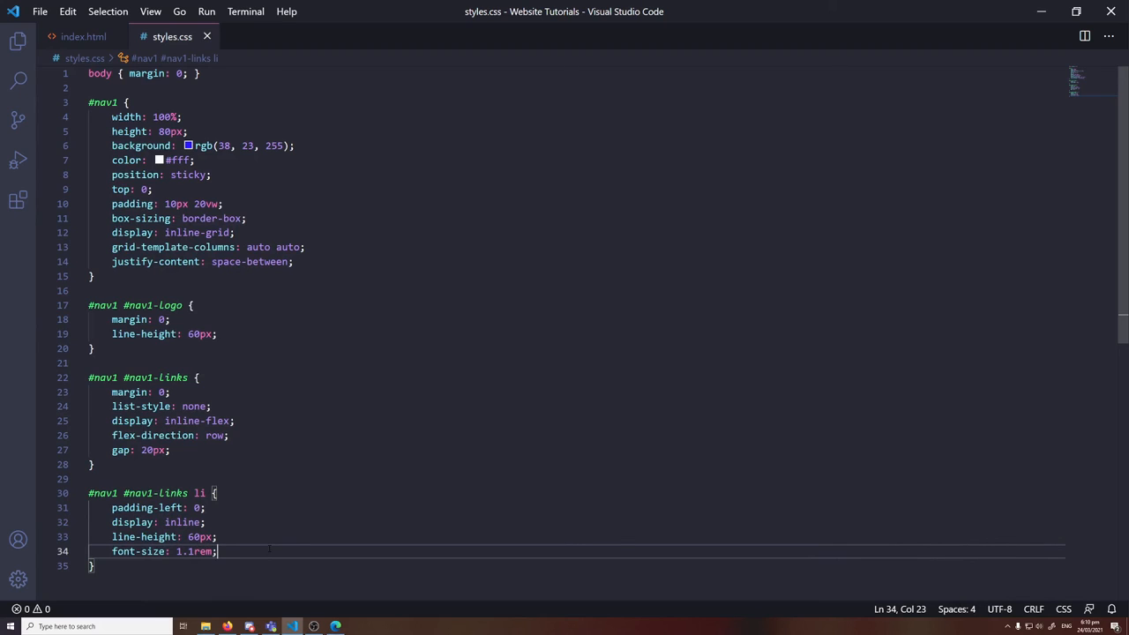
{"action": "scroll", "scroll_direction": "up", "scroll_amount": 3}
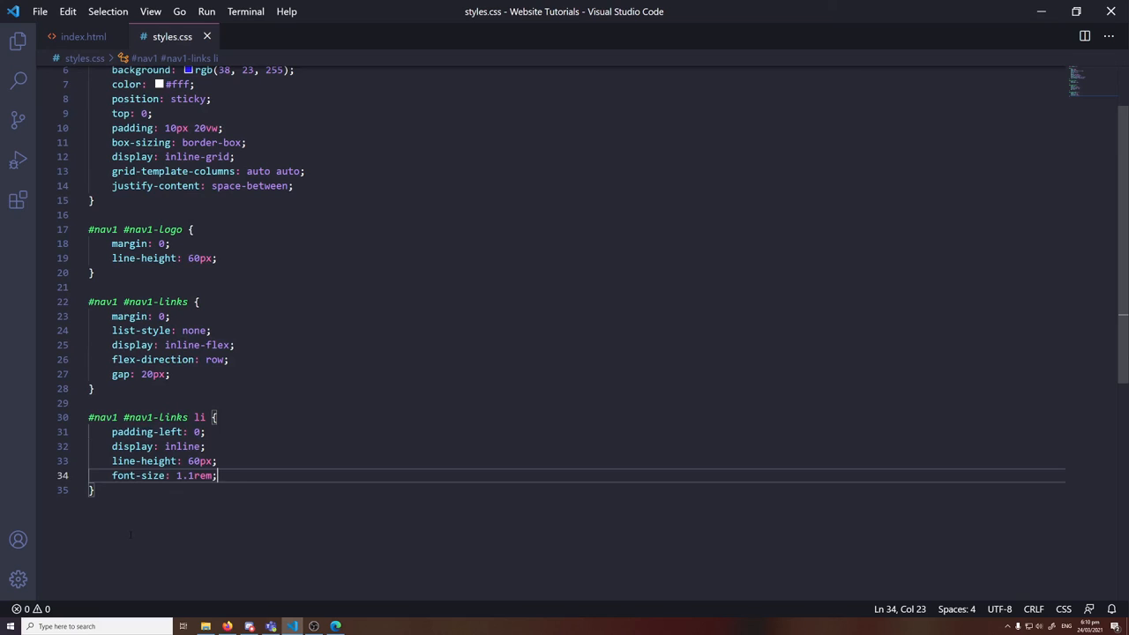
{"action": "left_click", "coordinate": [337, 626]}
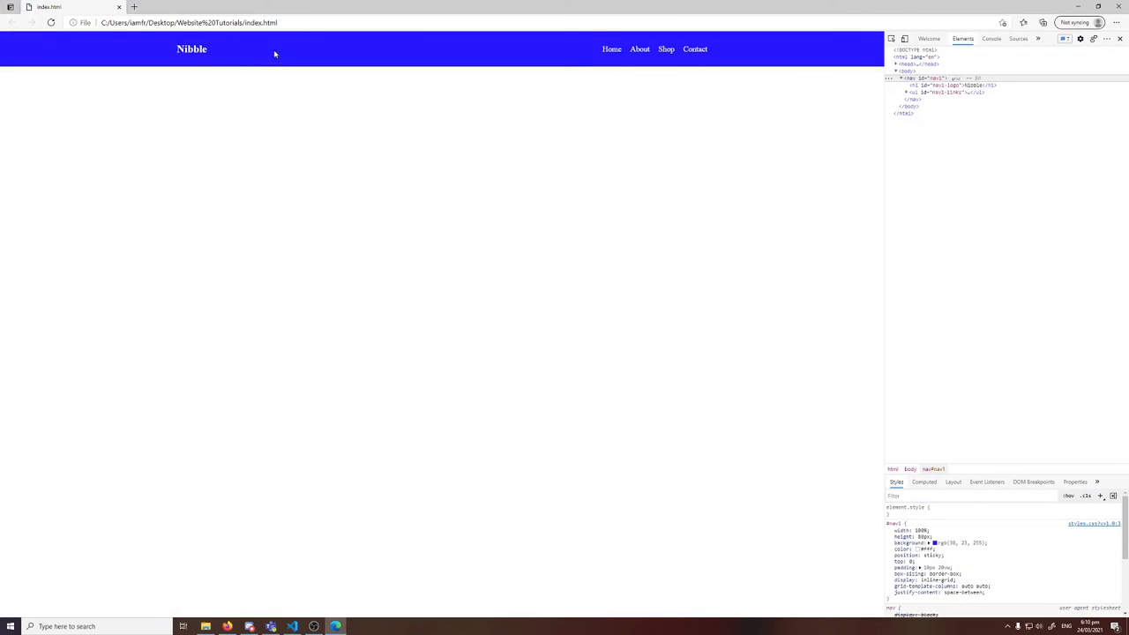
{"action": "mouse_move", "coordinate": [335, 626]}
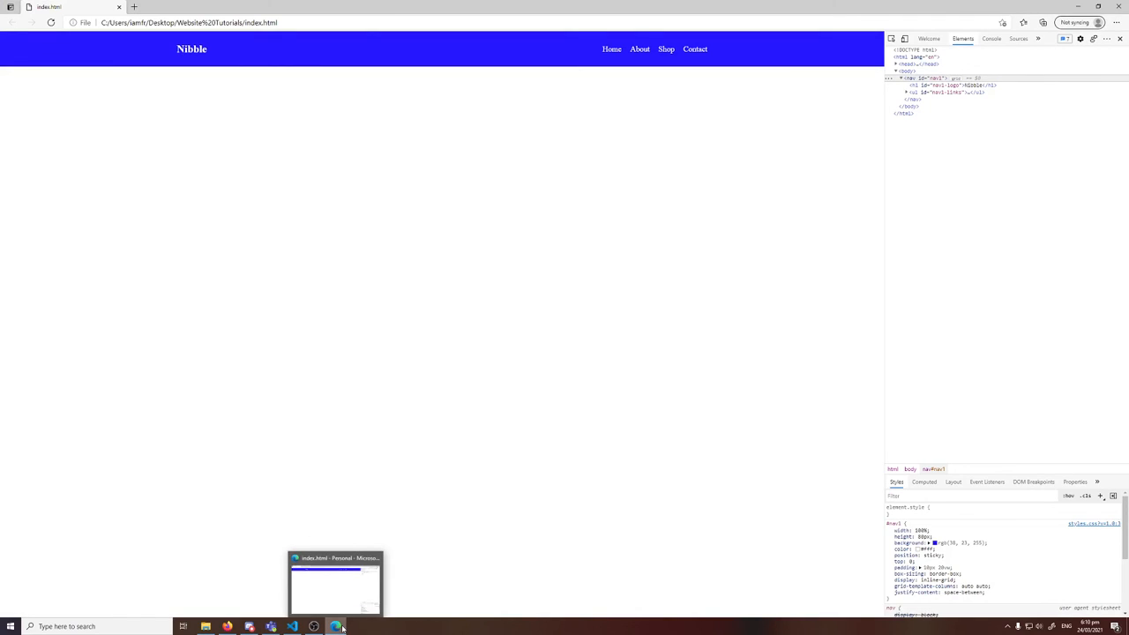
{"action": "left_click", "coordinate": [291, 626]}
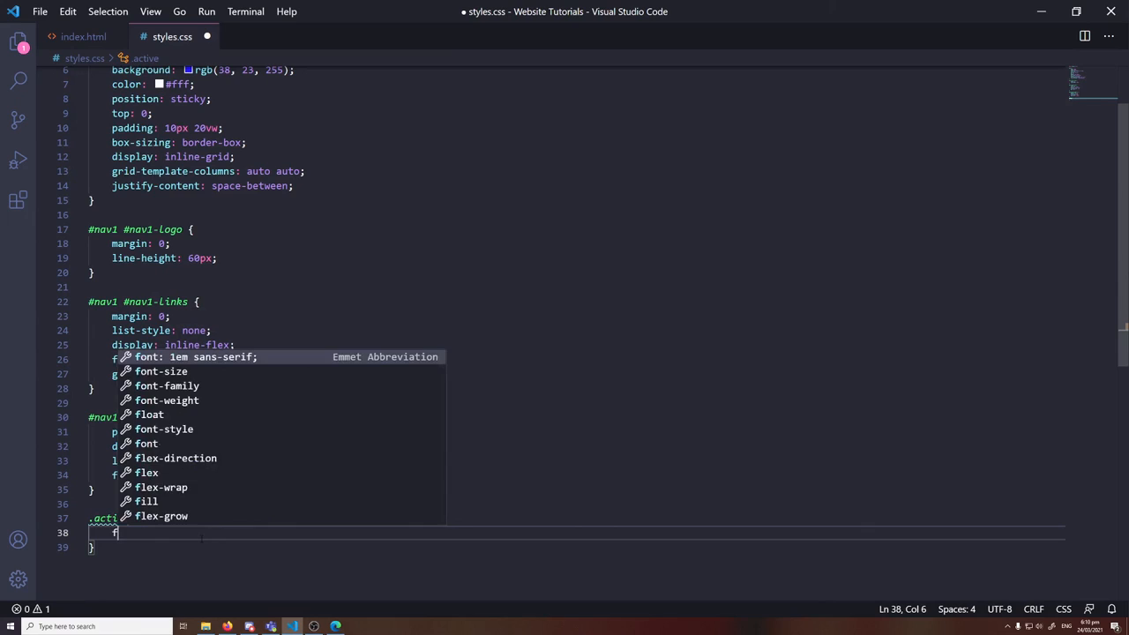
Add a .active rule with font-weight: bold and confirm the Home link renders bold in Edge
{"action": "type", "text": "font-weight: bold"}
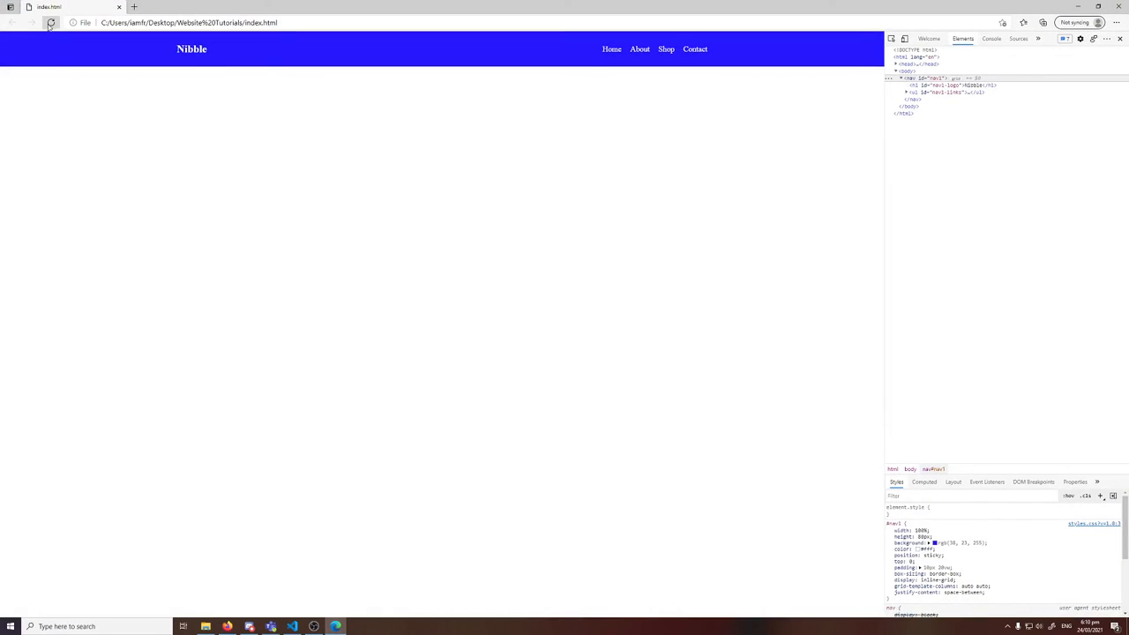
{"action": "left_click", "coordinate": [49, 21]}
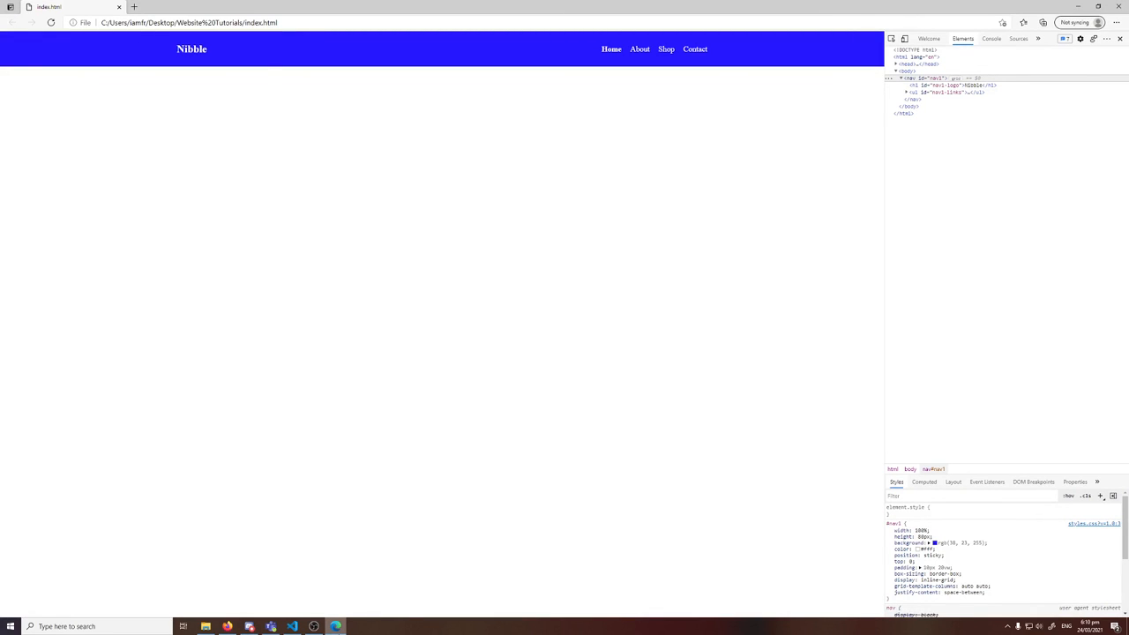
{"action": "left_click", "coordinate": [292, 626]}
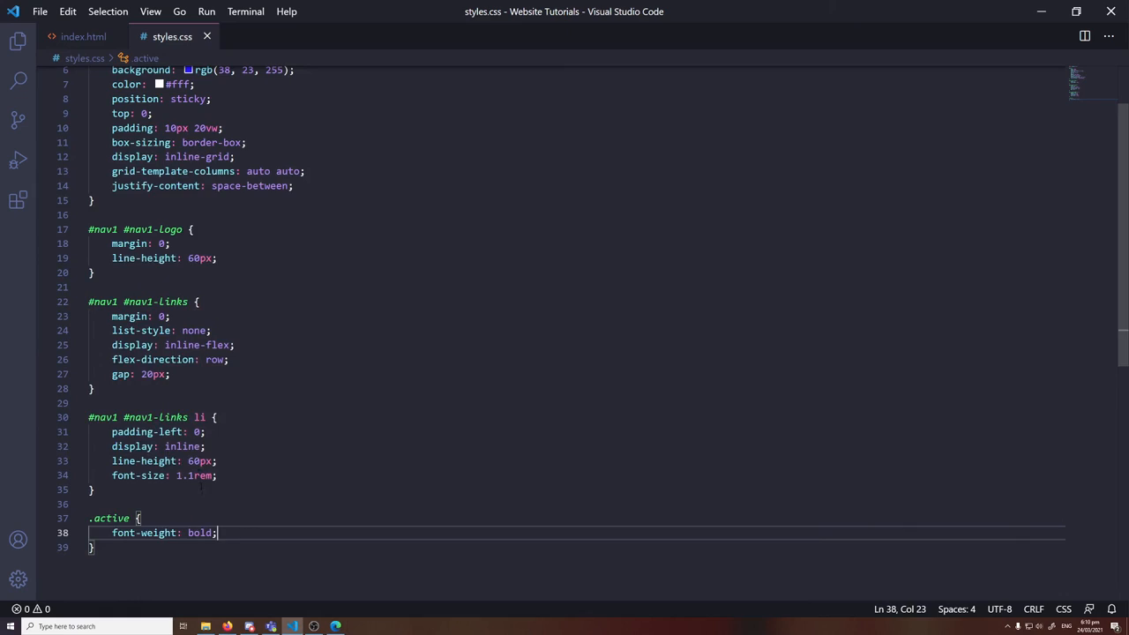
{"action": "left_click", "coordinate": [83, 35]}
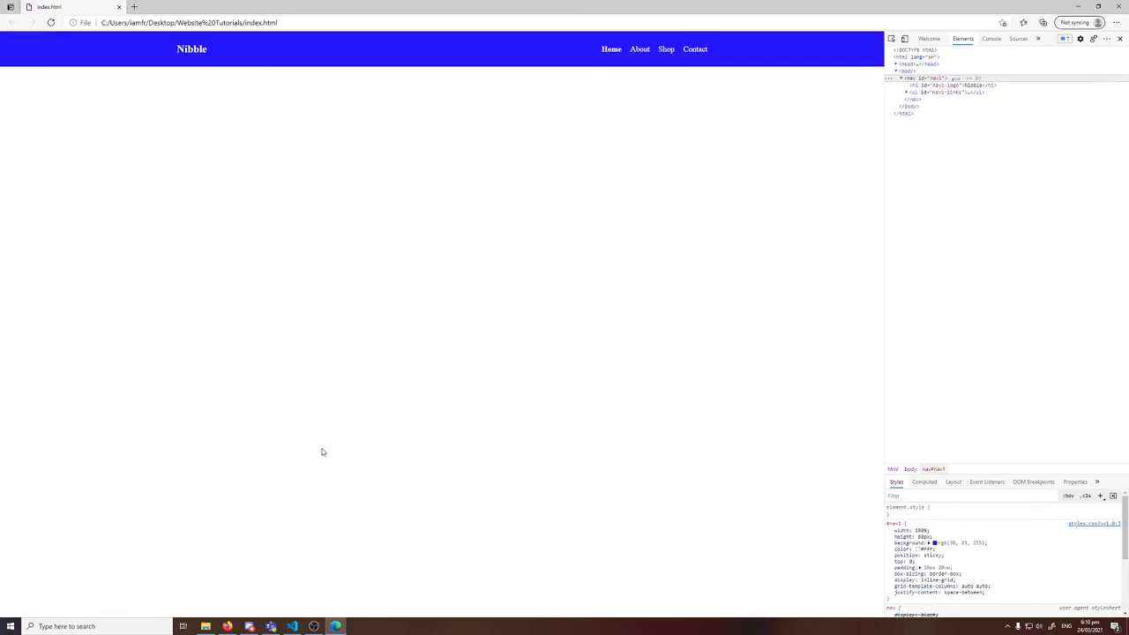
{"action": "mouse_move", "coordinate": [328, 573]}
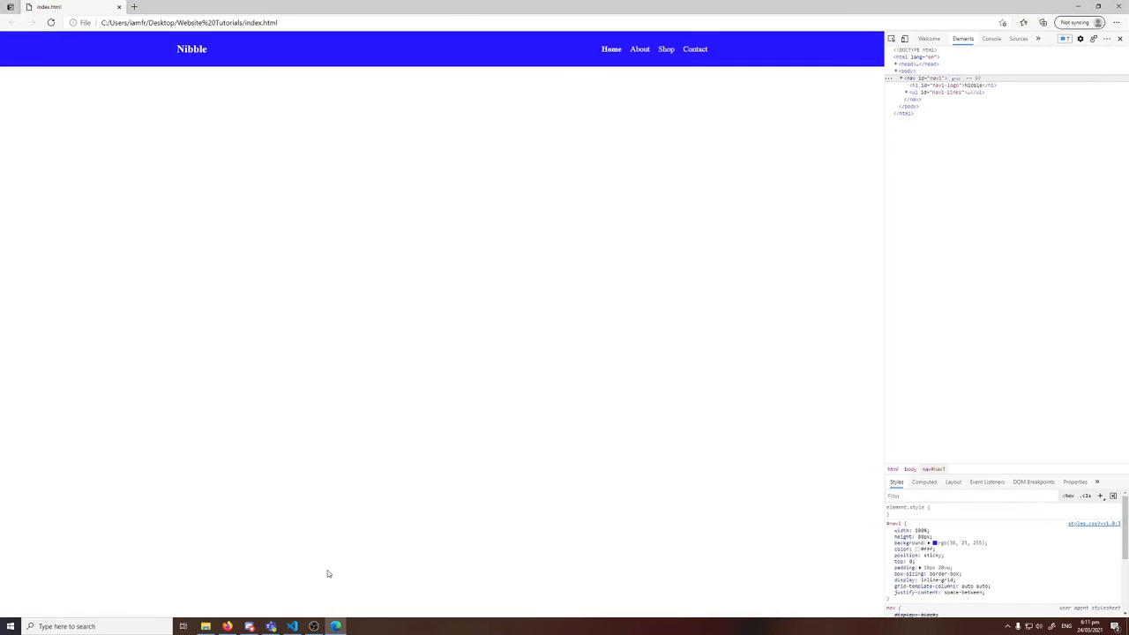